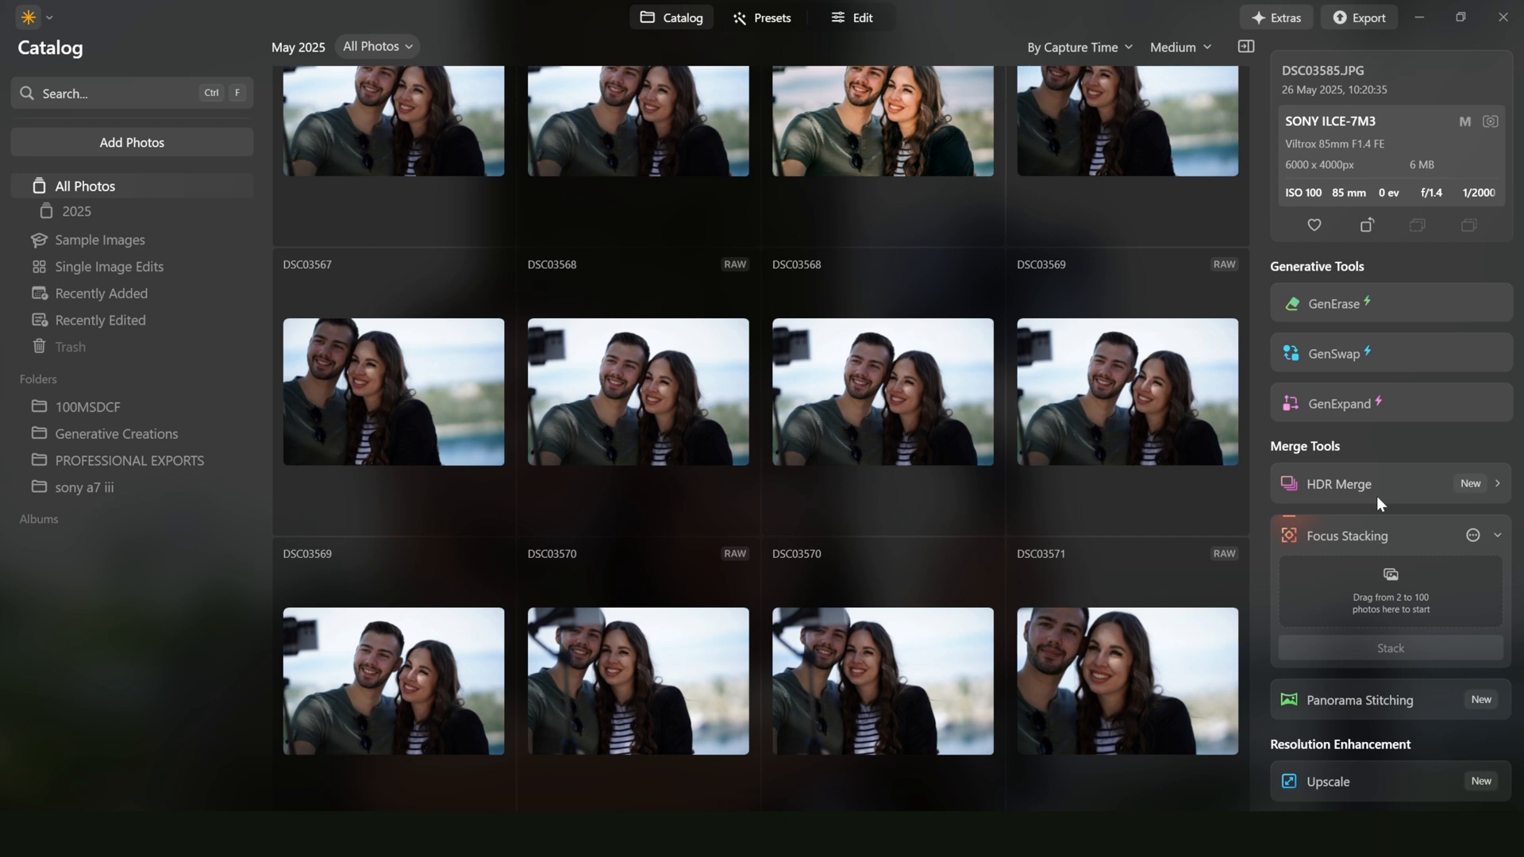
pyautogui.moveTo(748, 102)
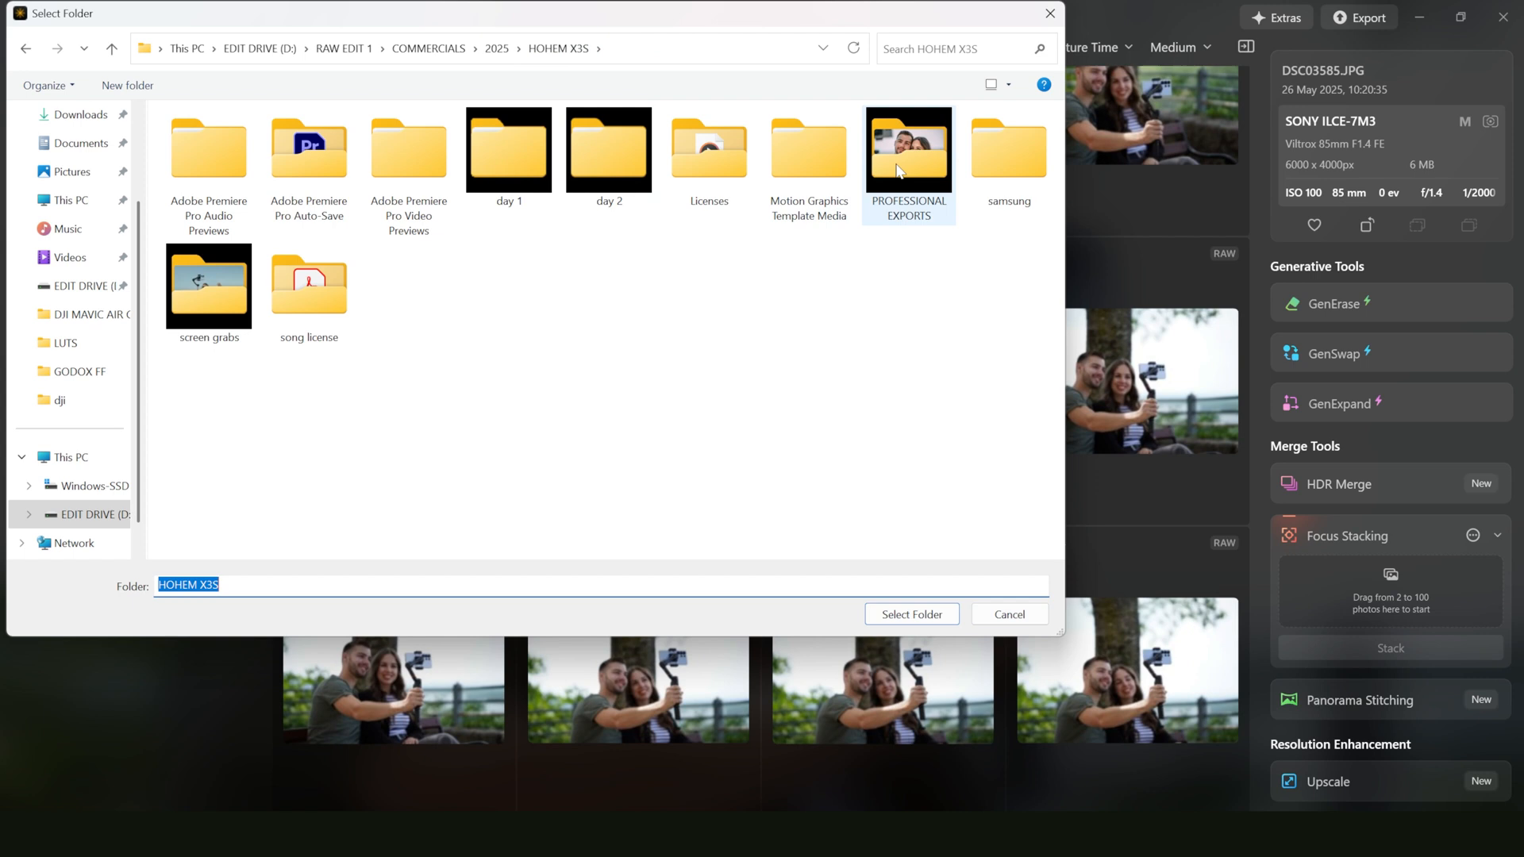
# Step: Browse the filmstrip and open the wide stone-wall selfie DSC03549.JPG beside the lamppost
pyautogui.doubleClick(908, 148)
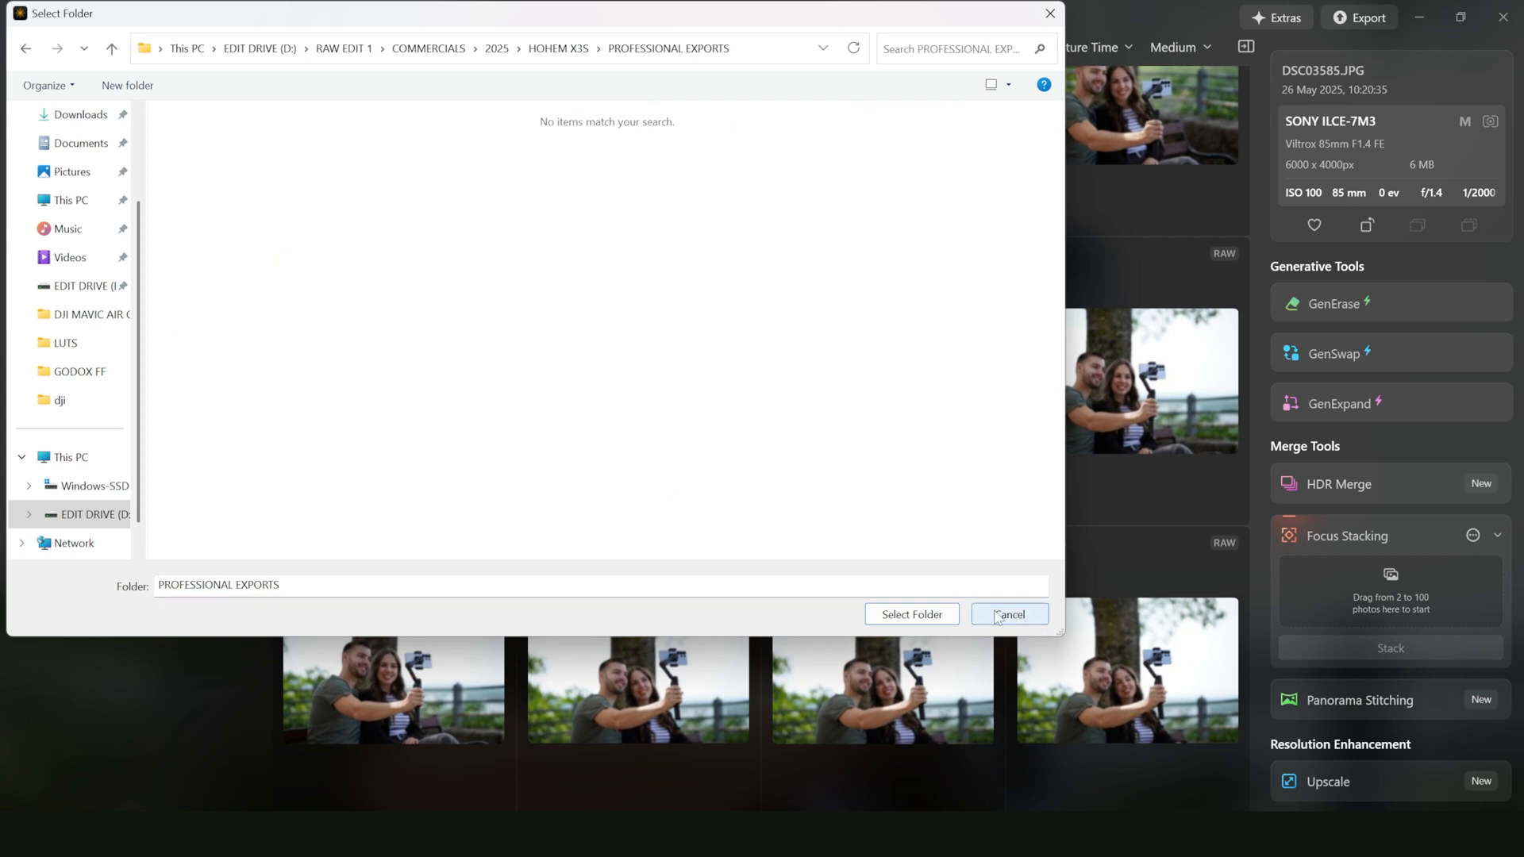
pyautogui.click(1008, 613)
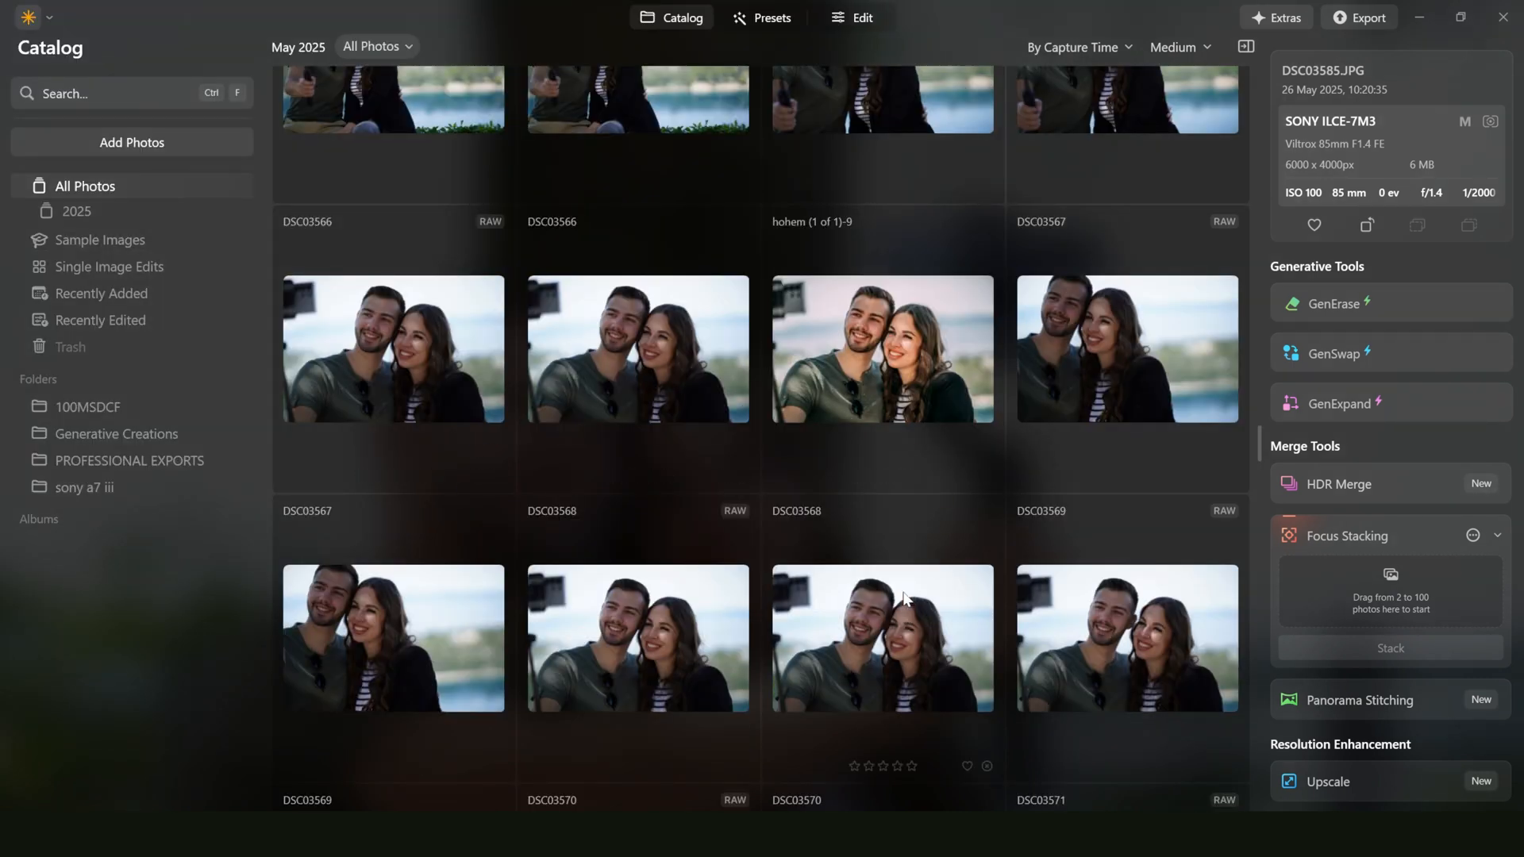
pyautogui.scroll(3)
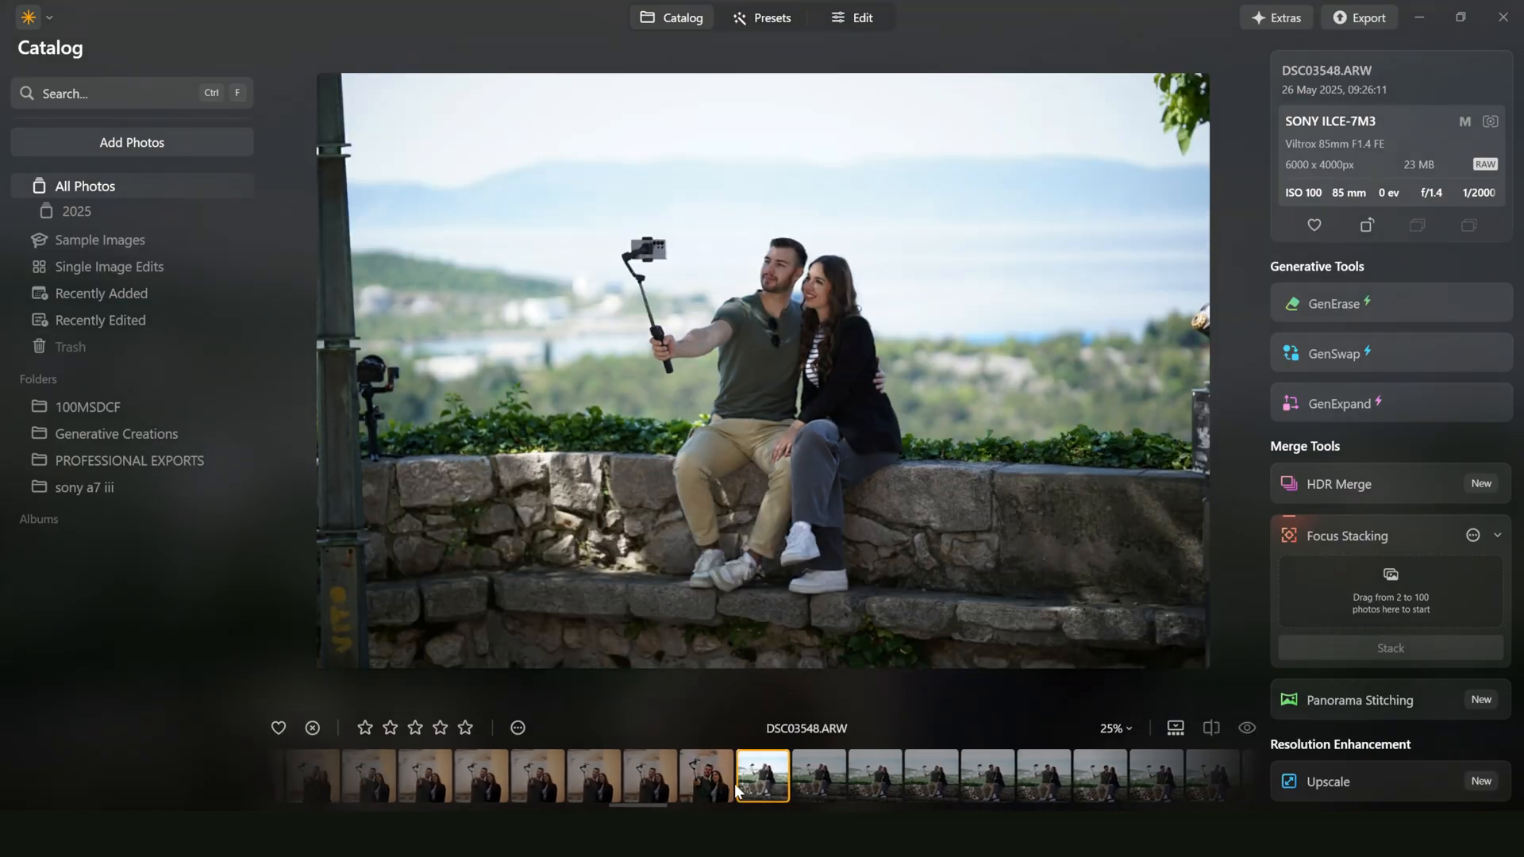
pyautogui.click(827, 777)
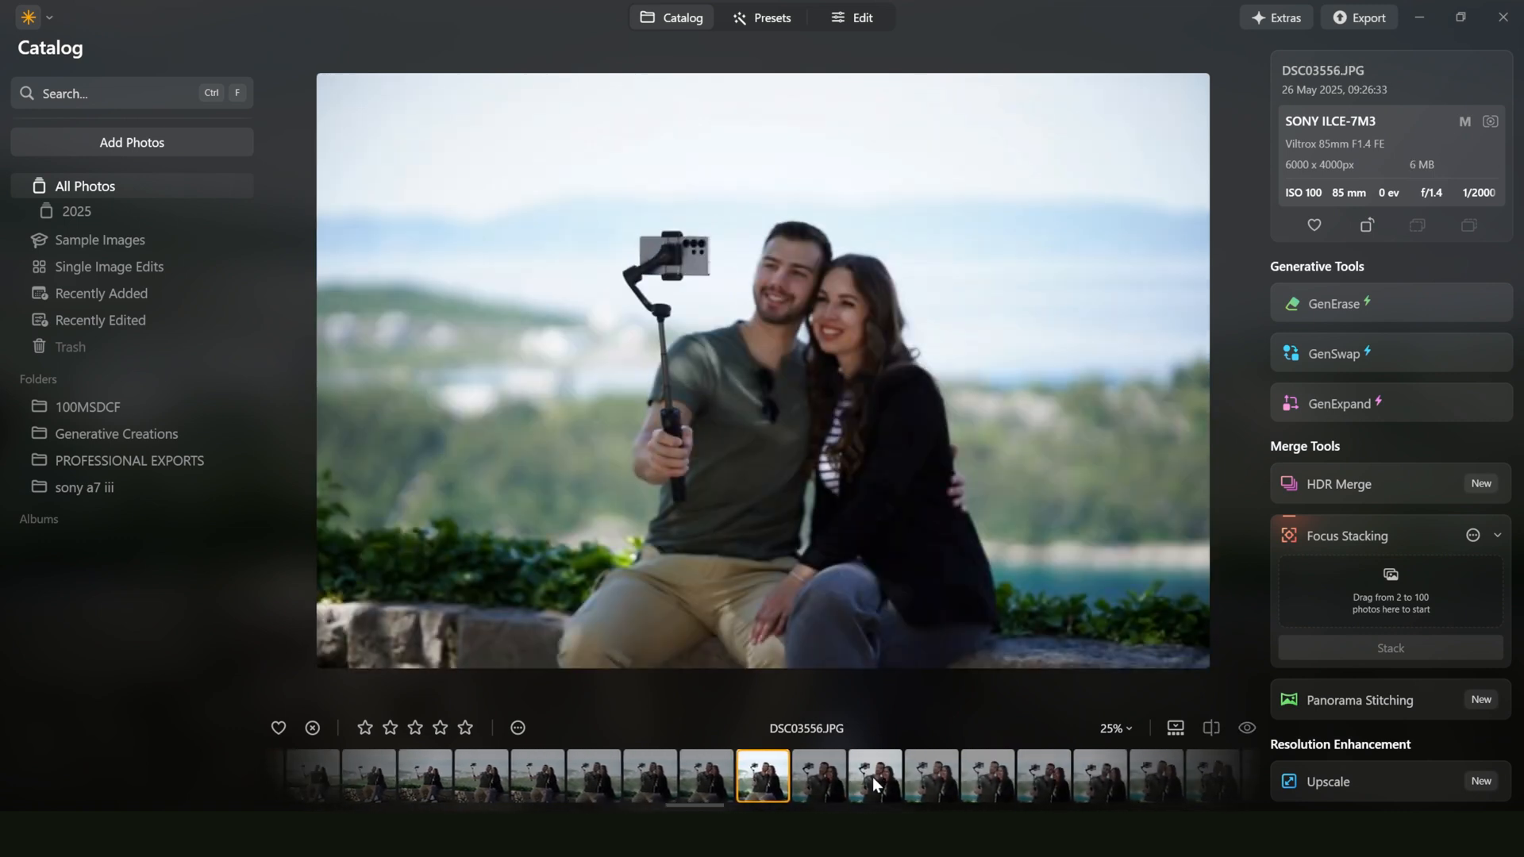
pyautogui.click(705, 777)
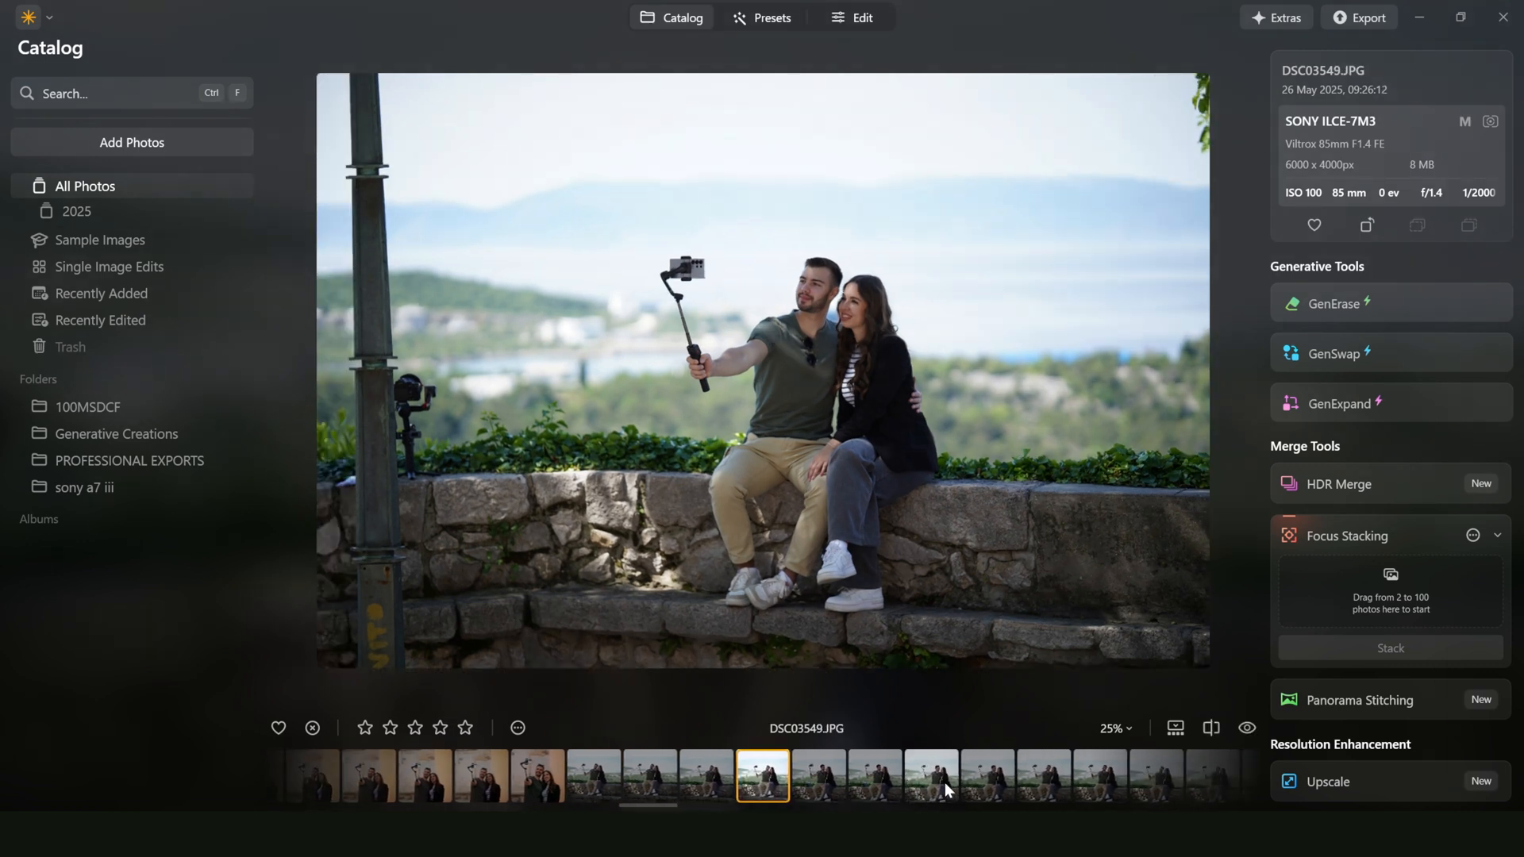
pyautogui.click(771, 775)
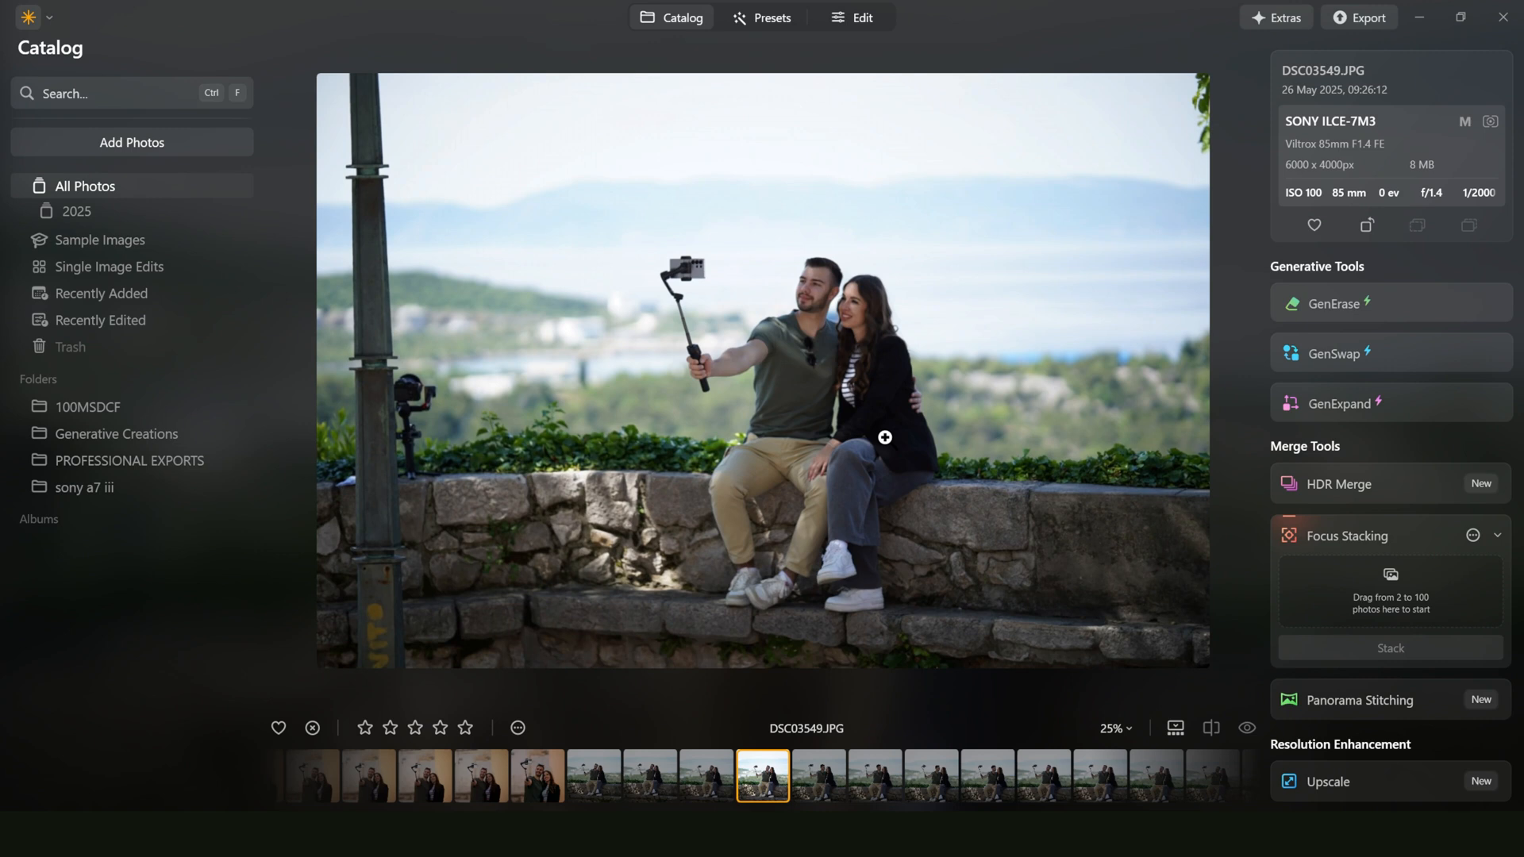
pyautogui.moveTo(392, 472)
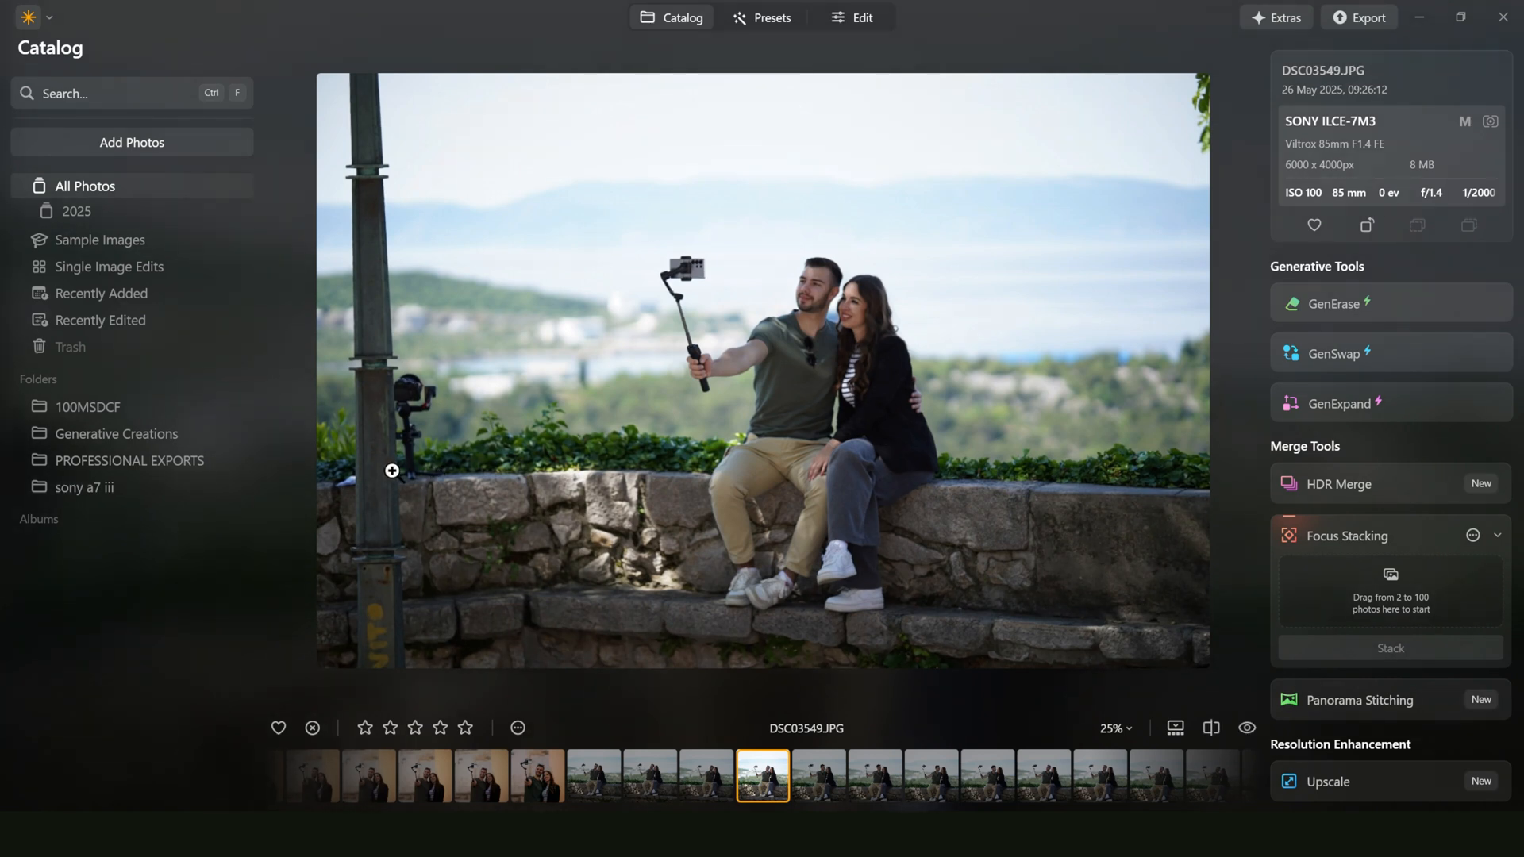
pyautogui.moveTo(345, 391)
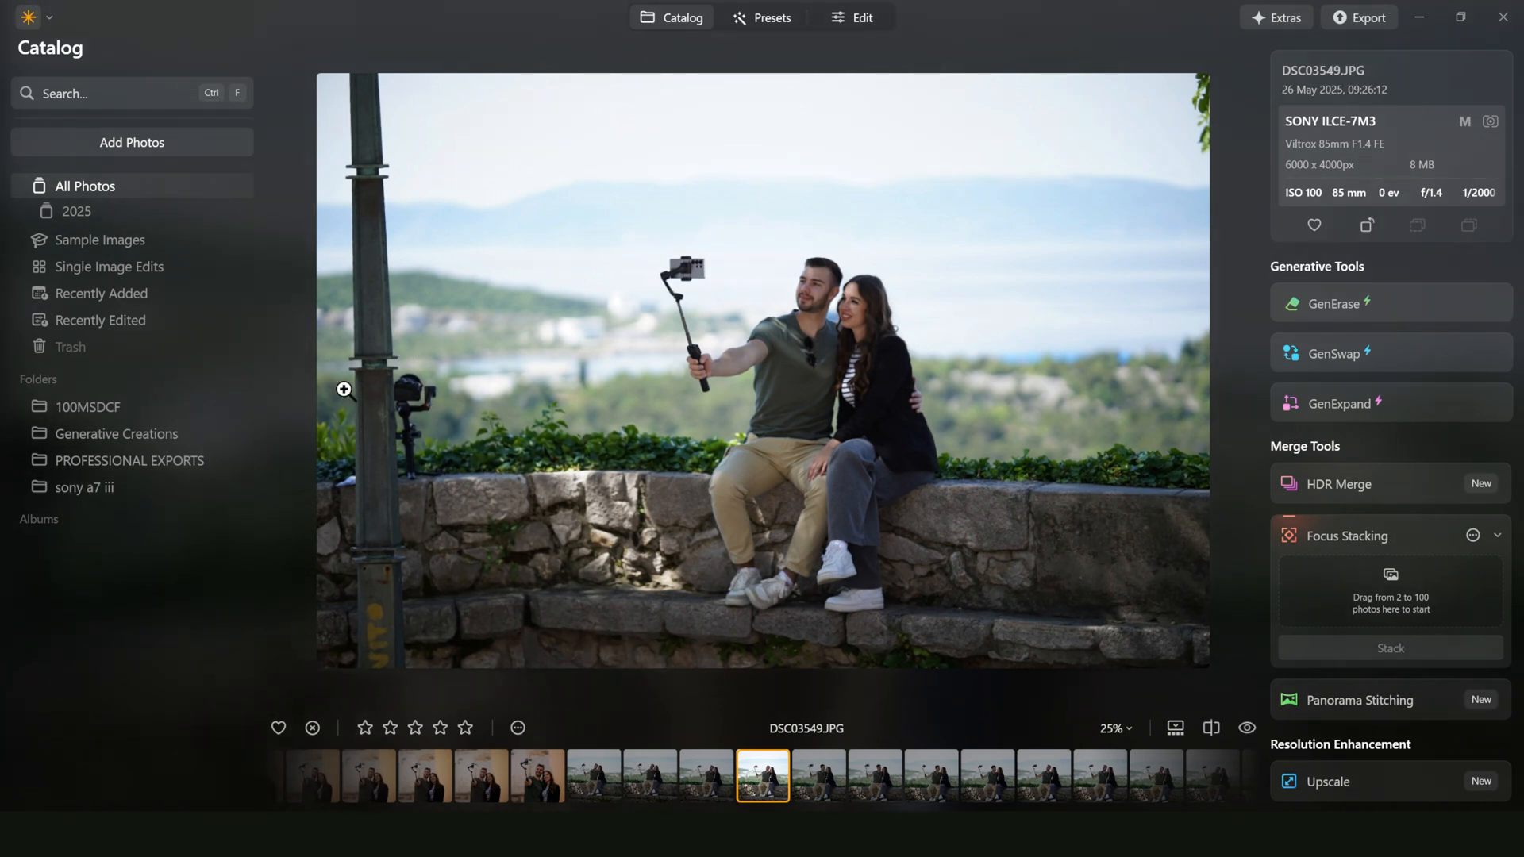
pyautogui.moveTo(497, 327)
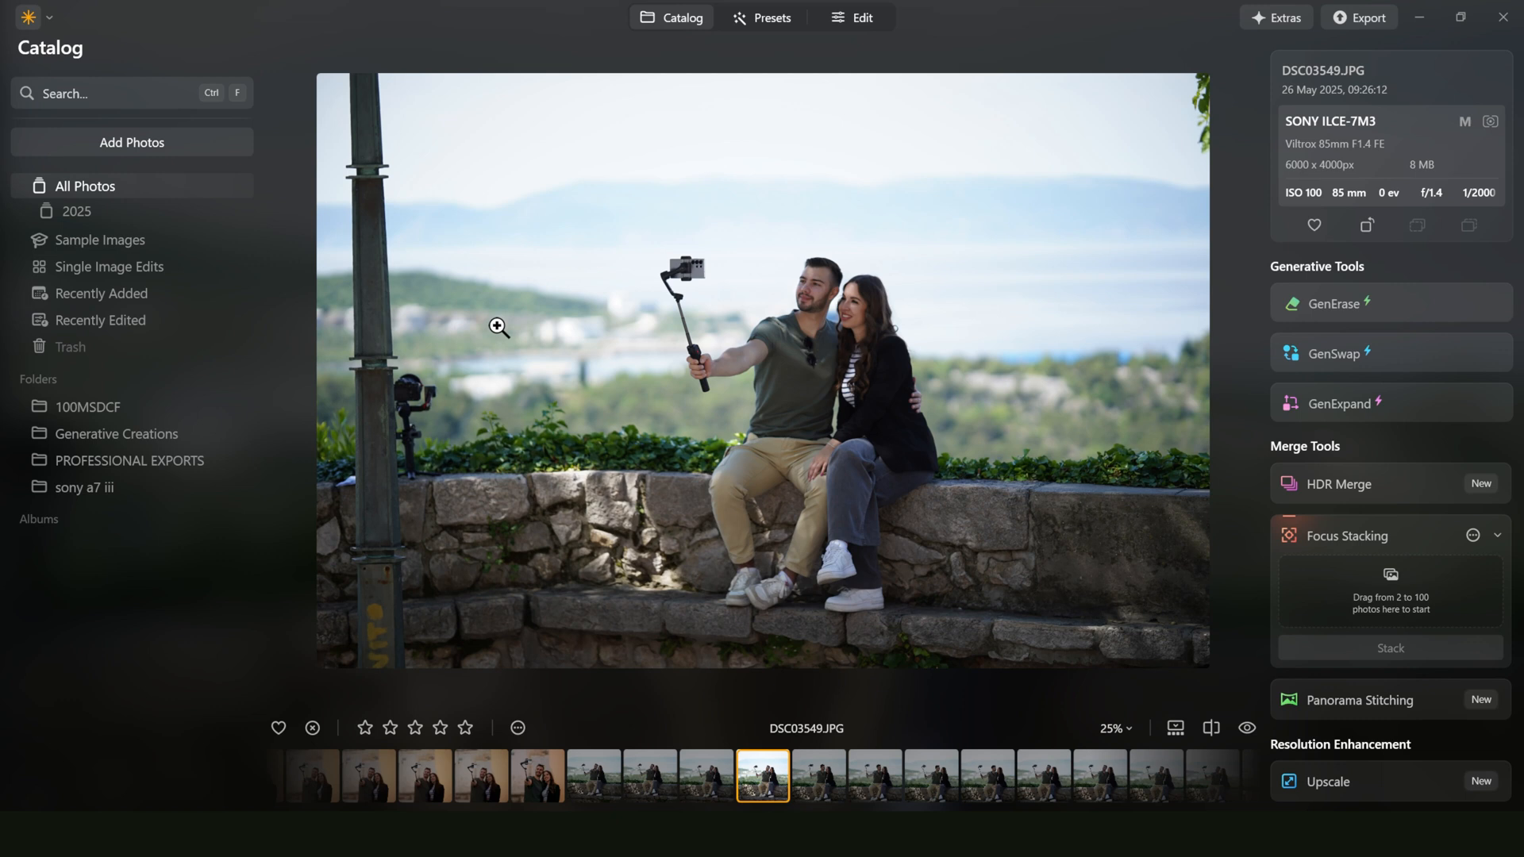
# Step: Start GenErase on the photo with a large brush size of 89
pyautogui.click(1334, 303)
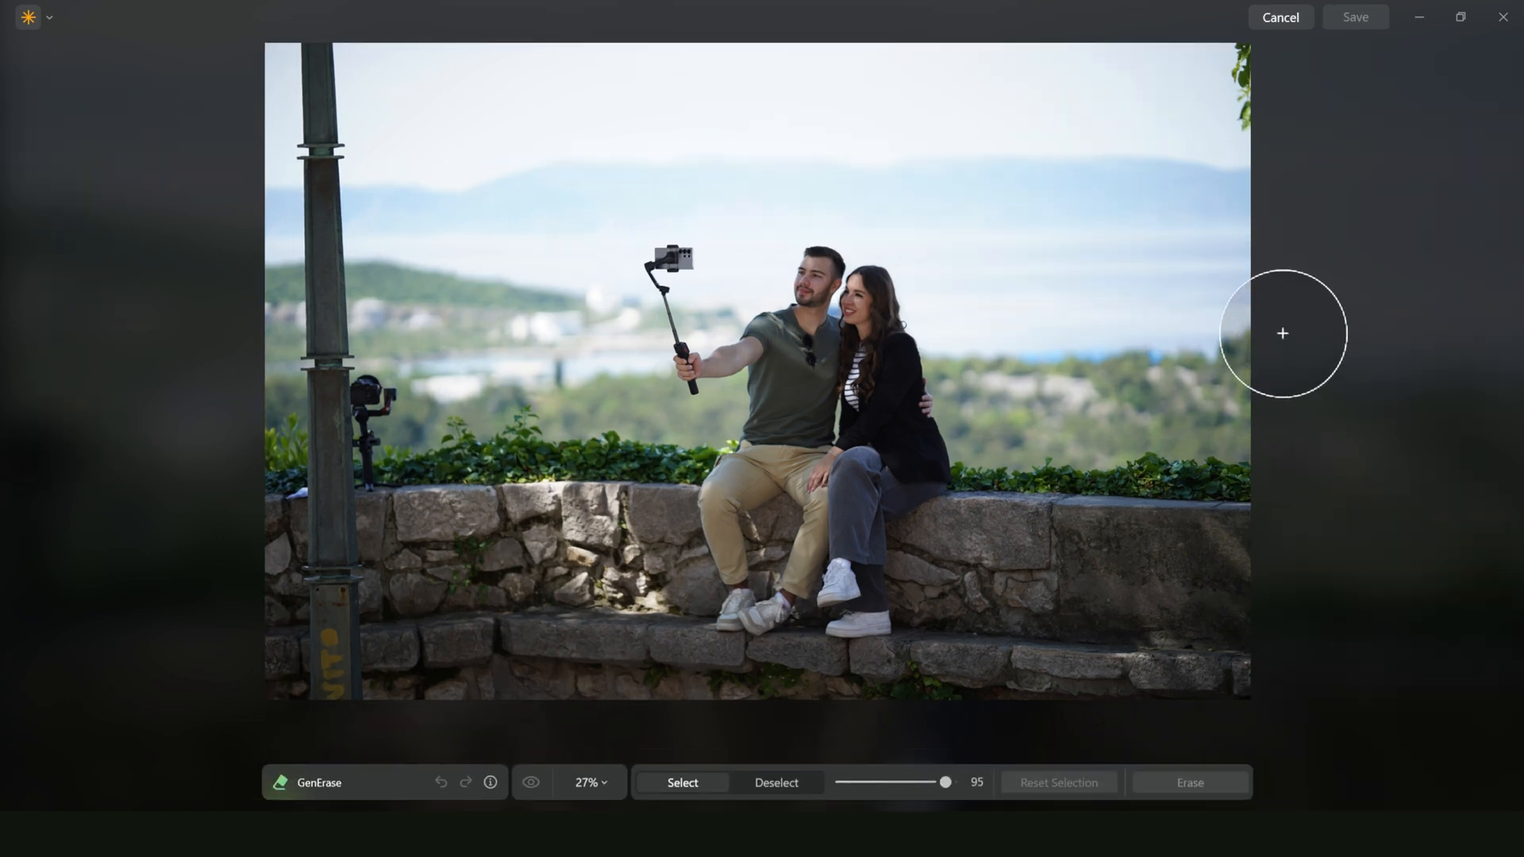
pyautogui.moveTo(943, 783); pyautogui.dragTo(843, 783)
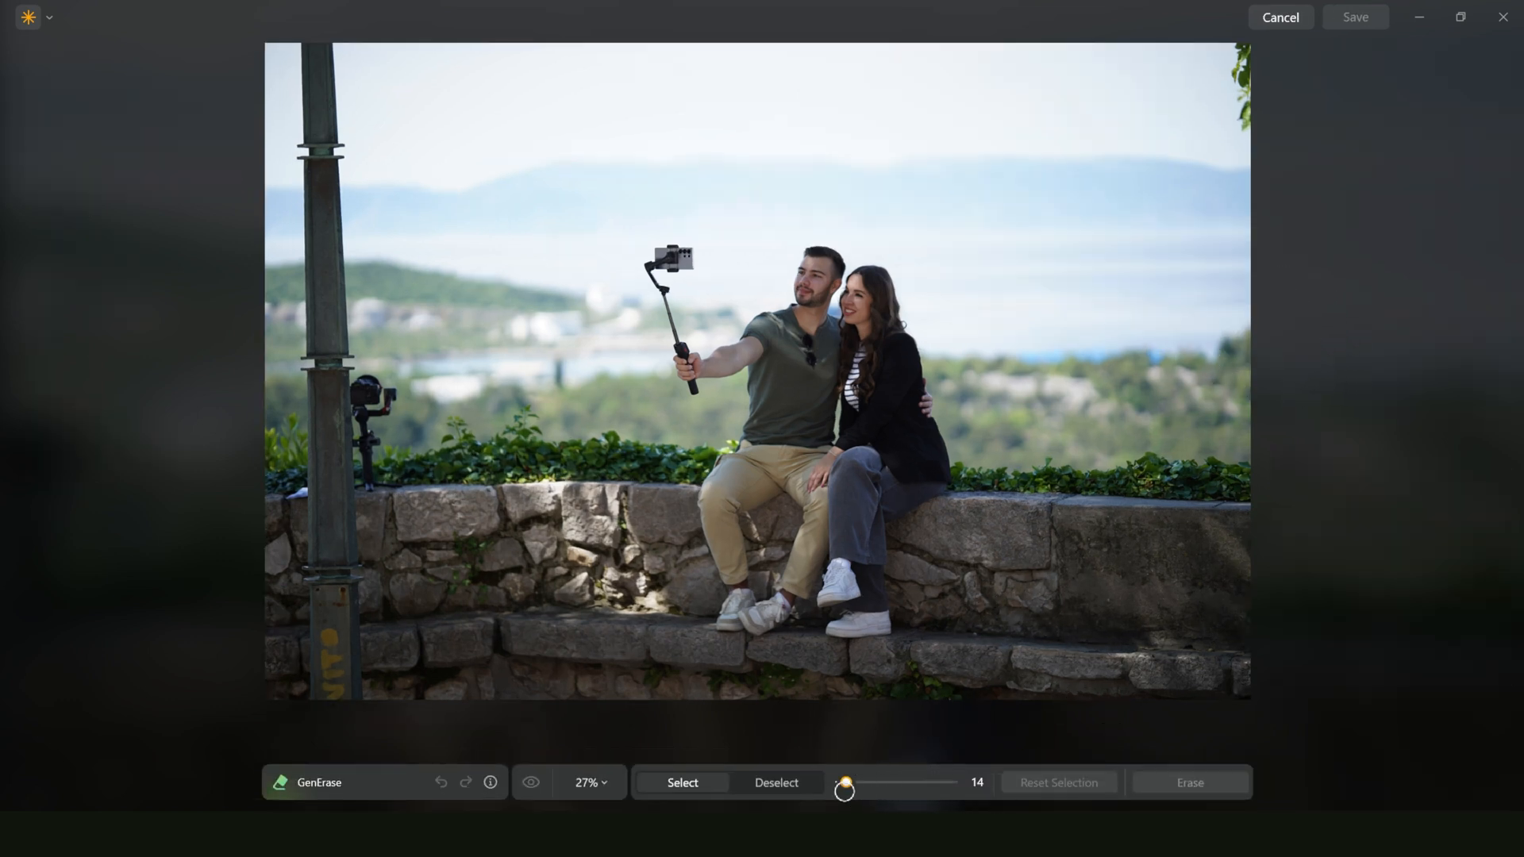
pyautogui.moveTo(847, 789); pyautogui.dragTo(912, 789)
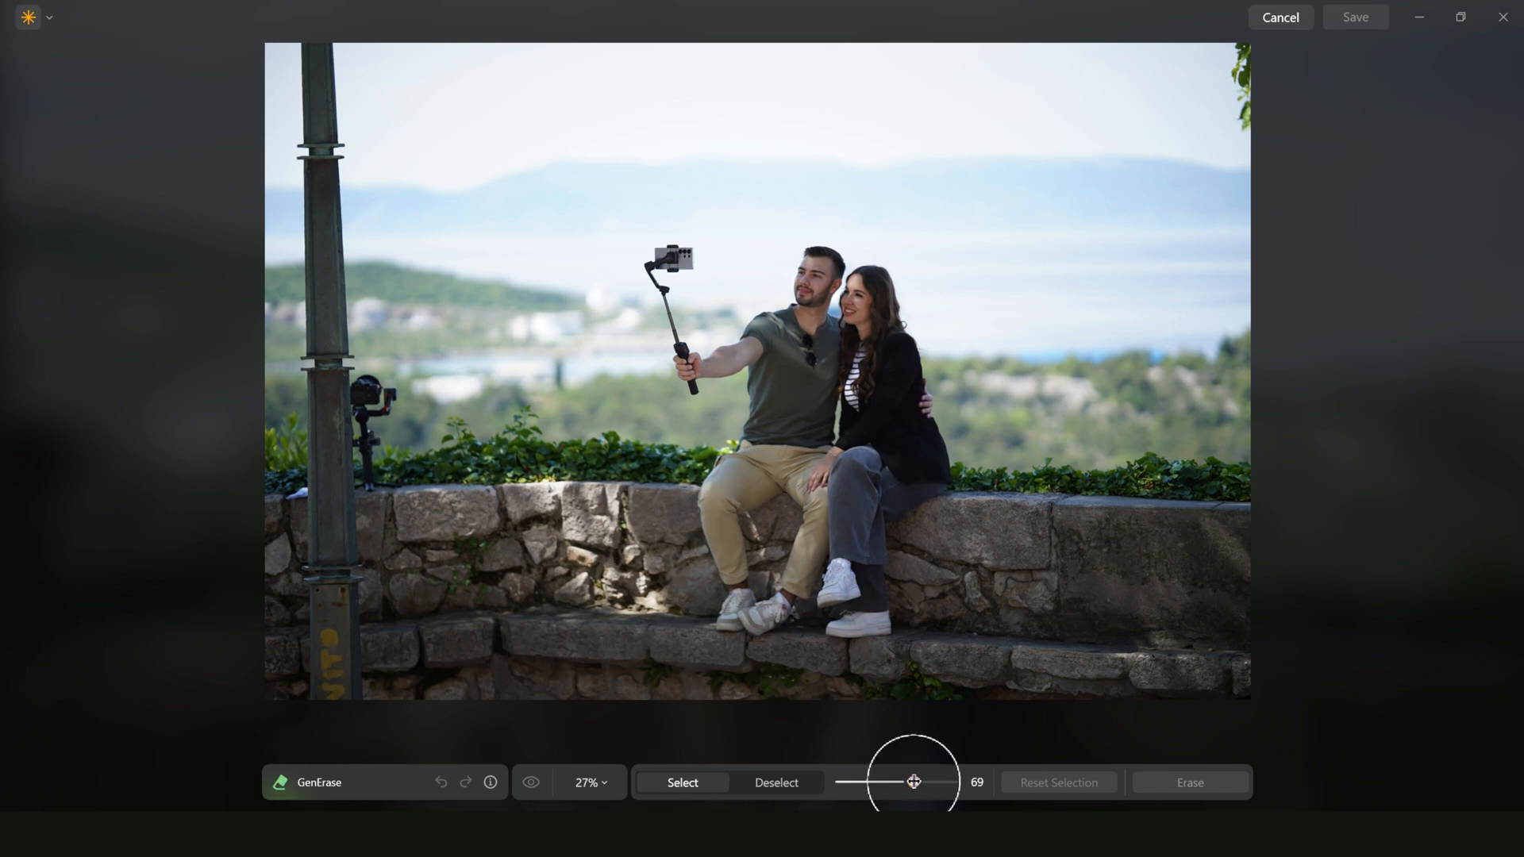
pyautogui.moveTo(911, 781); pyautogui.dragTo(902, 781)
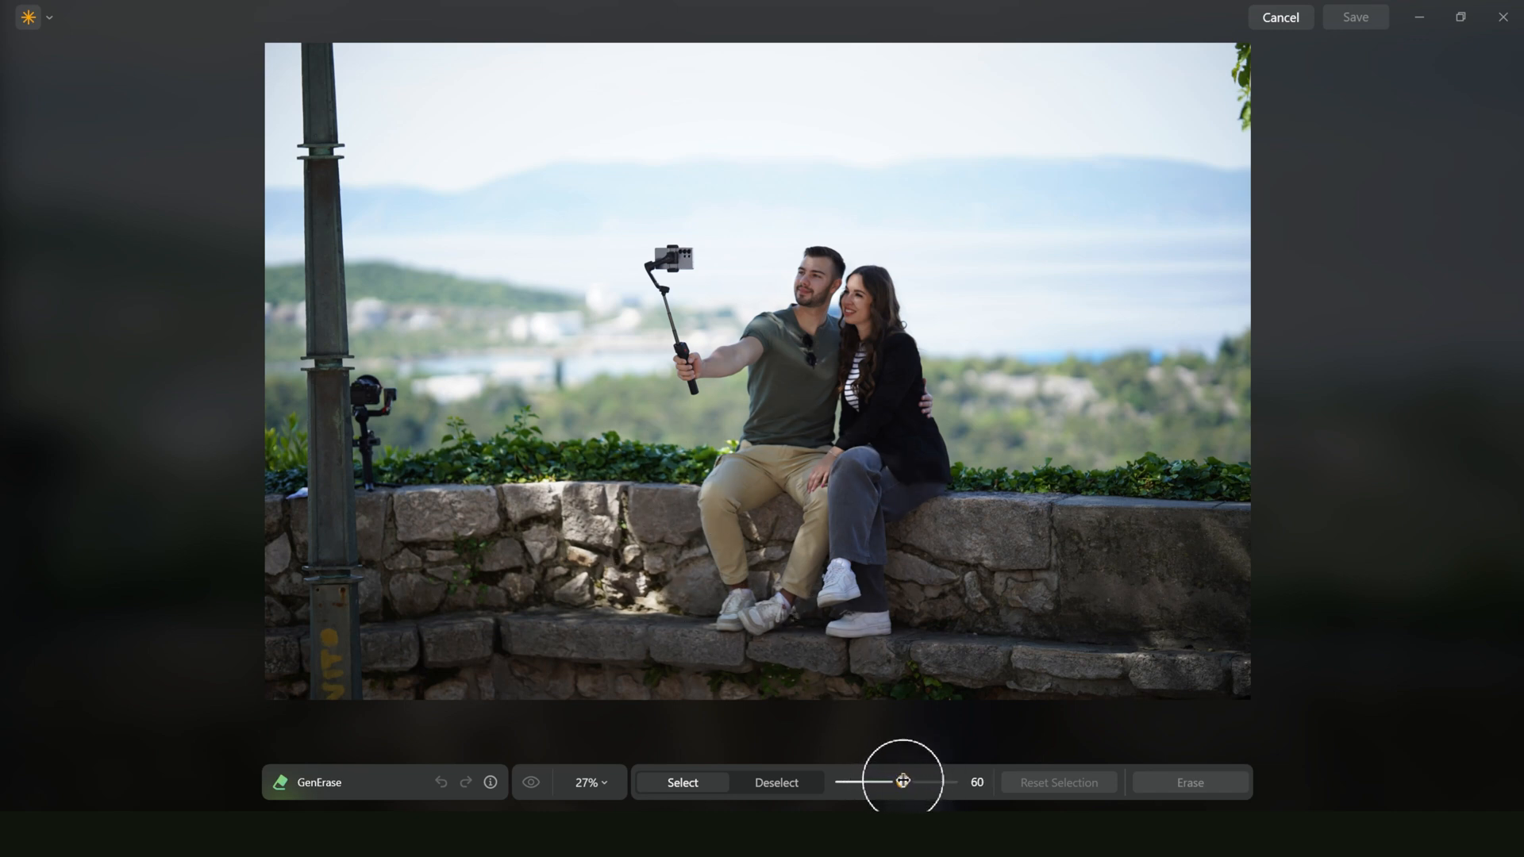
pyautogui.moveTo(901, 781); pyautogui.dragTo(926, 783)
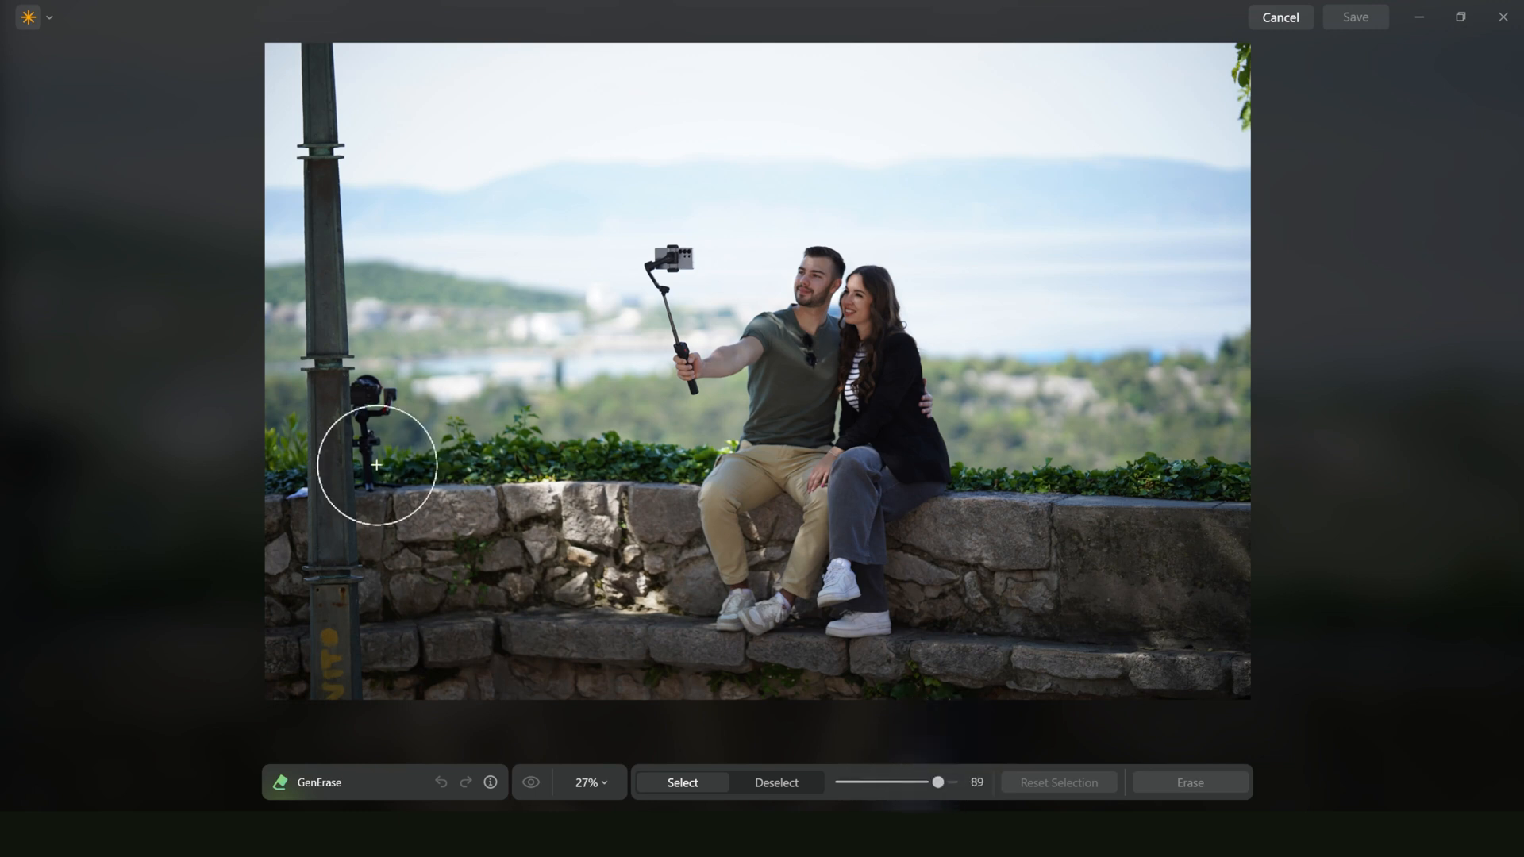
# Step: Mask the lamppost and gimbal, erase them and save the result
pyautogui.moveTo(374, 466); pyautogui.dragTo(327, 402)
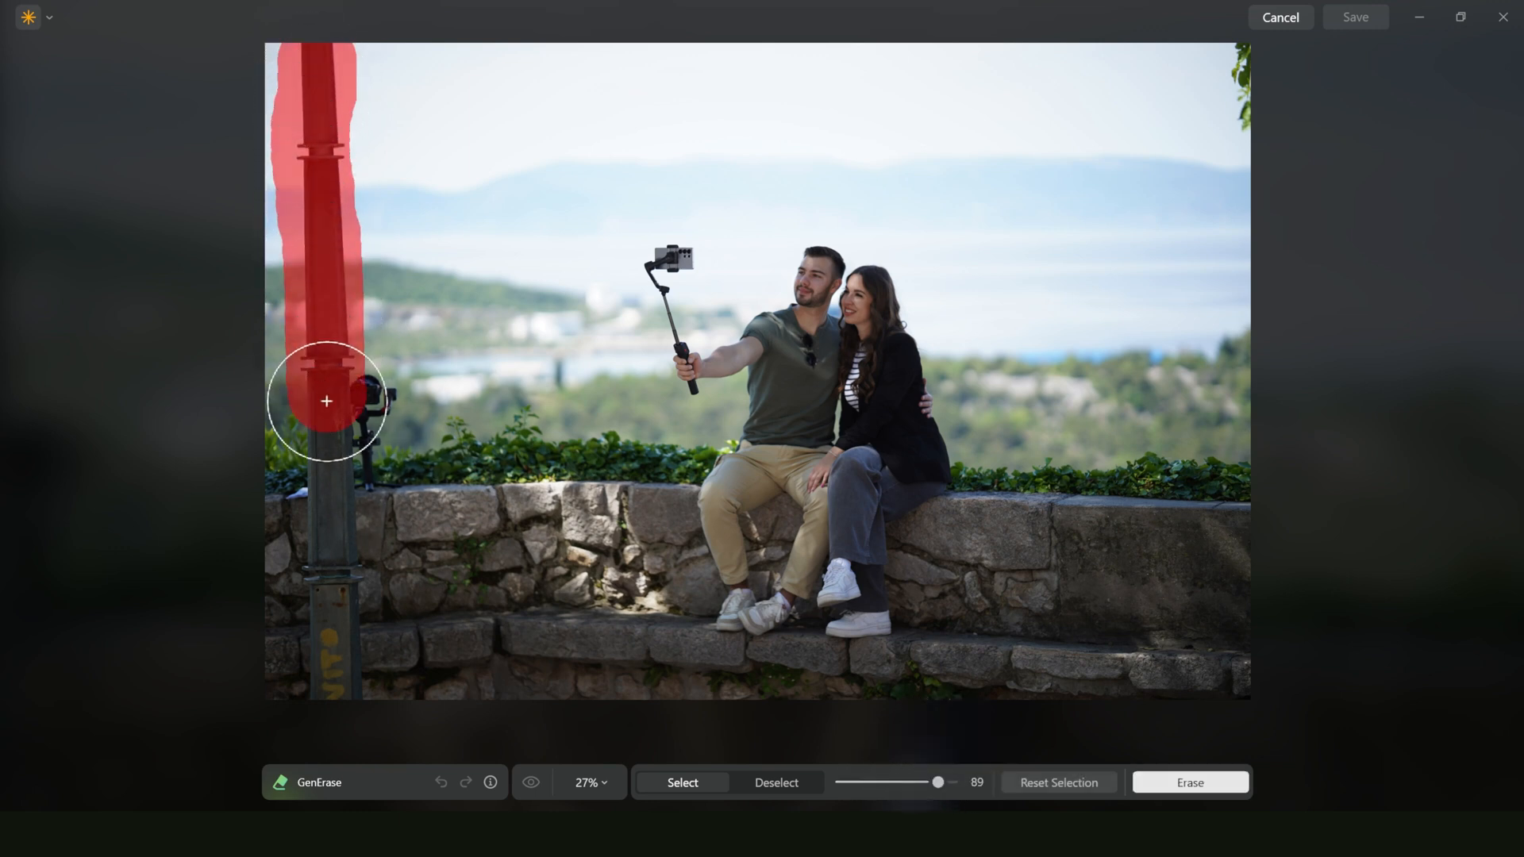
pyautogui.moveTo(325, 402); pyautogui.dragTo(329, 683)
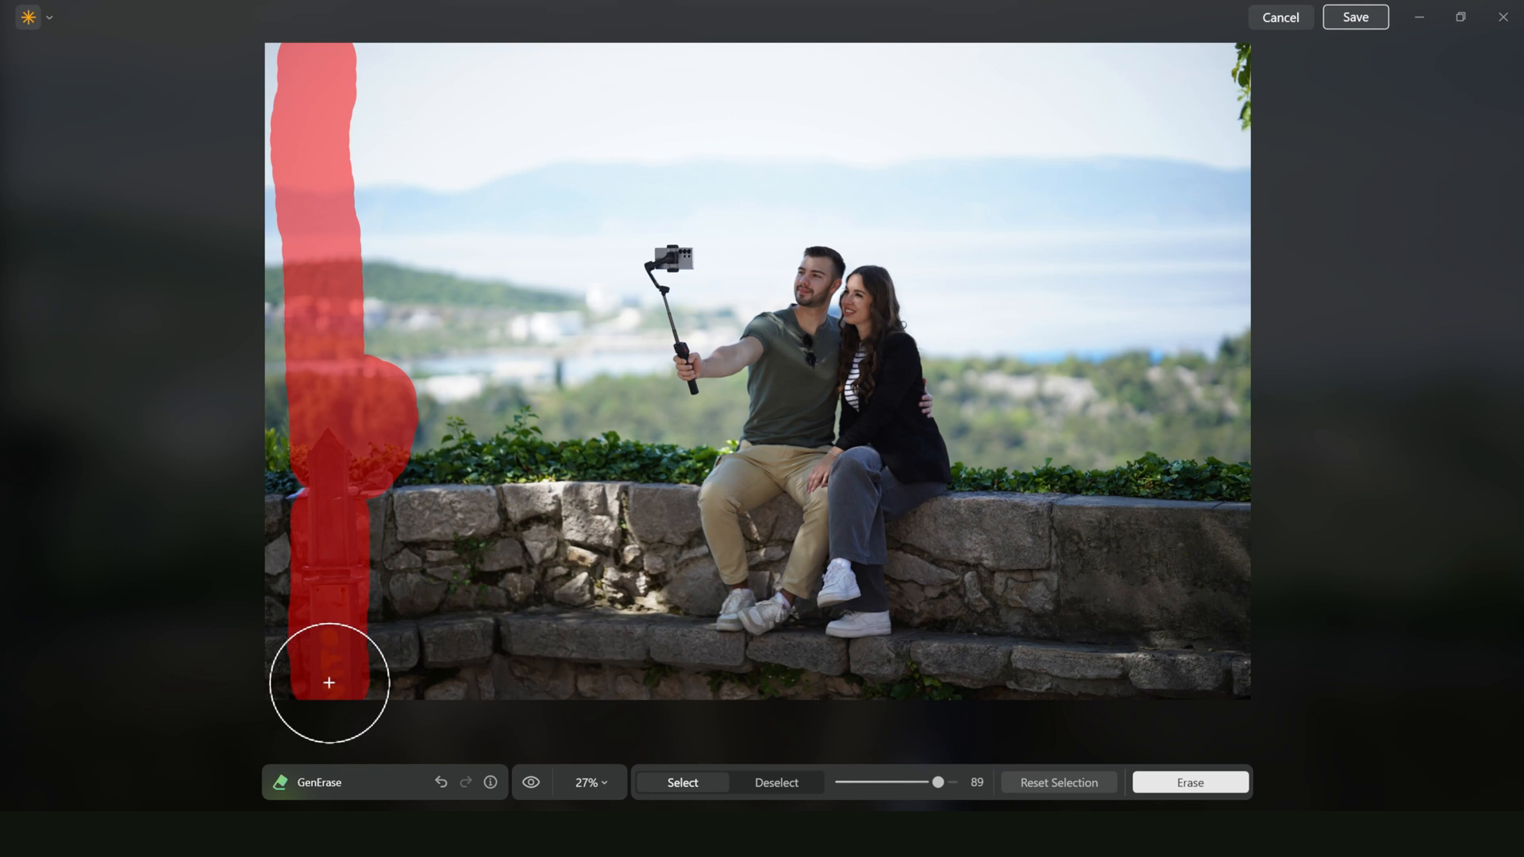
pyautogui.click(1188, 783)
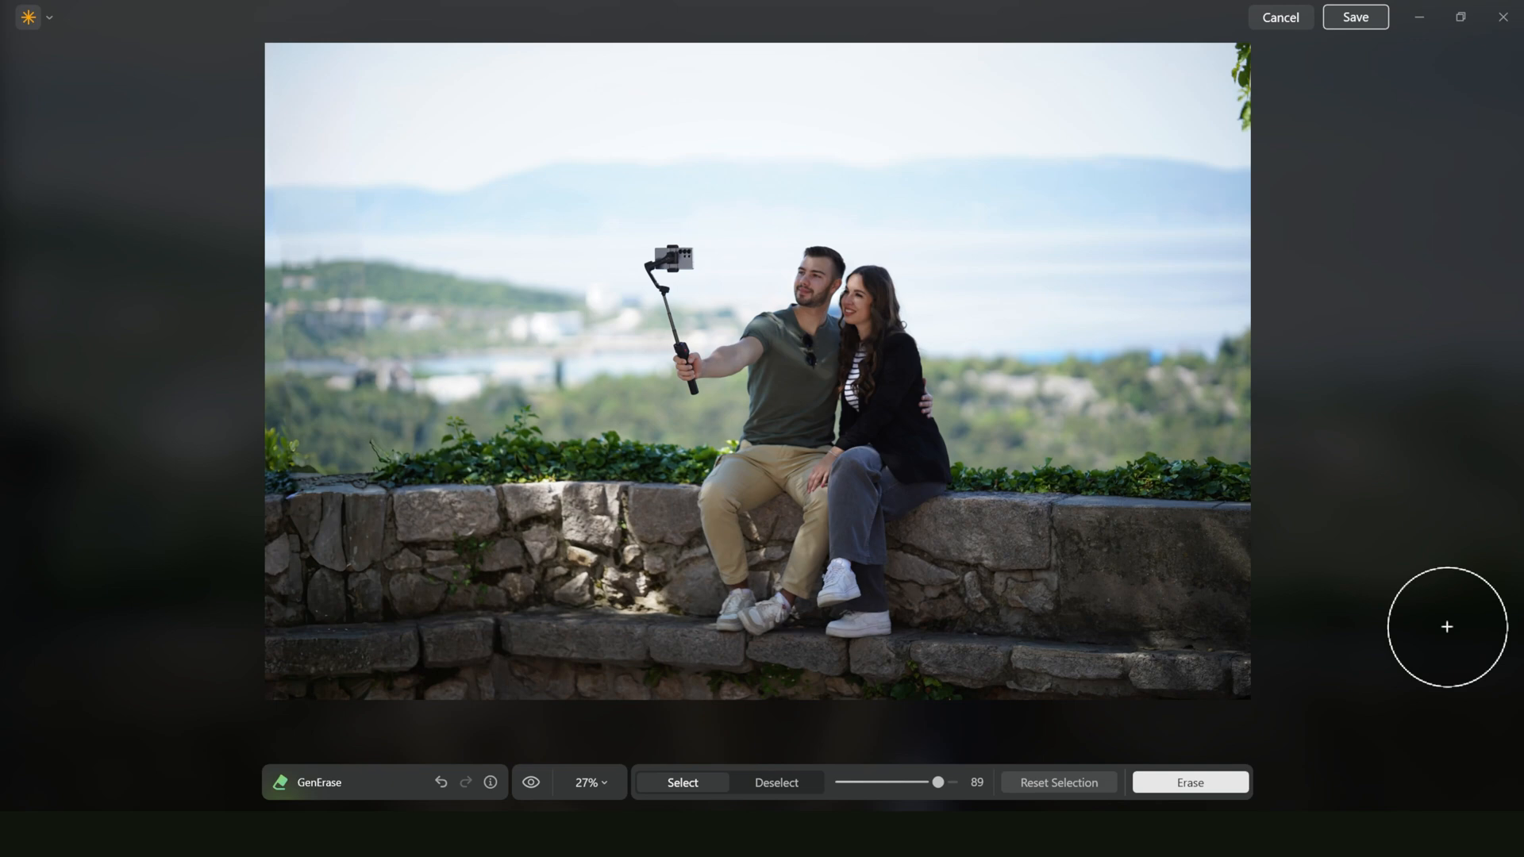
pyautogui.click(1280, 16)
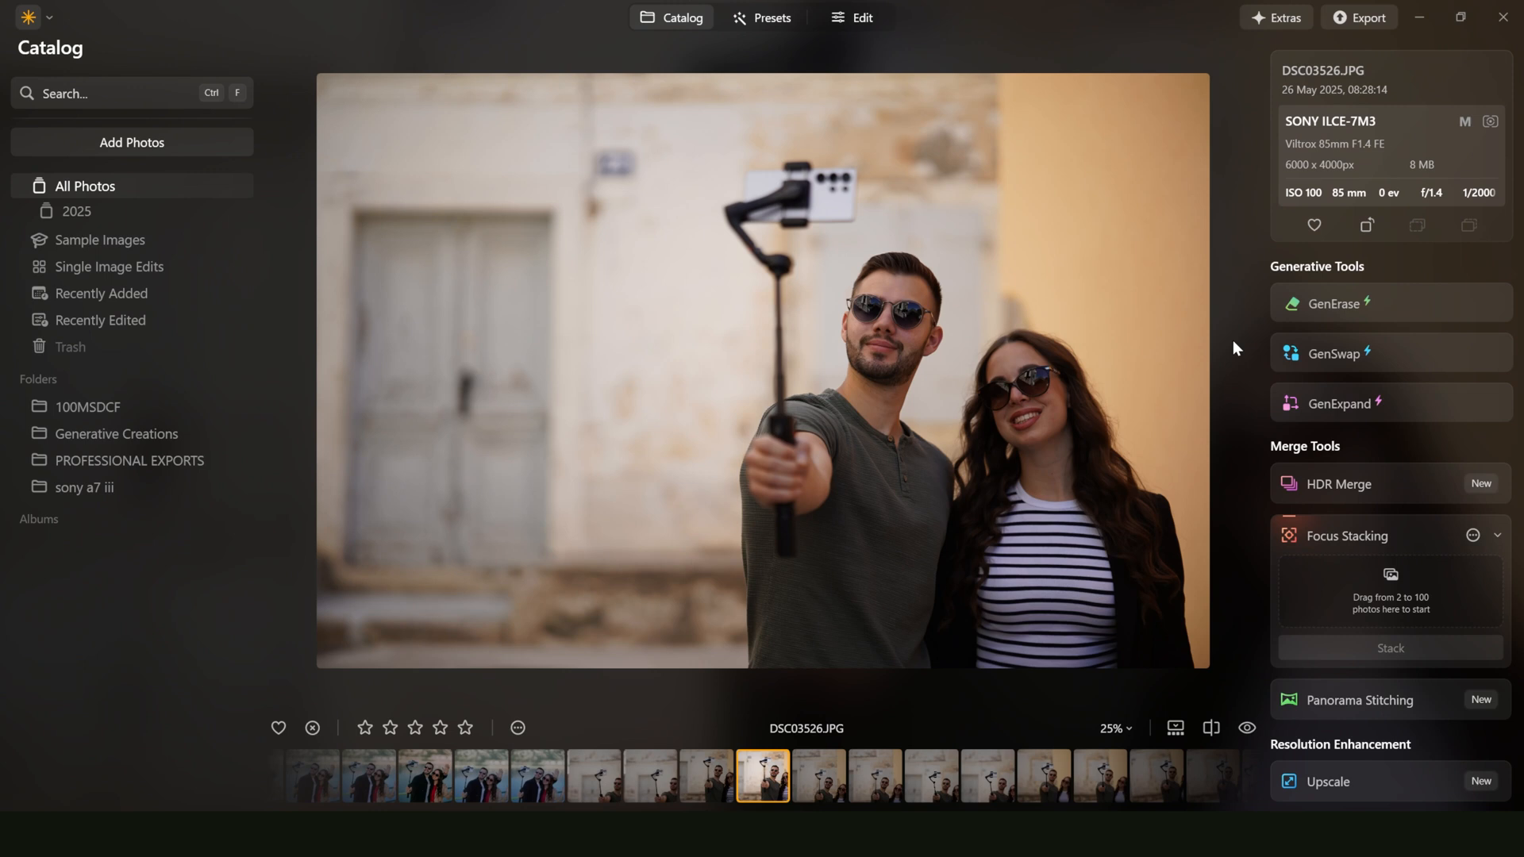
# Step: Start GenErase on the doorway selfie DSC03526.JPG
pyautogui.click(1336, 305)
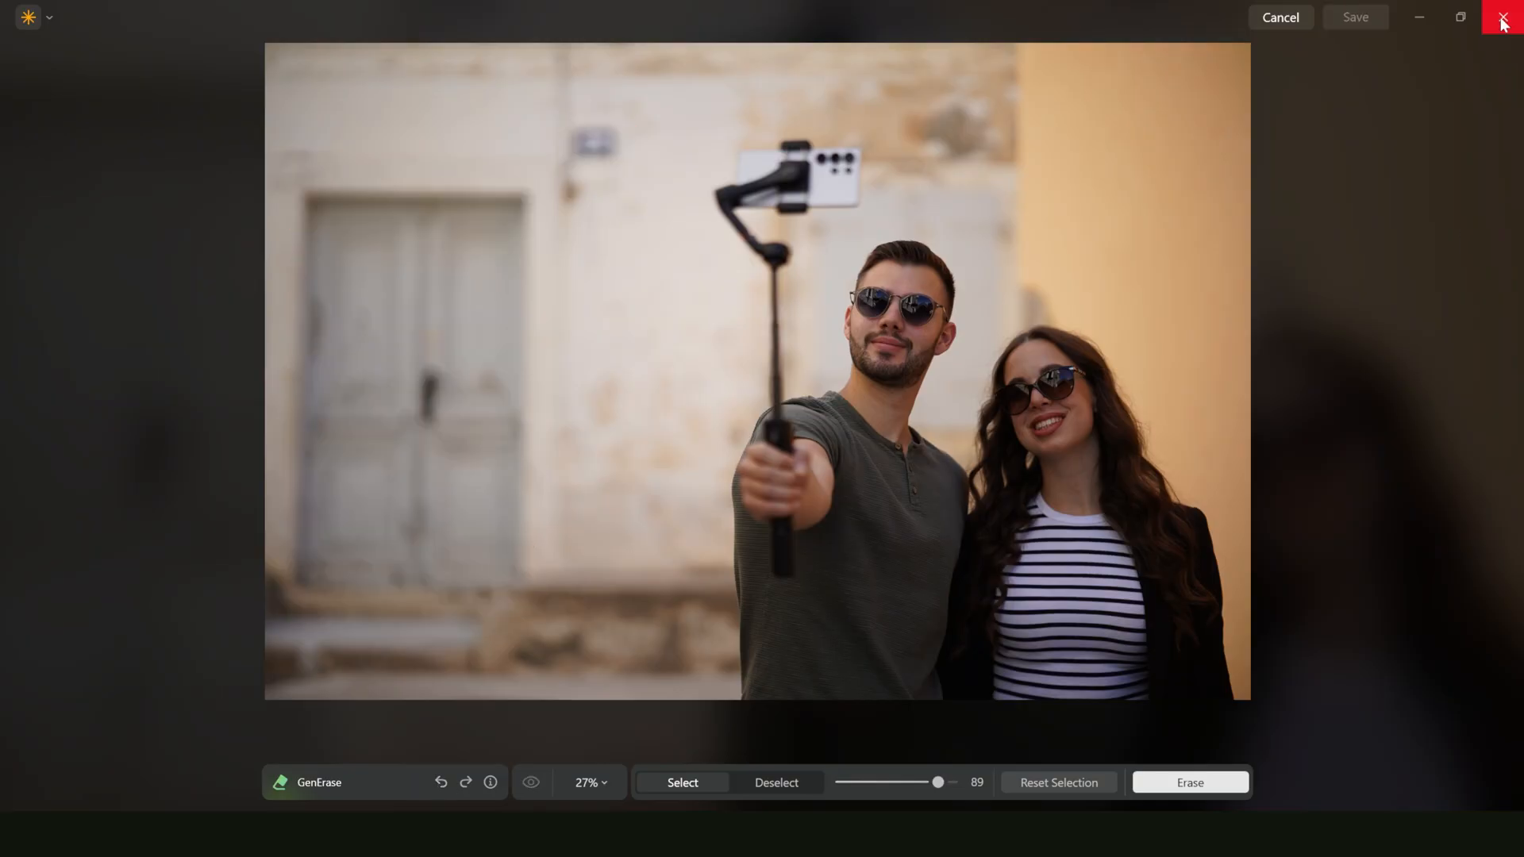
# Step: Mask the whole weathered door, erase it into plain wall and save
pyautogui.moveTo(604, 141); pyautogui.dragTo(229, 568)
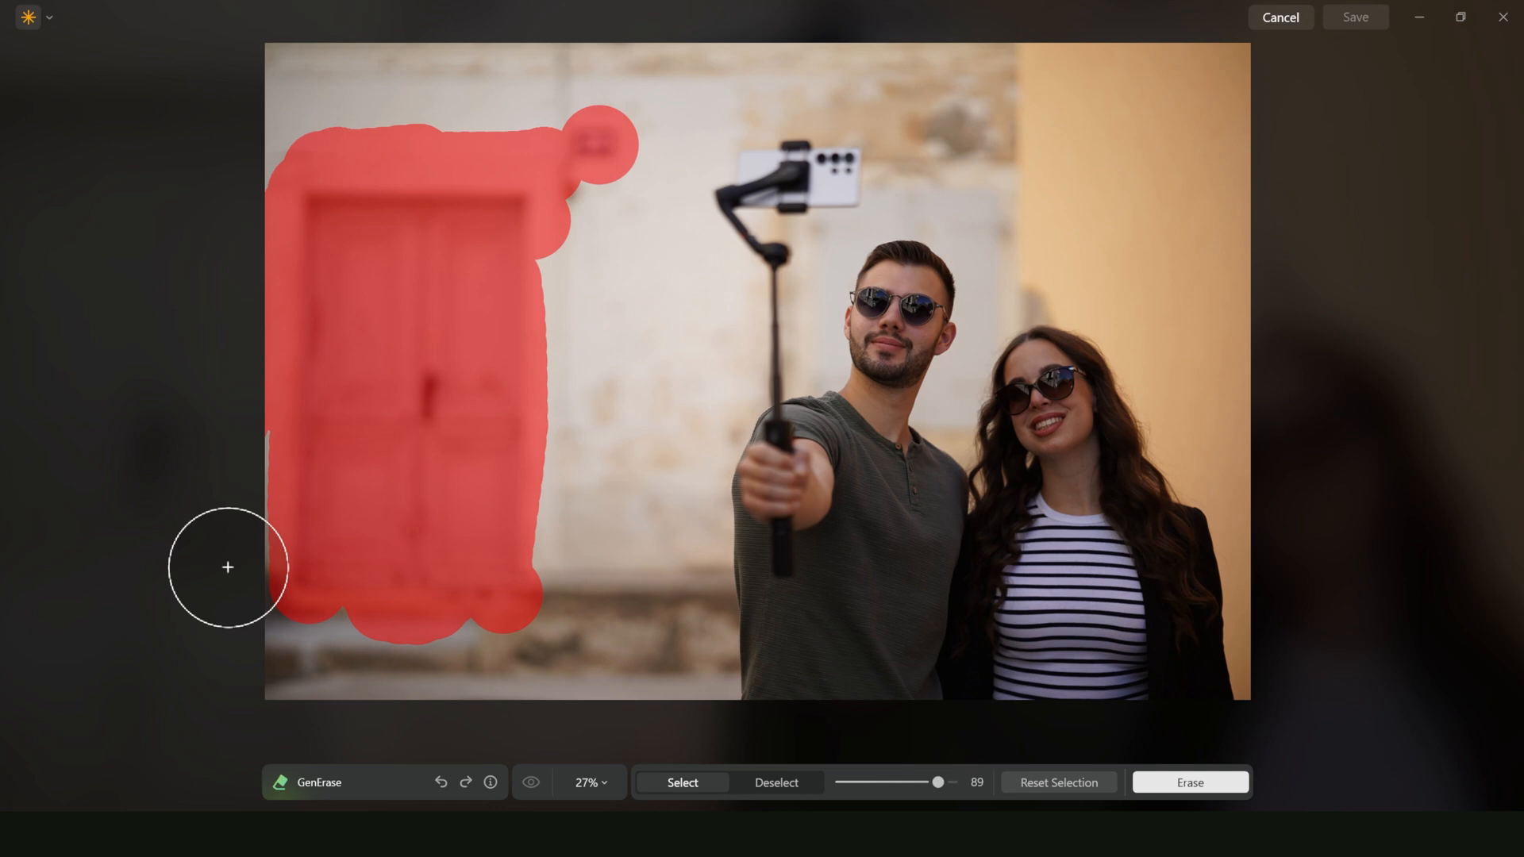
pyautogui.moveTo(227, 567); pyautogui.dragTo(277, 124)
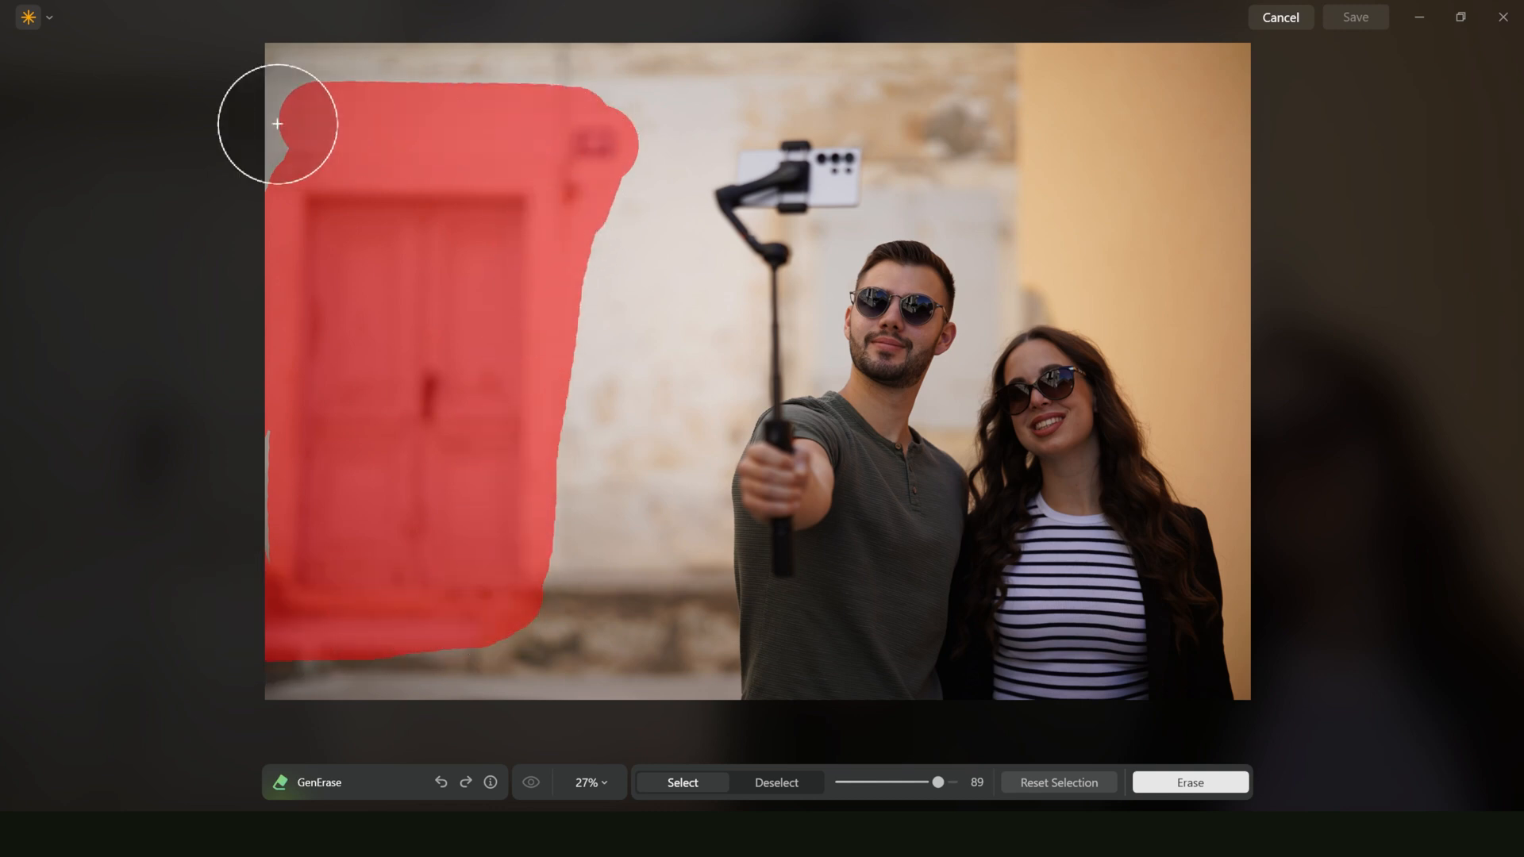
pyautogui.click(1187, 783)
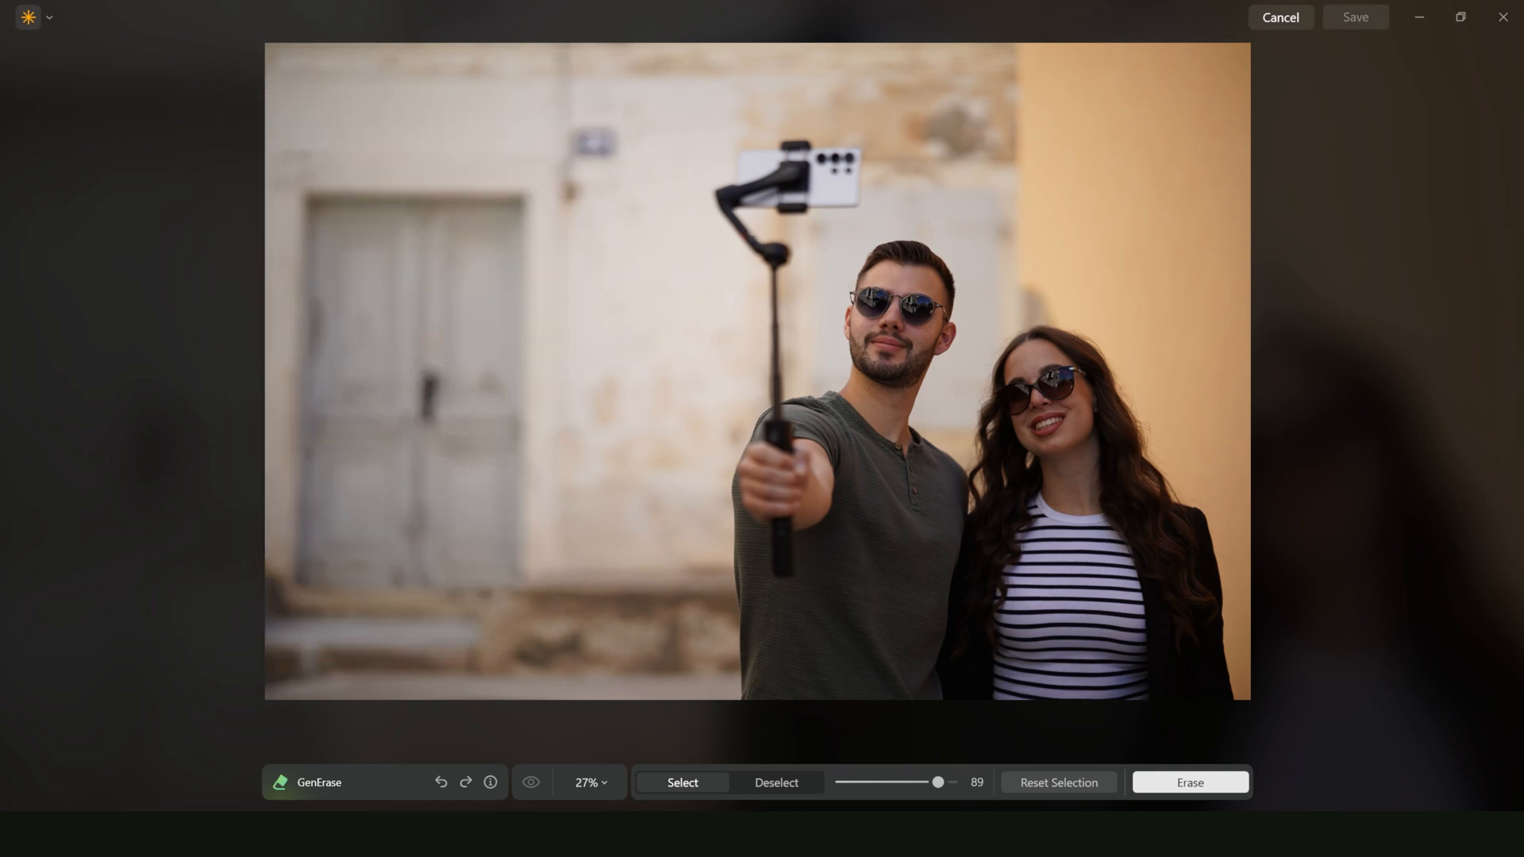
pyautogui.click(1189, 783)
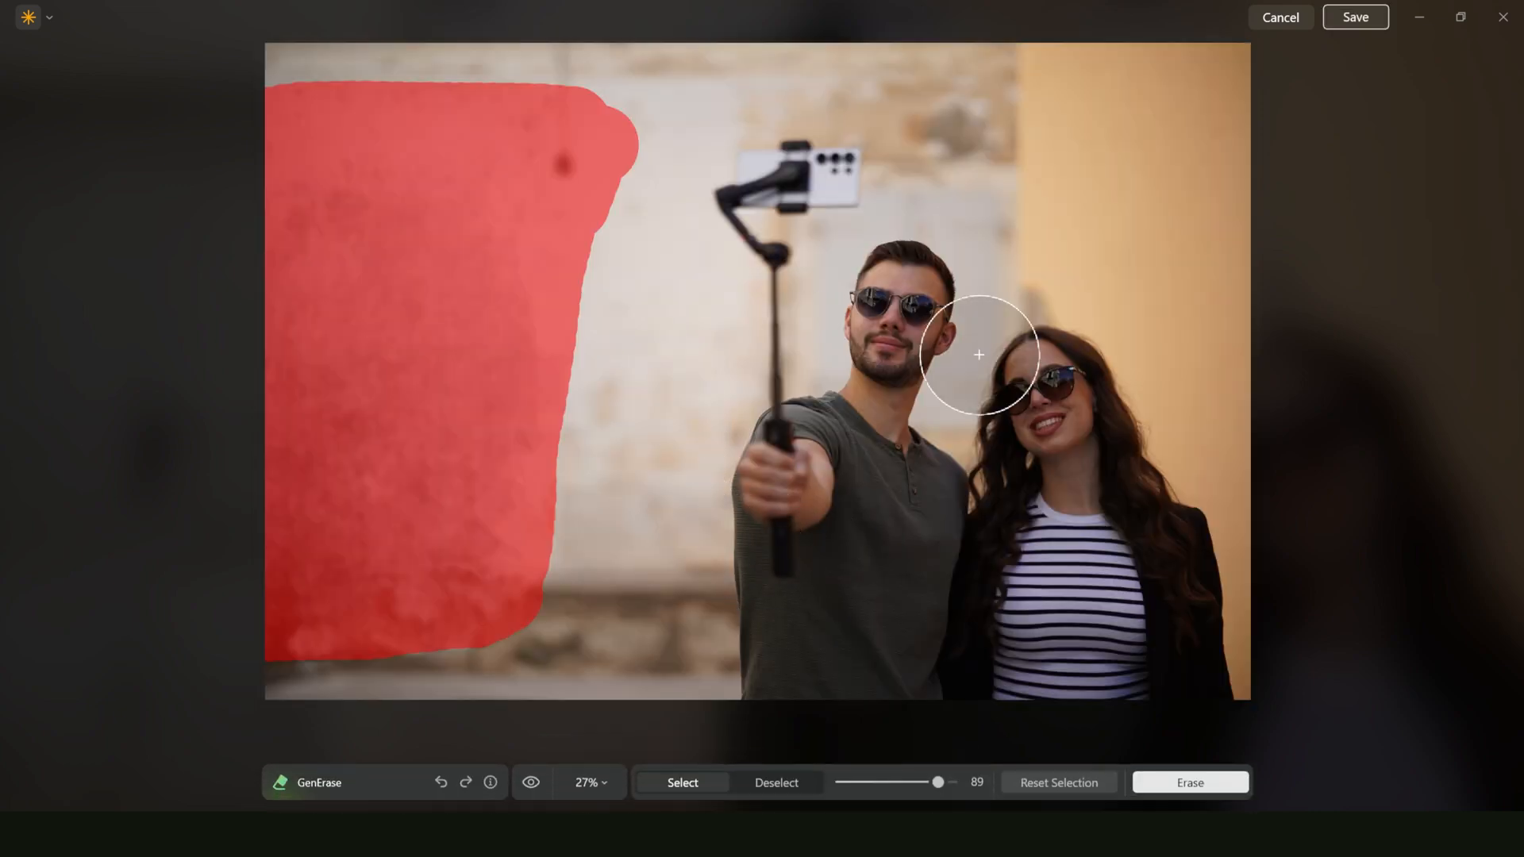
pyautogui.click(1189, 783)
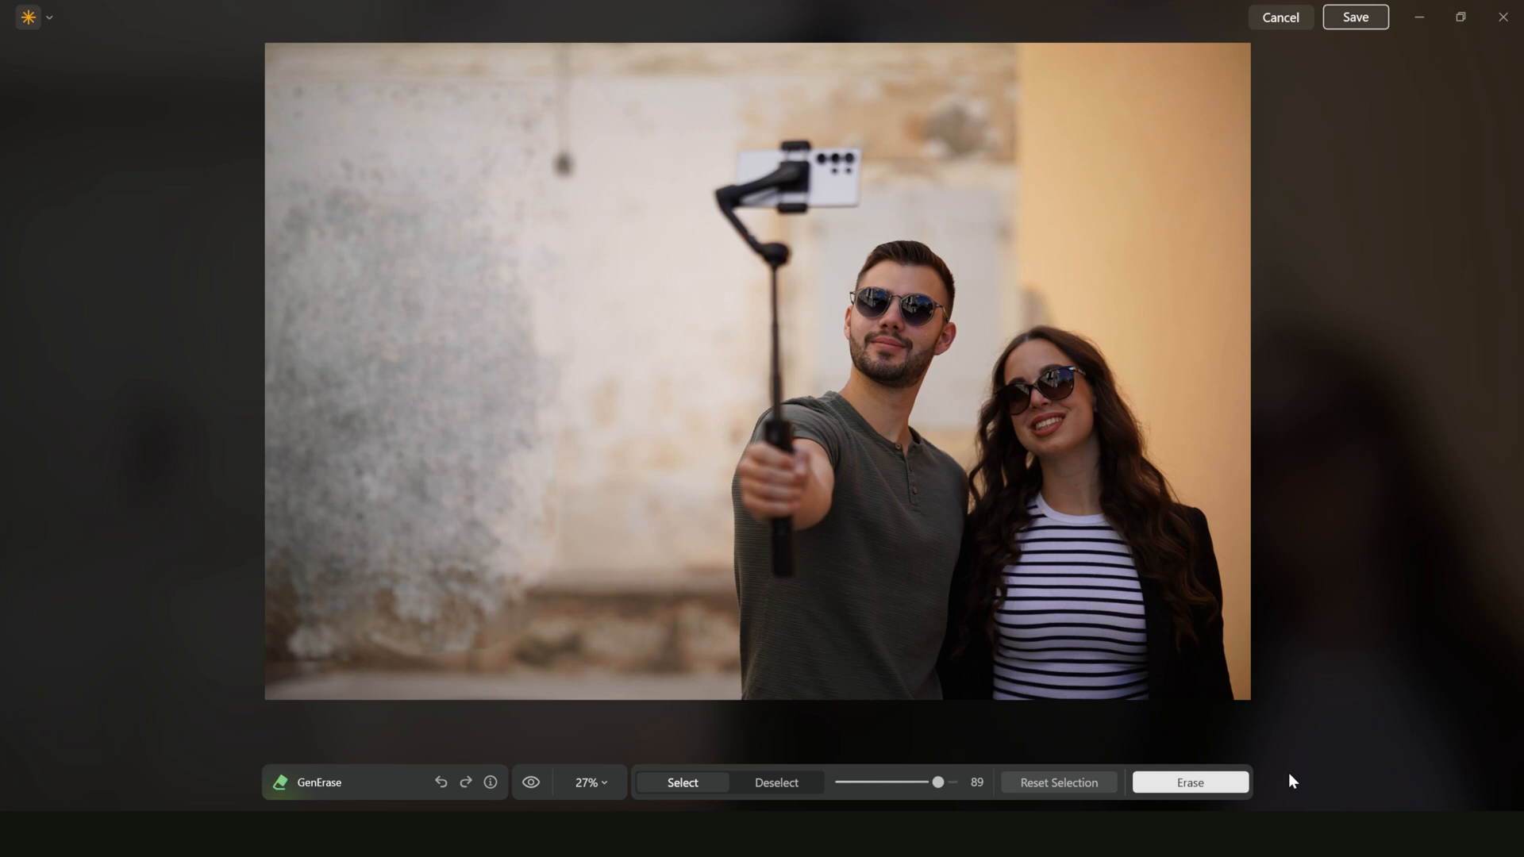
pyautogui.moveTo(1345, 620)
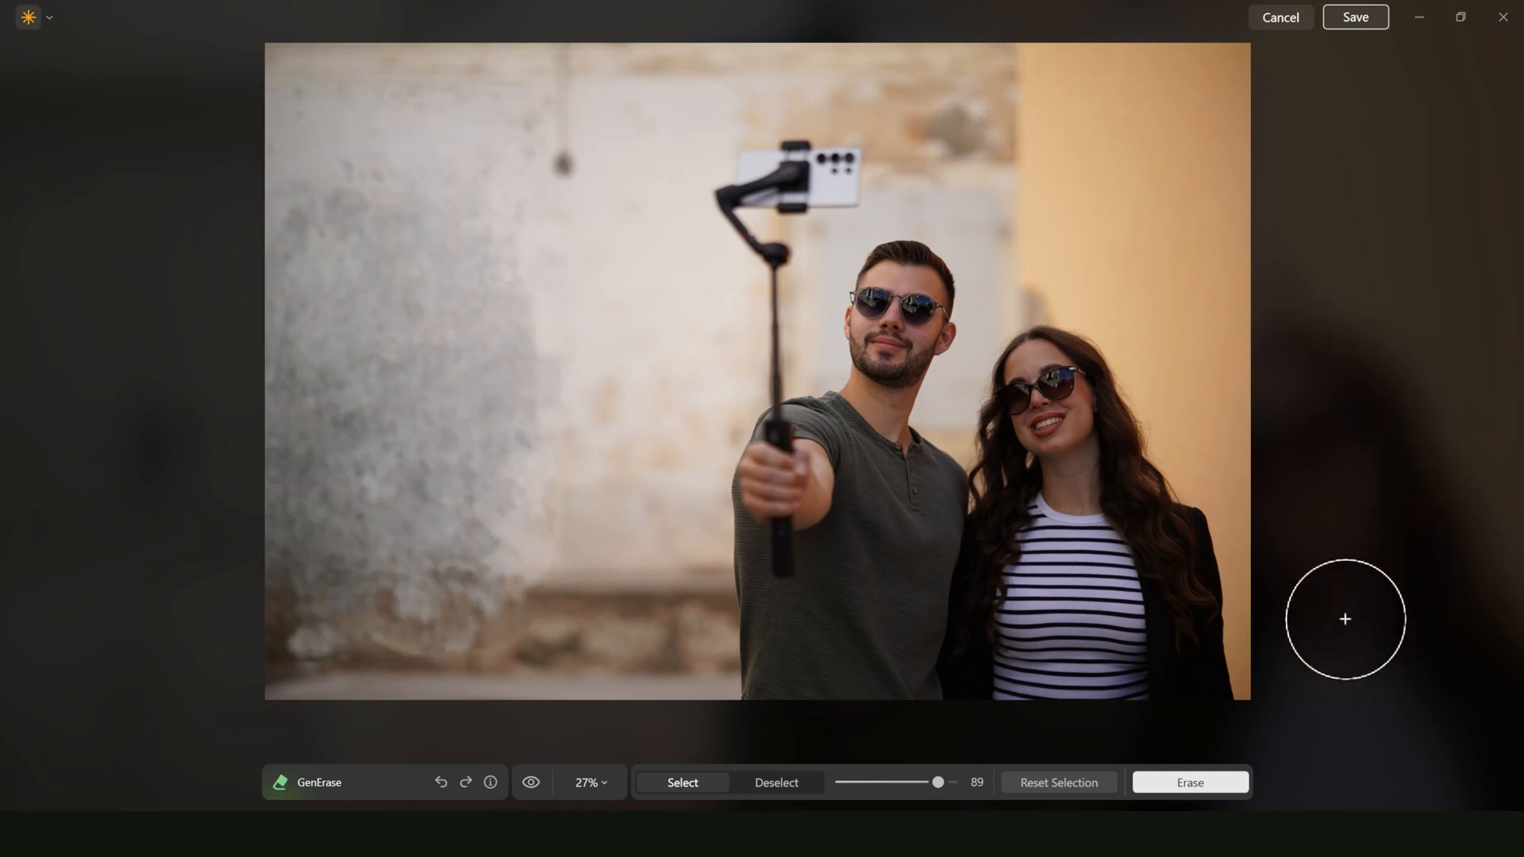
pyautogui.click(1280, 16)
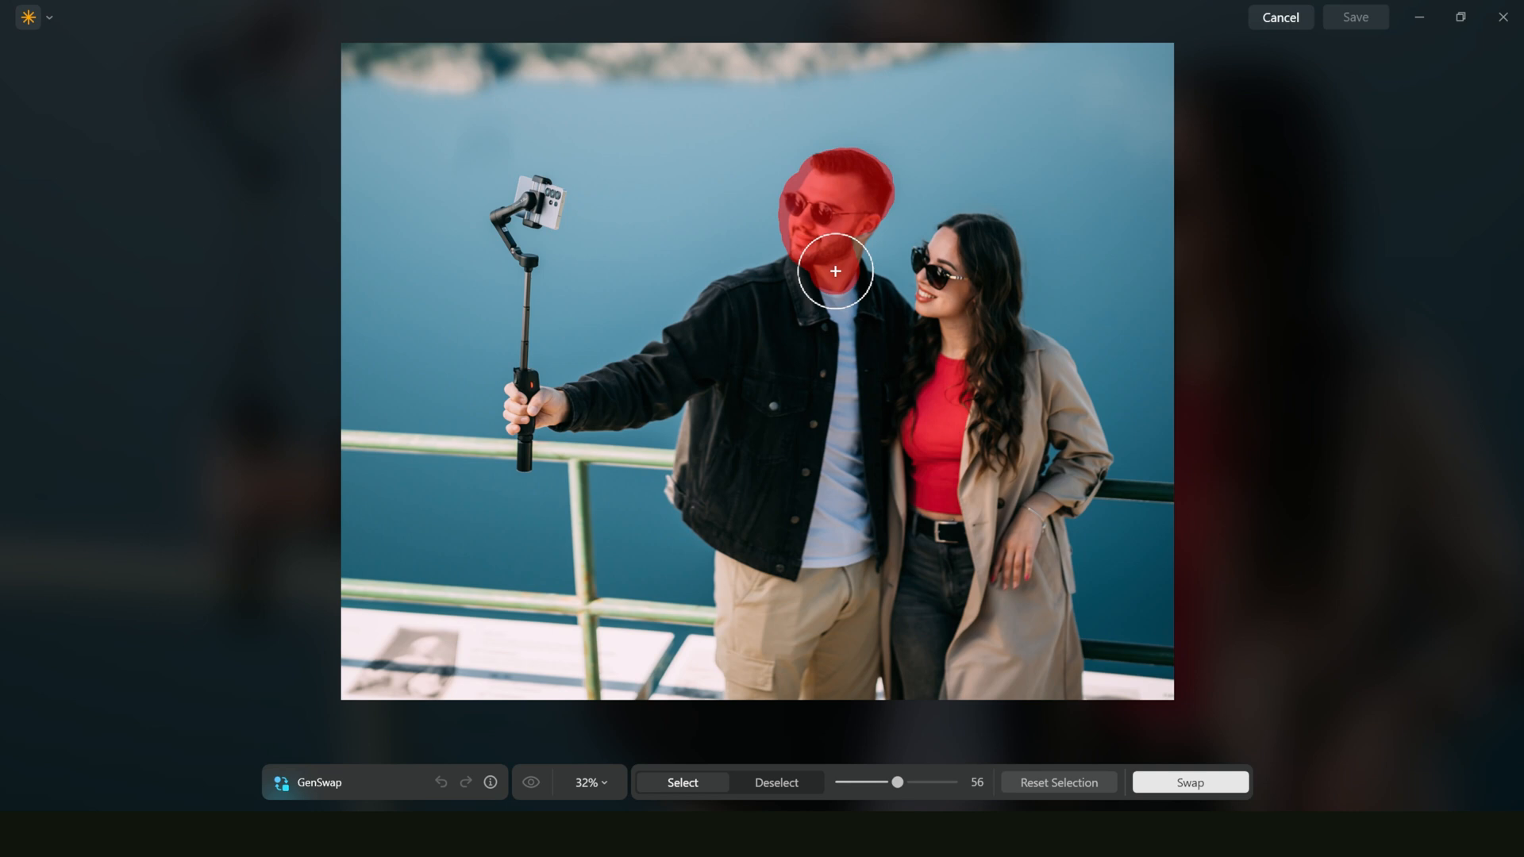
# Step: Mask the man's head, then the whole gimbal and phone, and swap them for 'flower'
pyautogui.moveTo(833, 270); pyautogui.dragTo(777, 212)
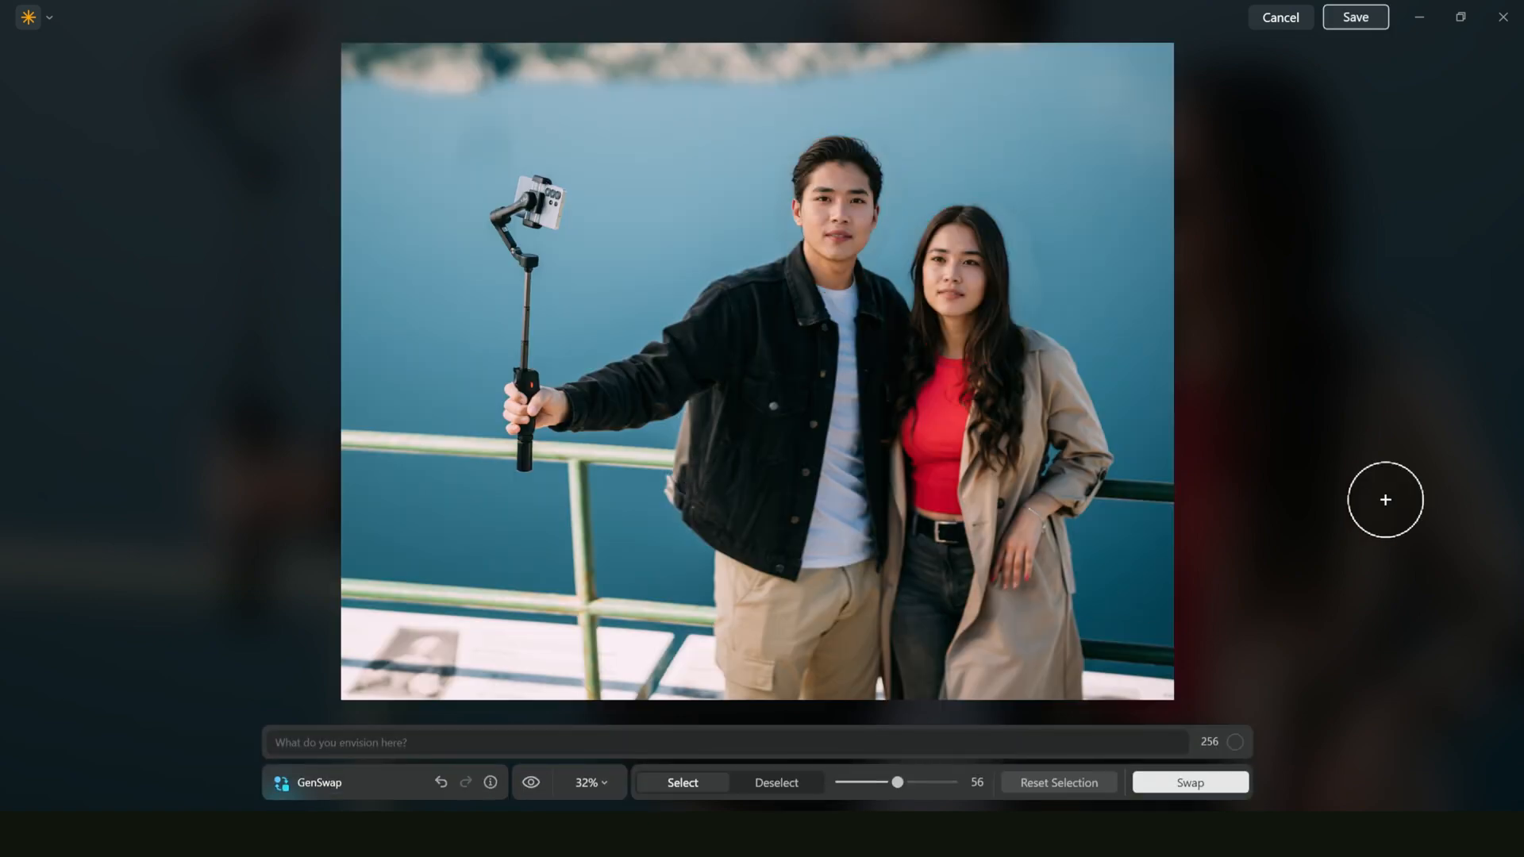
pyautogui.moveTo(1347, 520)
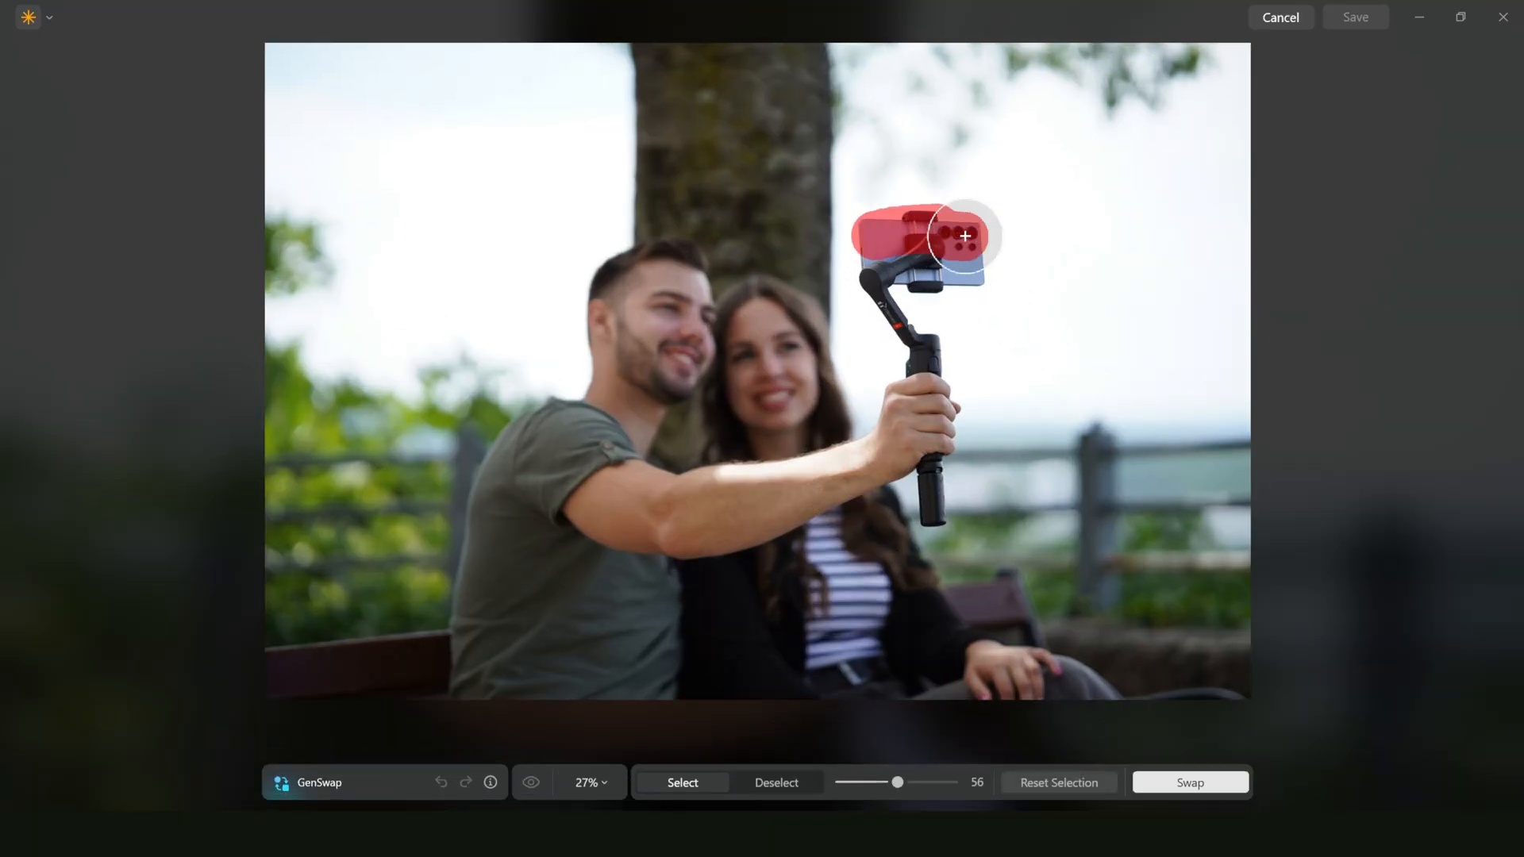
pyautogui.moveTo(965, 237); pyautogui.dragTo(935, 493)
pyautogui.write('flower')
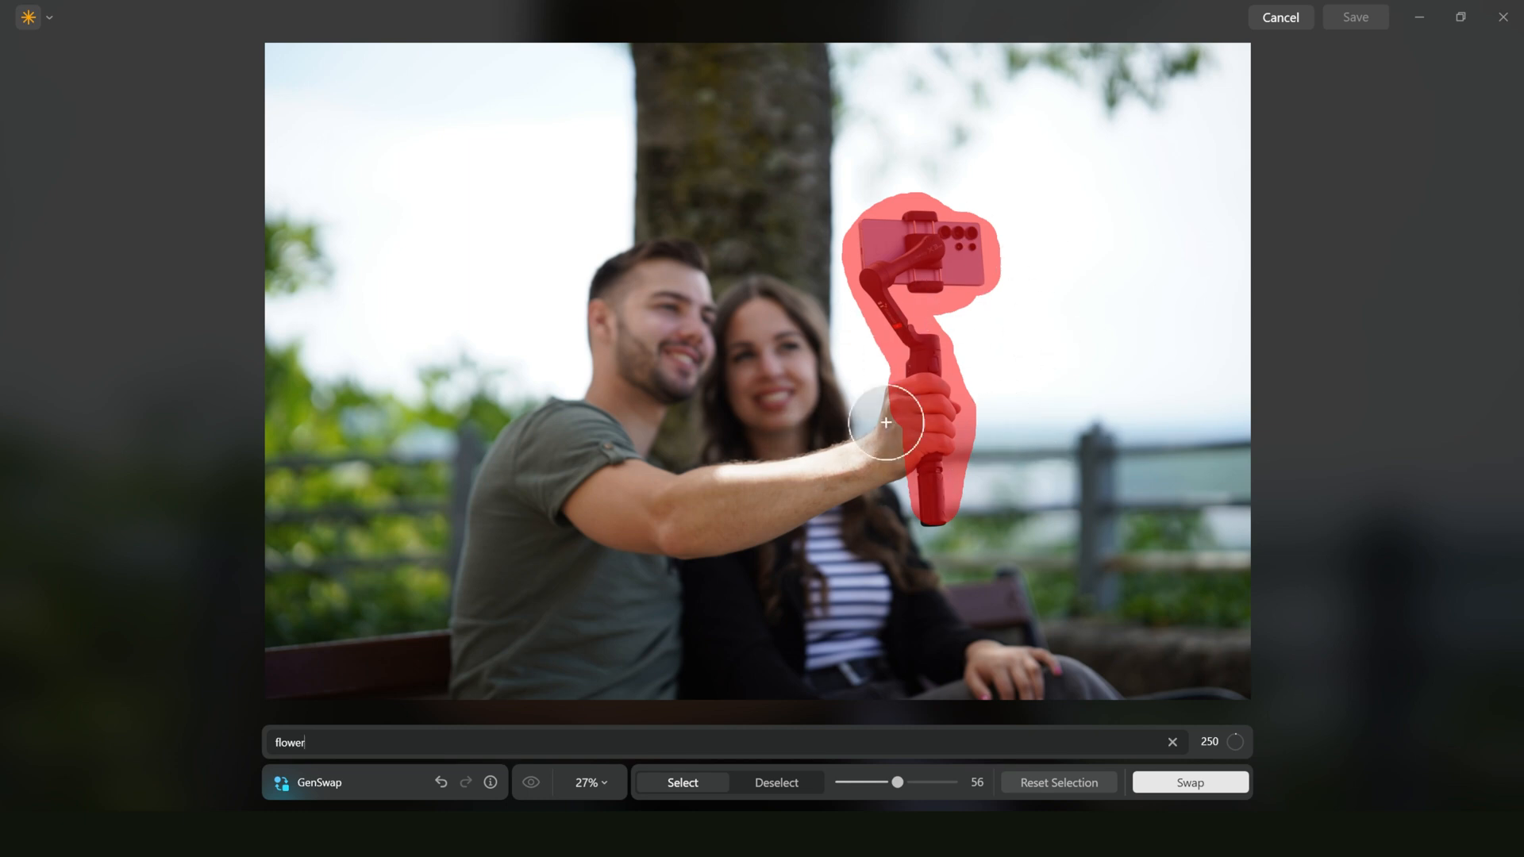
pyautogui.click(1190, 783)
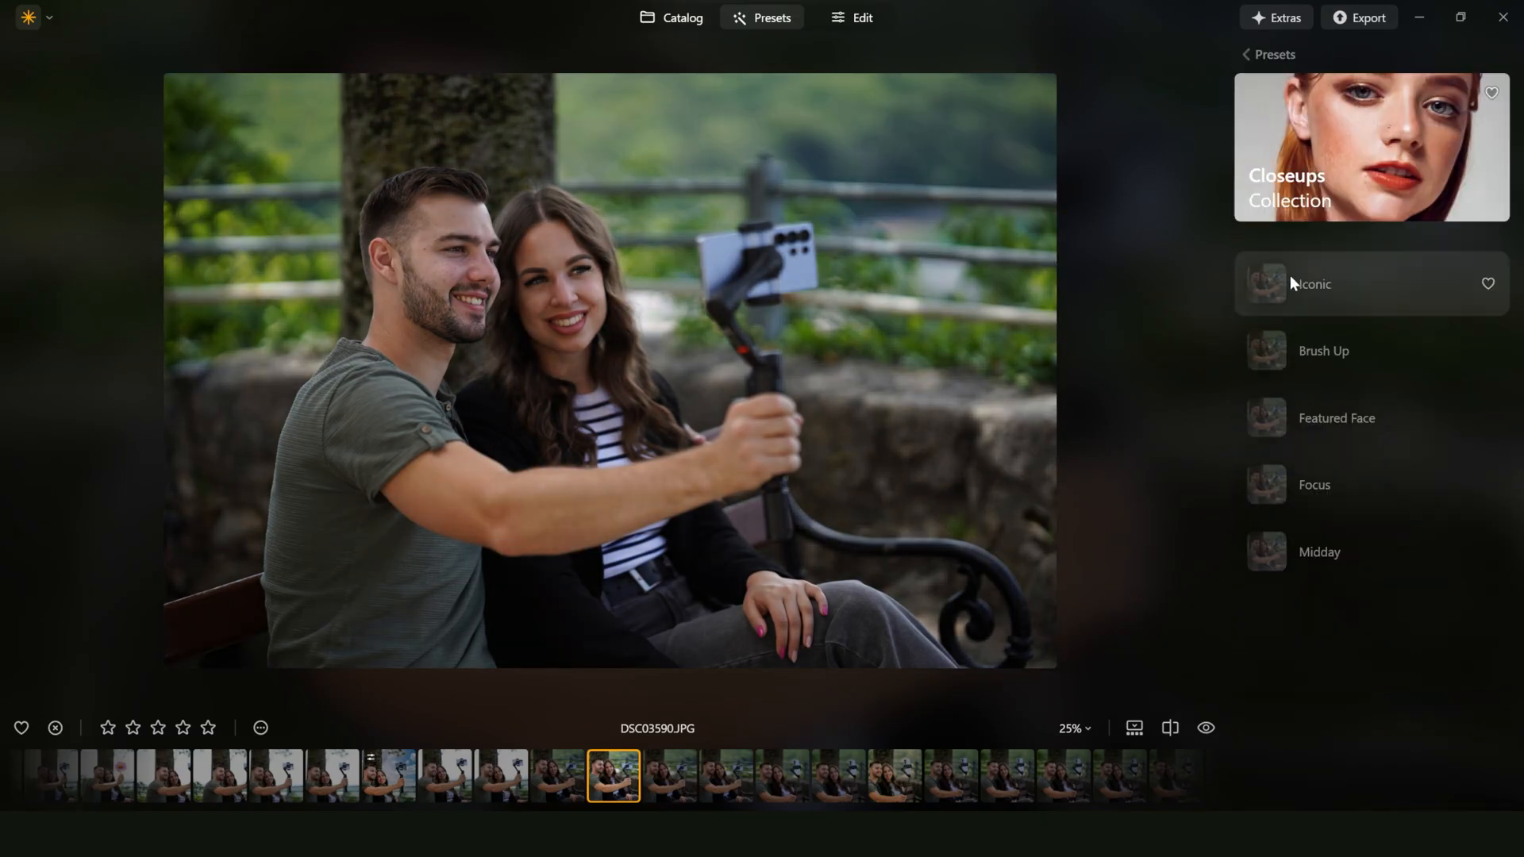
# Step: Try the Argent, Dream Film and Hyperdrive sunset presets, then move to the lakeside selfie
pyautogui.click(1315, 484)
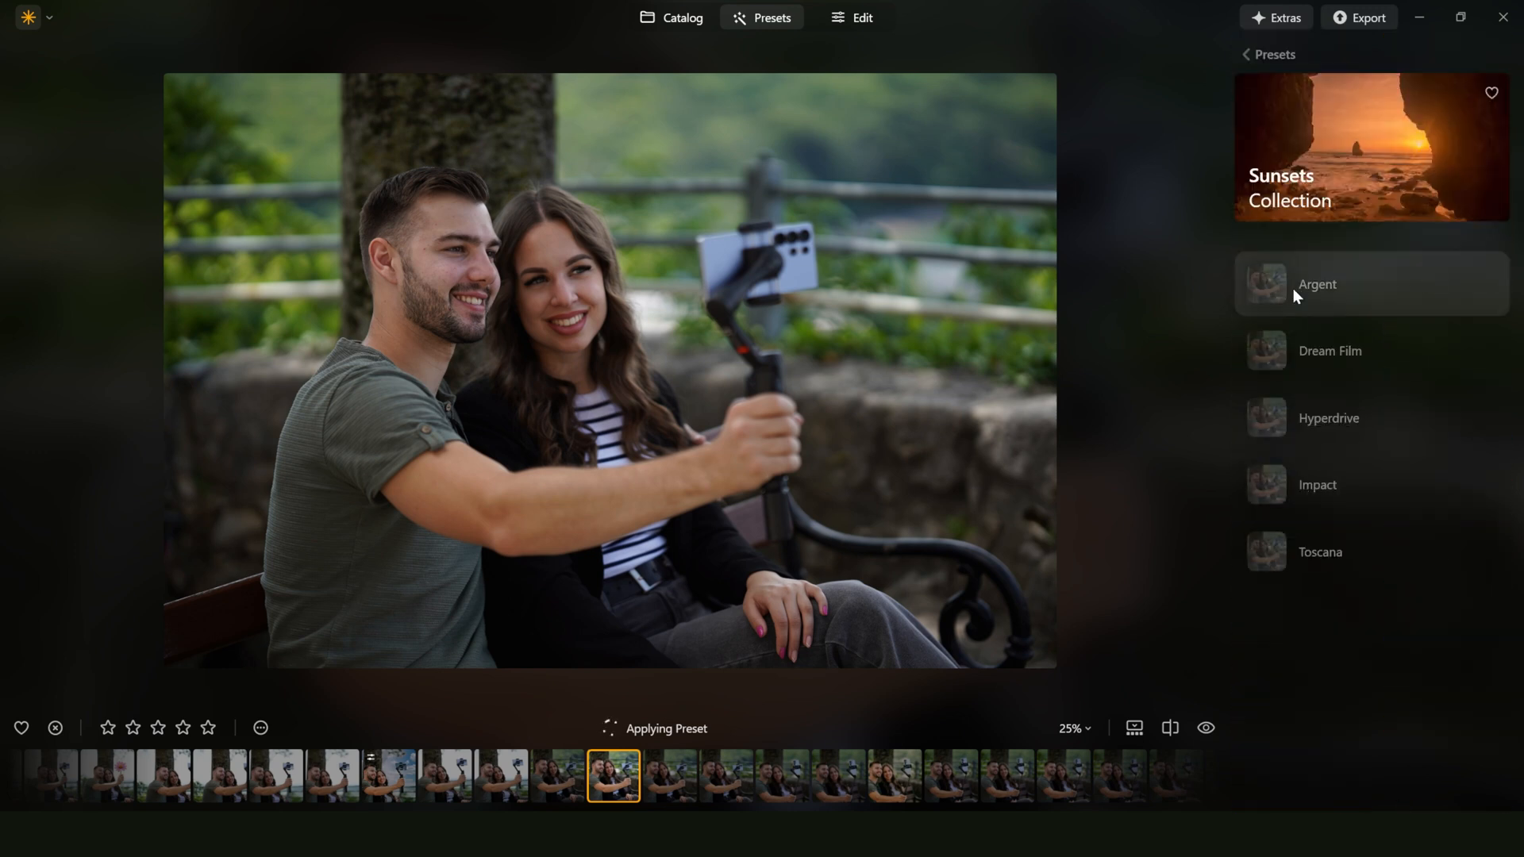
pyautogui.click(1331, 351)
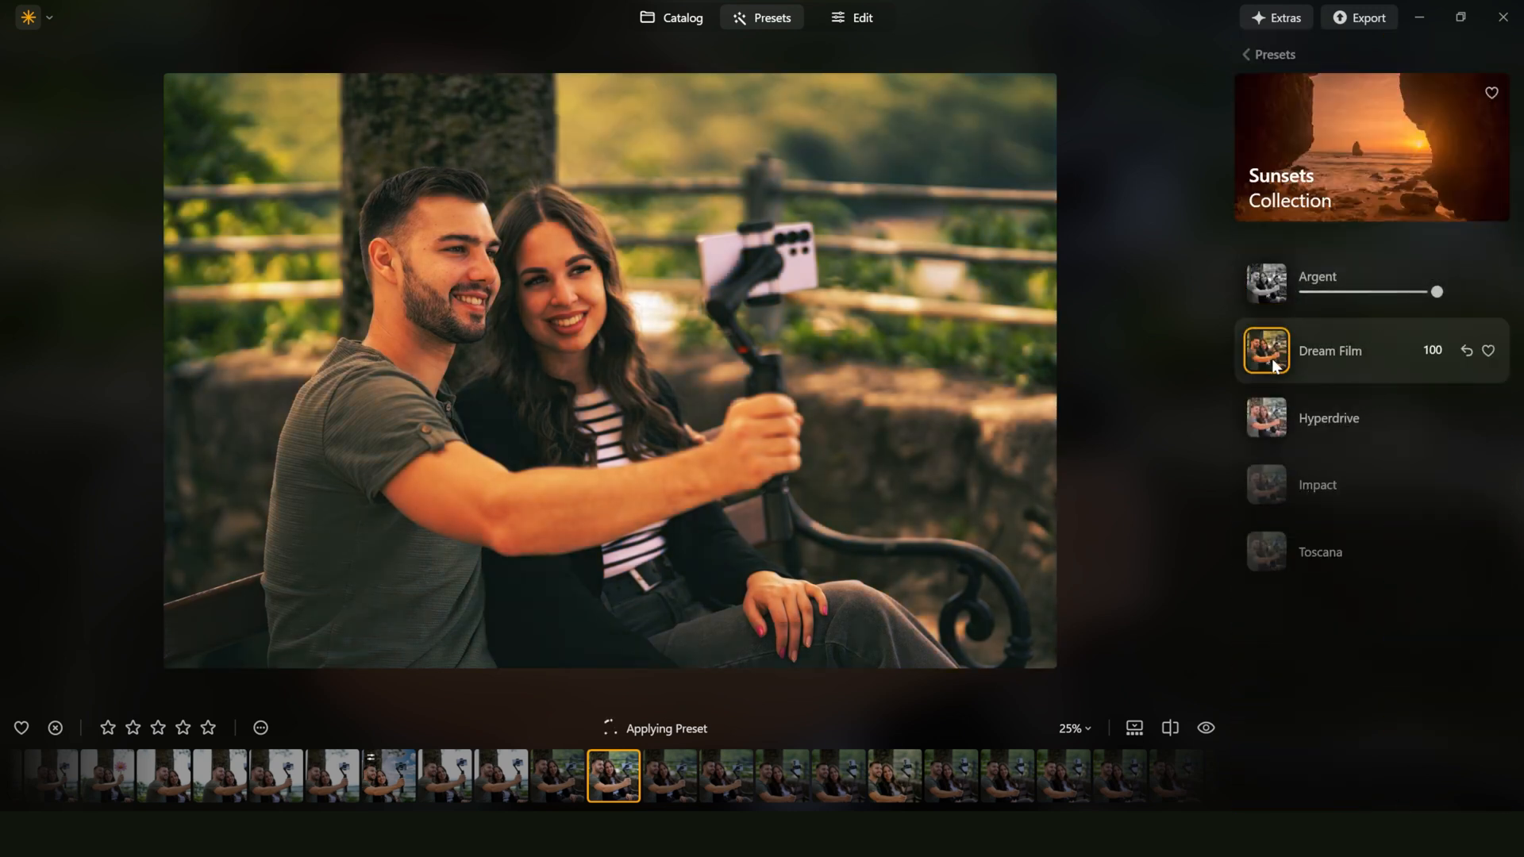
pyautogui.click(1329, 418)
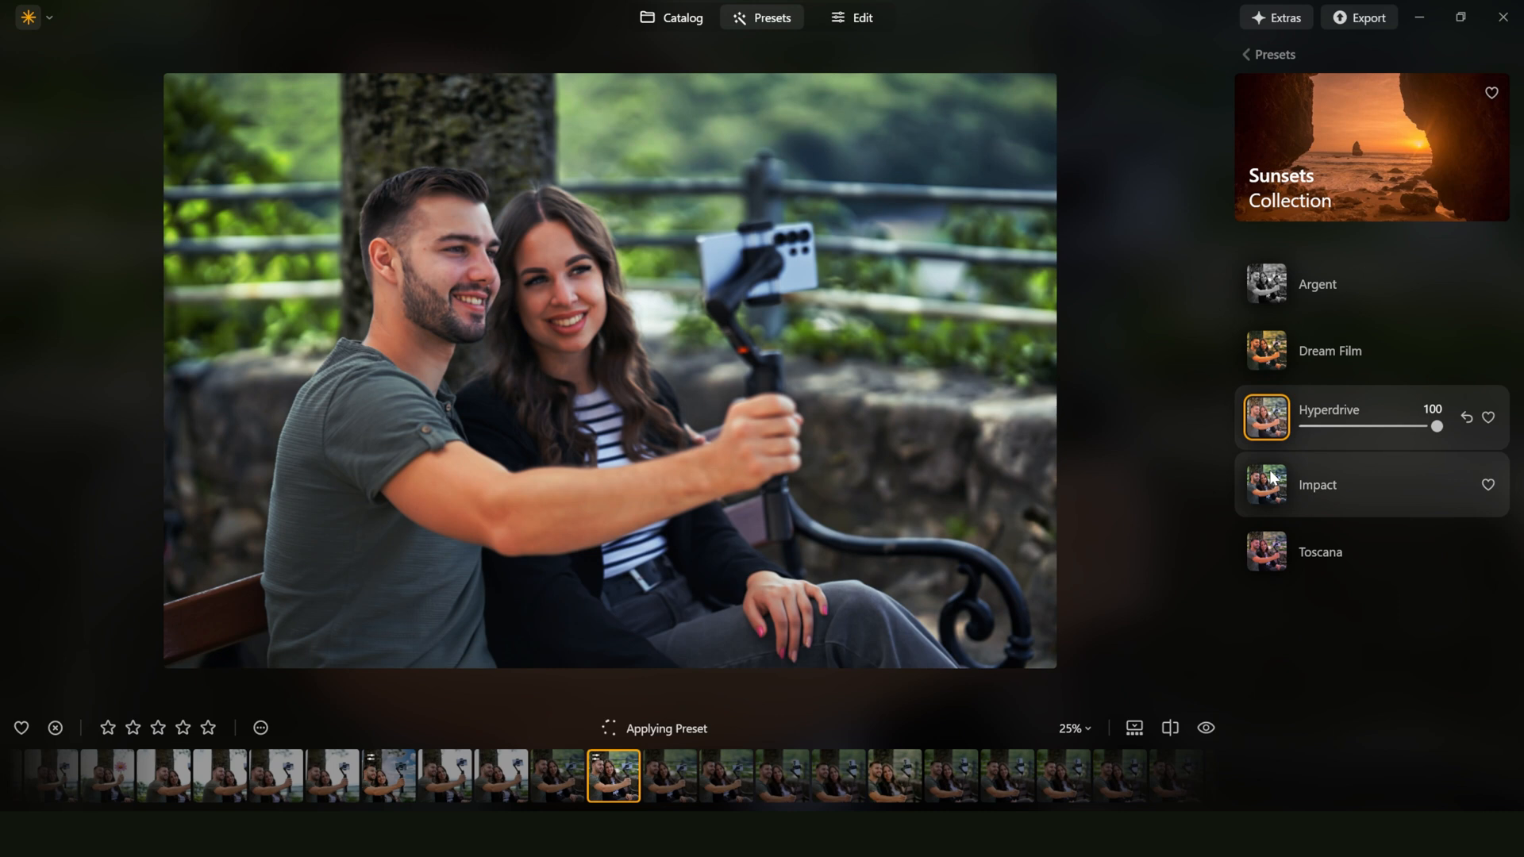
pyautogui.scroll(-3)
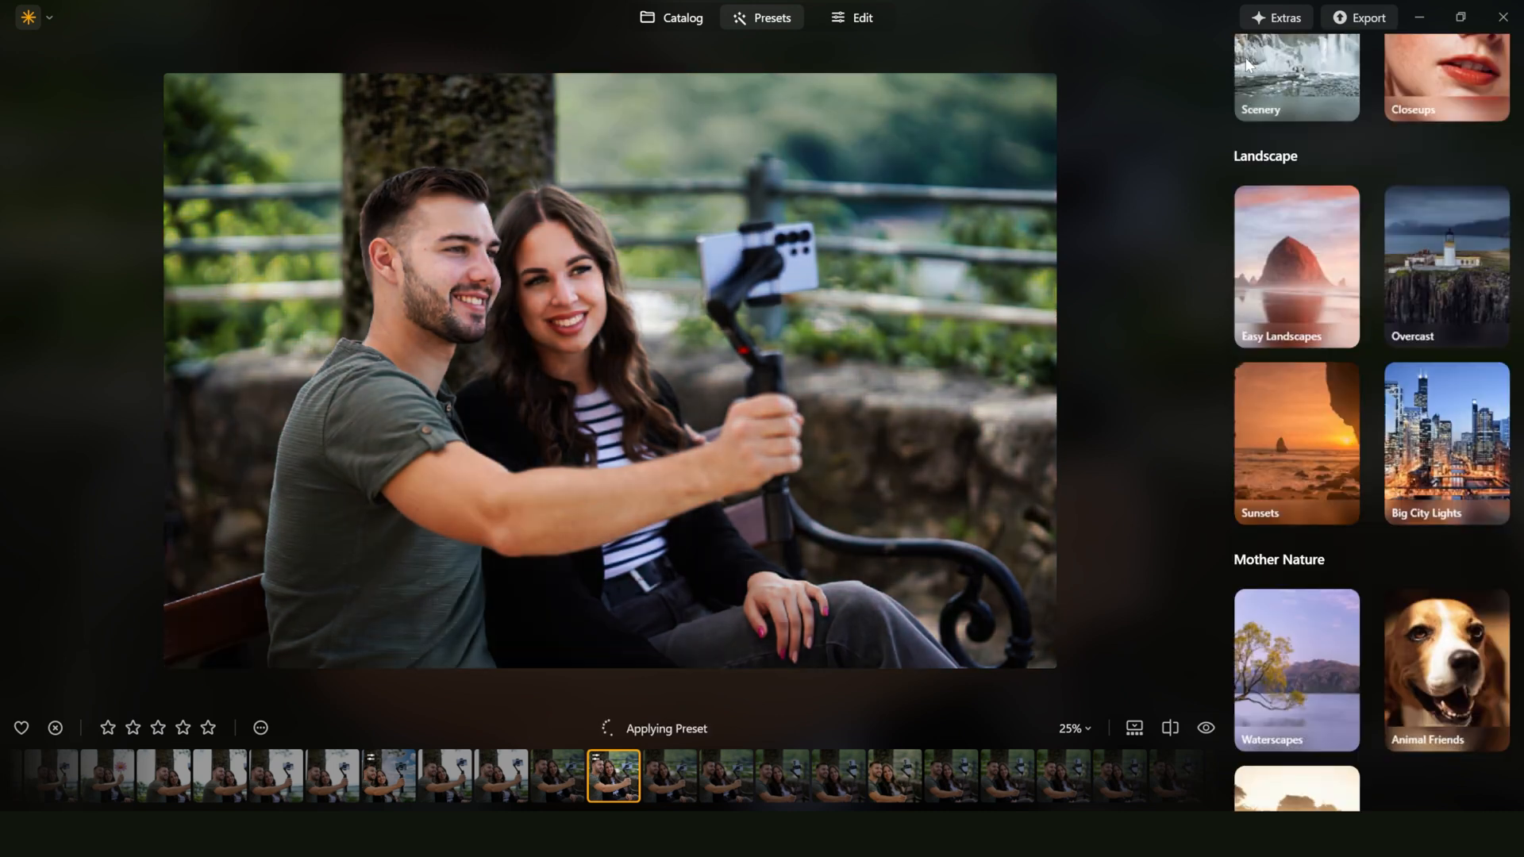
pyautogui.scroll(-3)
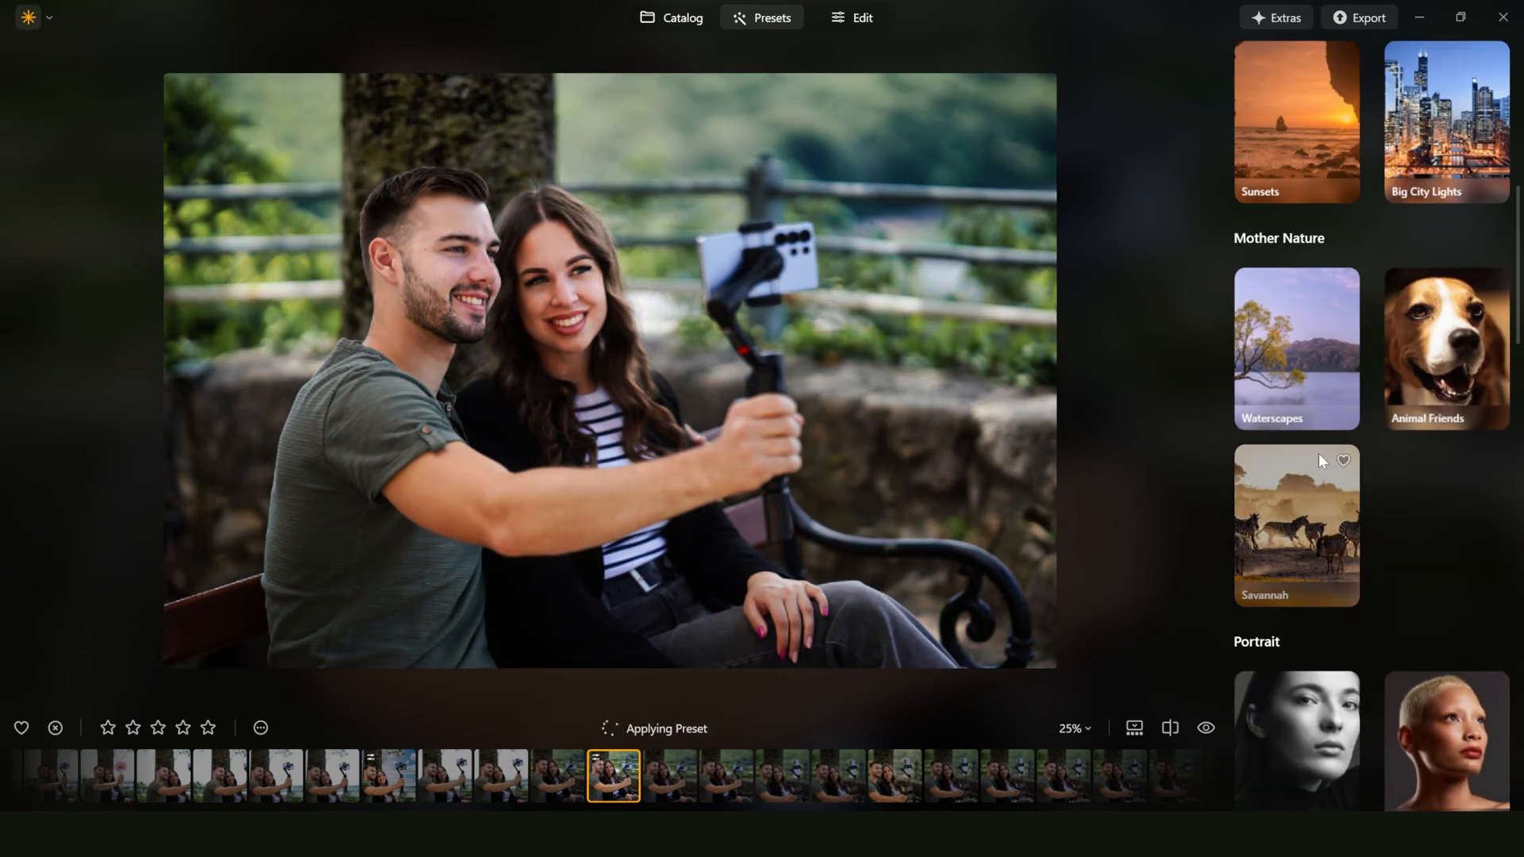
pyautogui.click(859, 18)
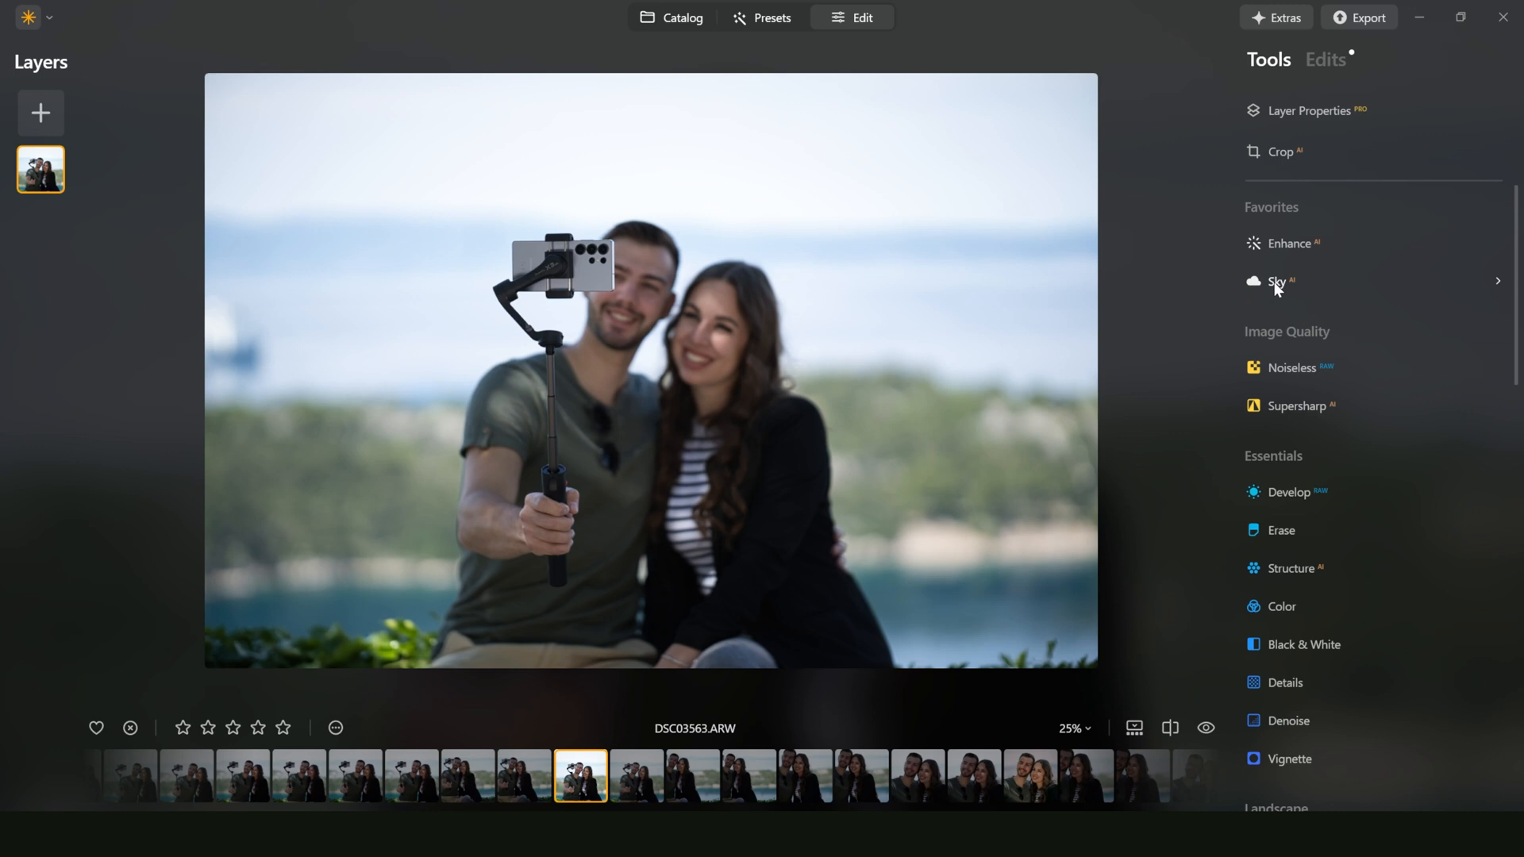
# Step: Replace the pale sky via Sky AI, trying suggested skies and settling on Blue Sky 1
pyautogui.click(1277, 281)
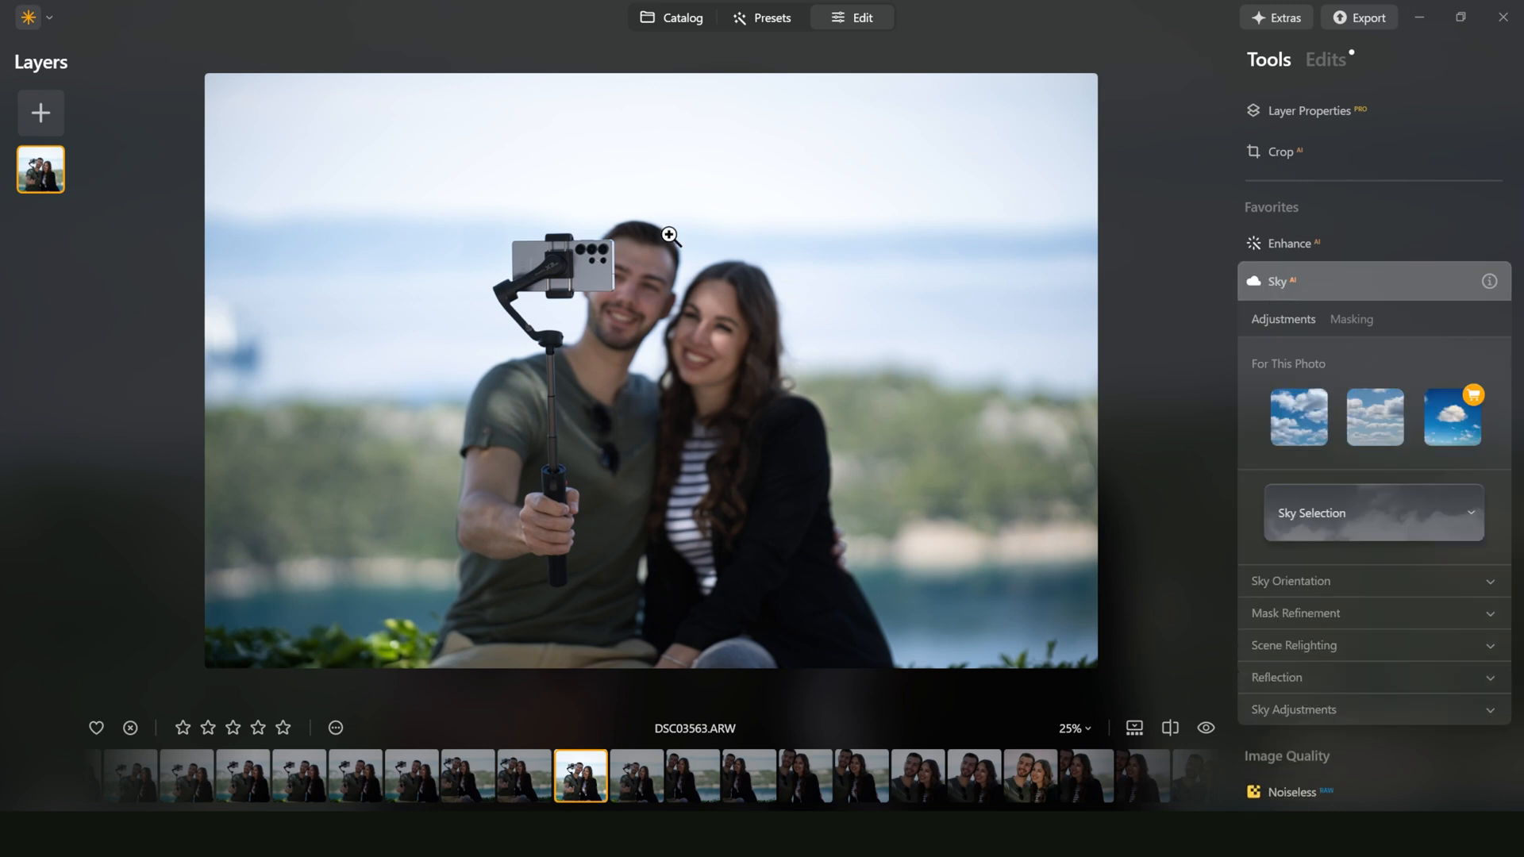
pyautogui.click(1299, 418)
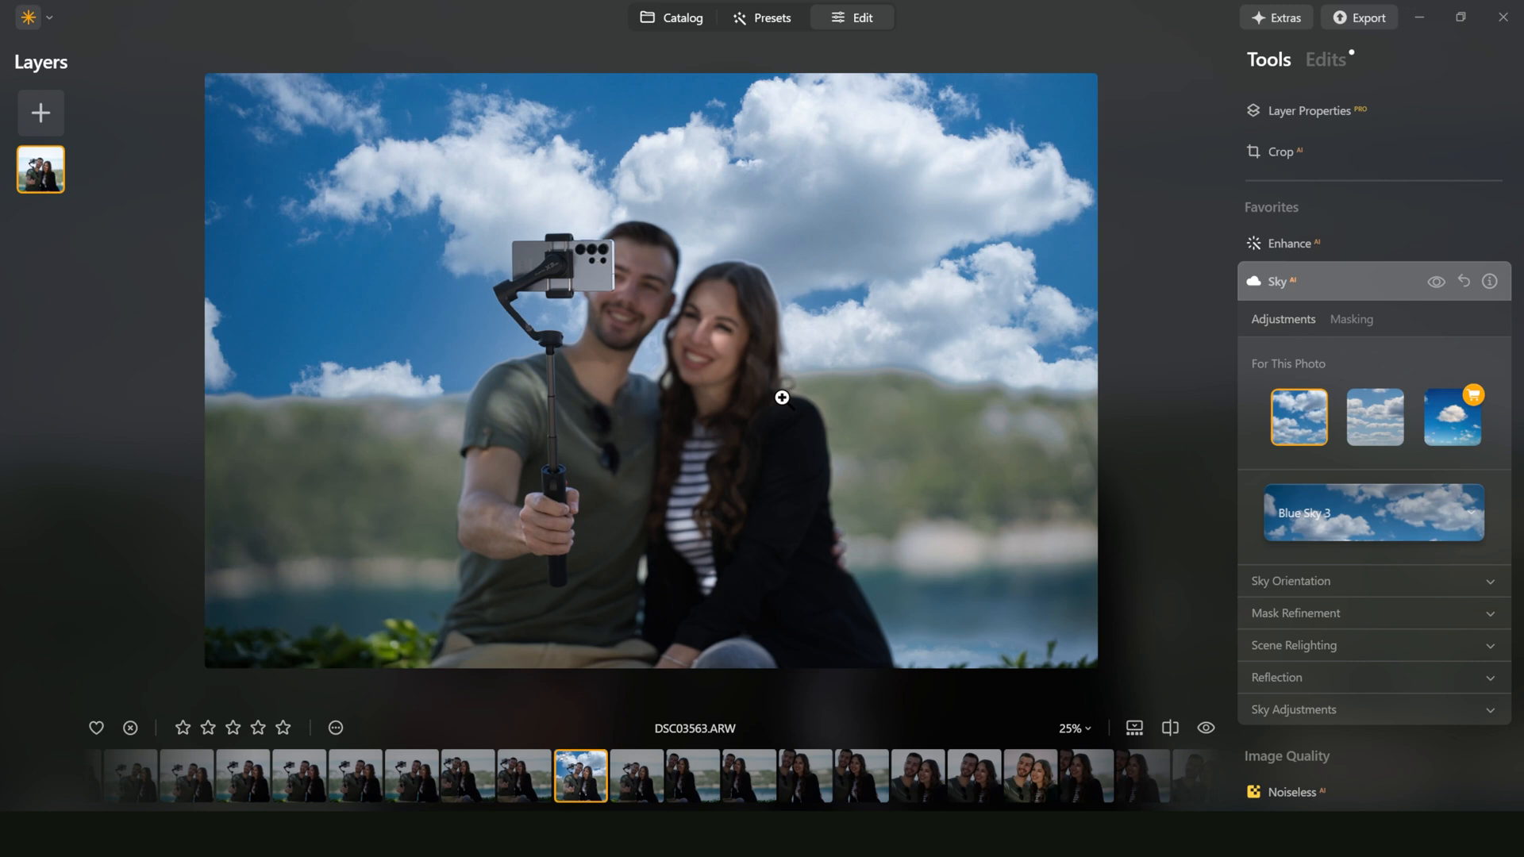
pyautogui.click(1373, 417)
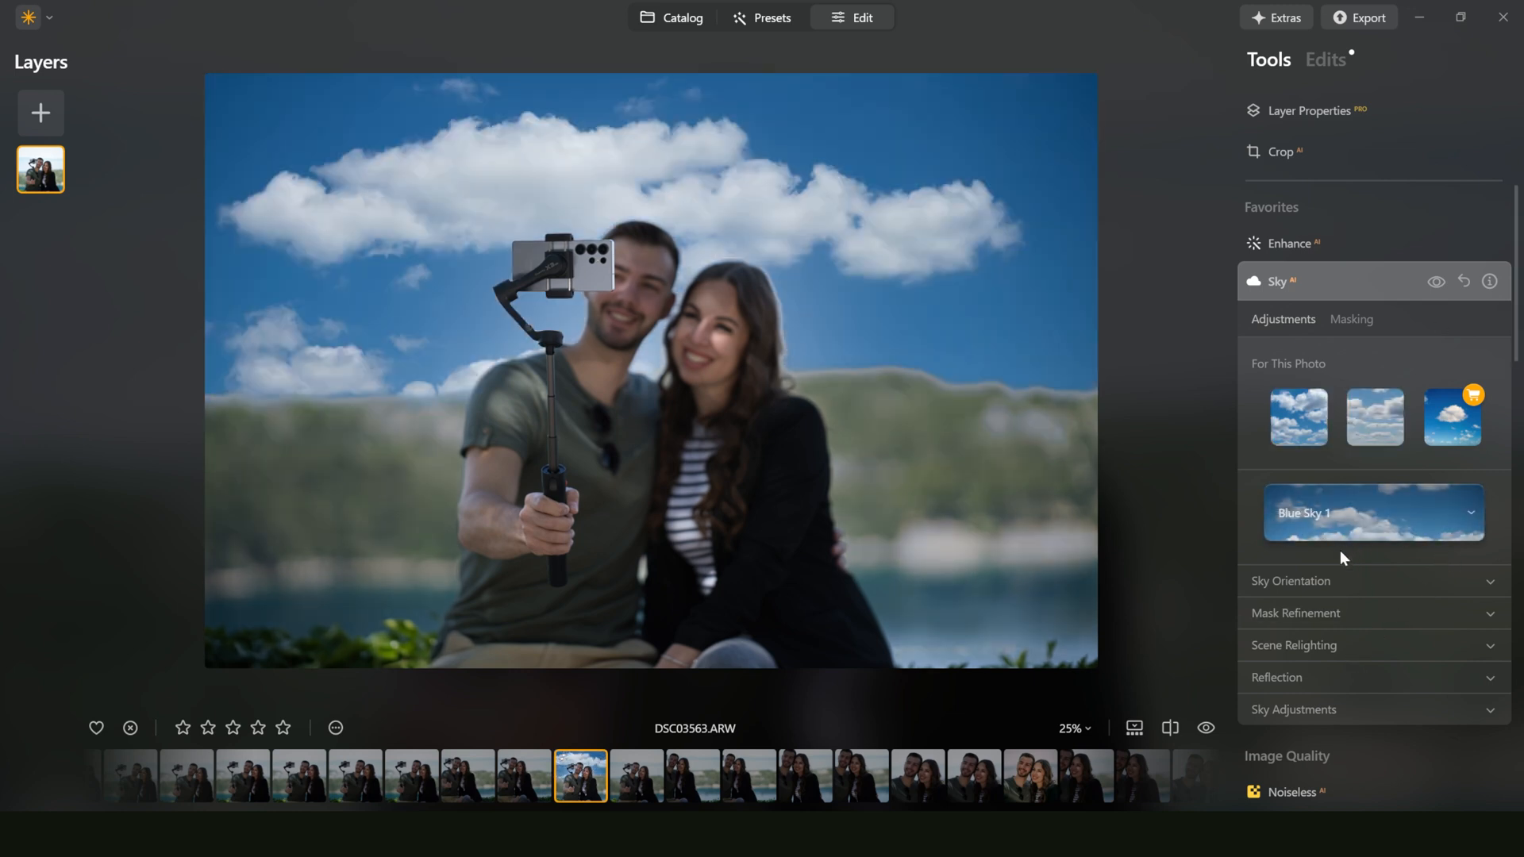
pyautogui.click(1291, 581)
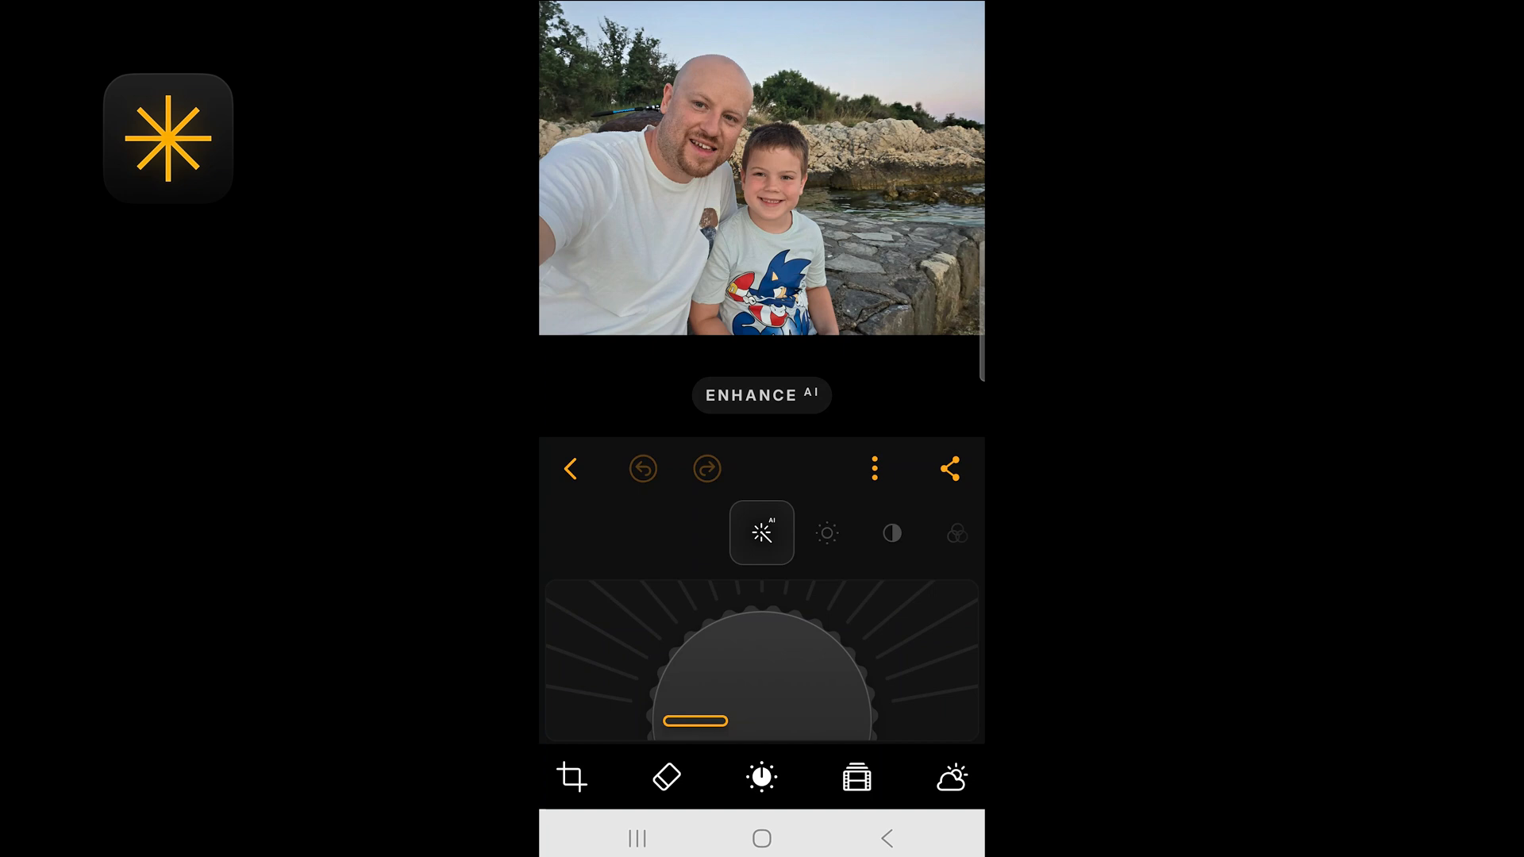
# Step: Set Enhance AI to 39, back to 0, then 15, and browse the film look cartridges
pyautogui.moveTo(699, 721); pyautogui.dragTo(753, 664)
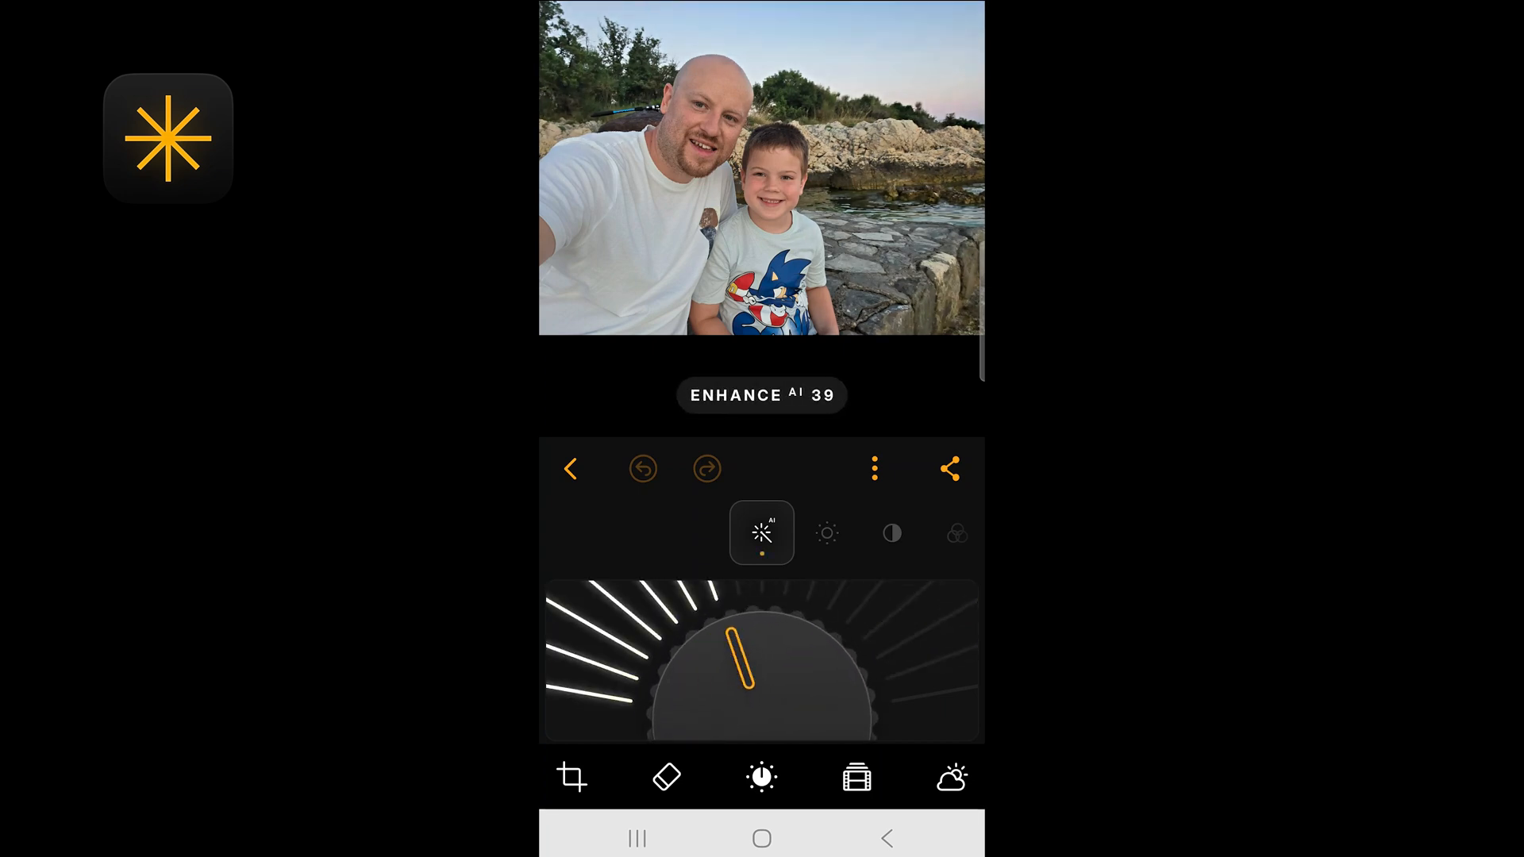
pyautogui.moveTo(742, 670); pyautogui.dragTo(696, 721)
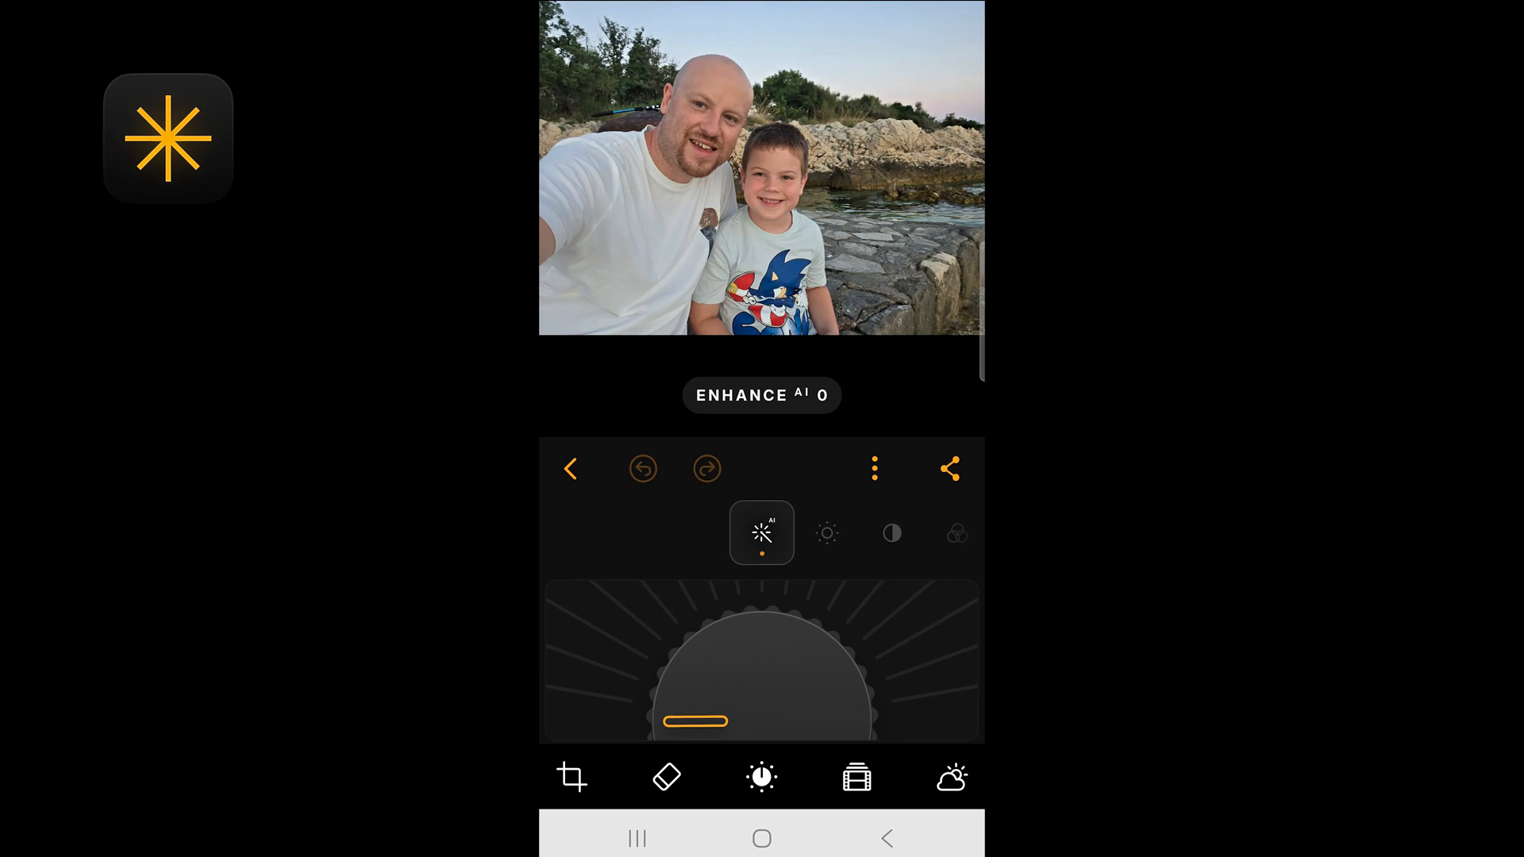
pyautogui.moveTo(696, 720); pyautogui.dragTo(719, 696)
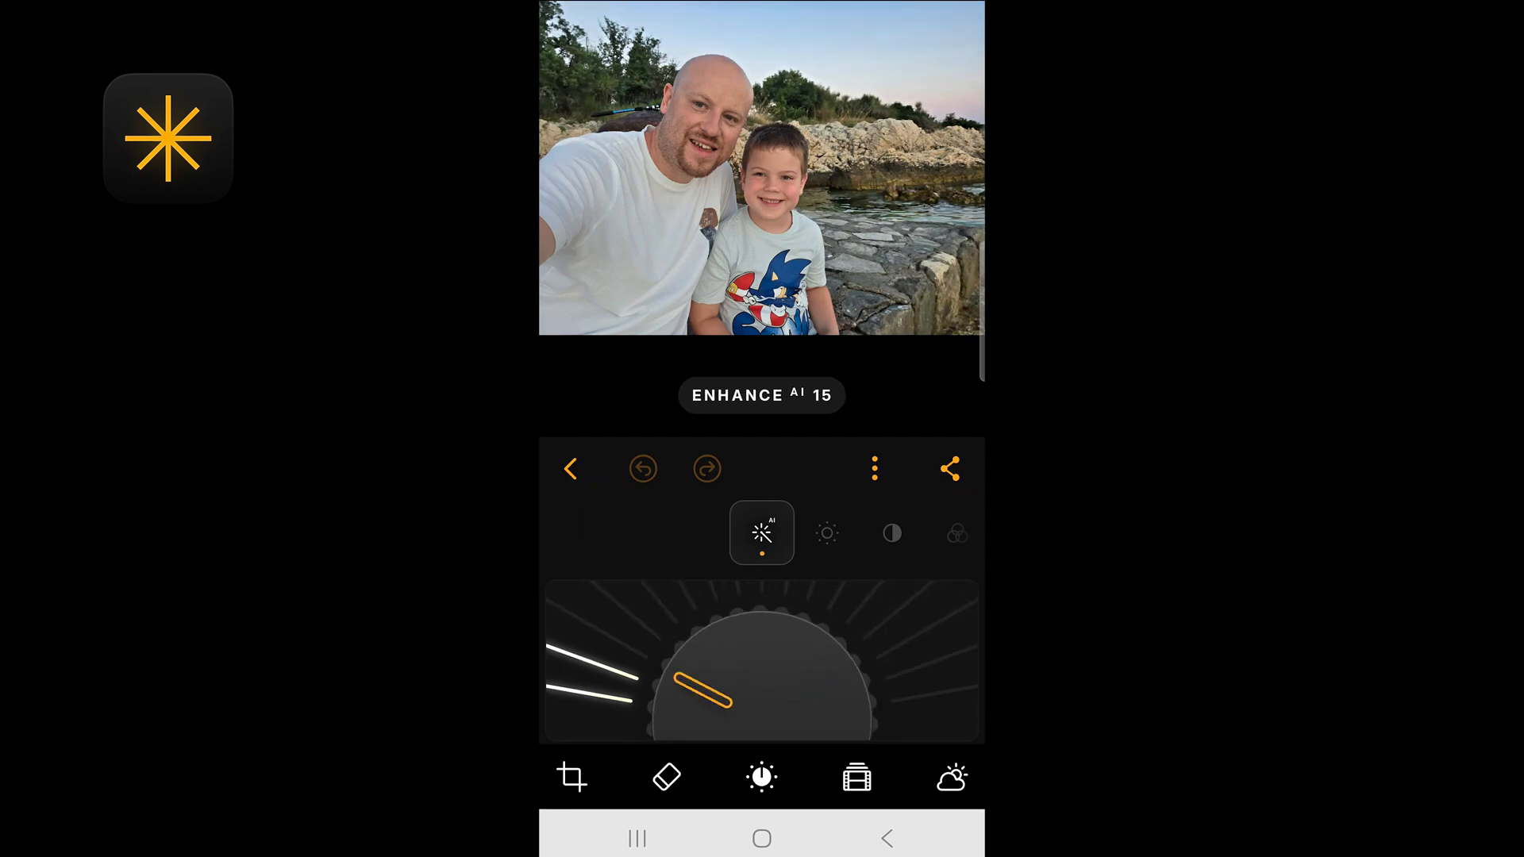
pyautogui.moveTo(710, 694); pyautogui.dragTo(774, 660)
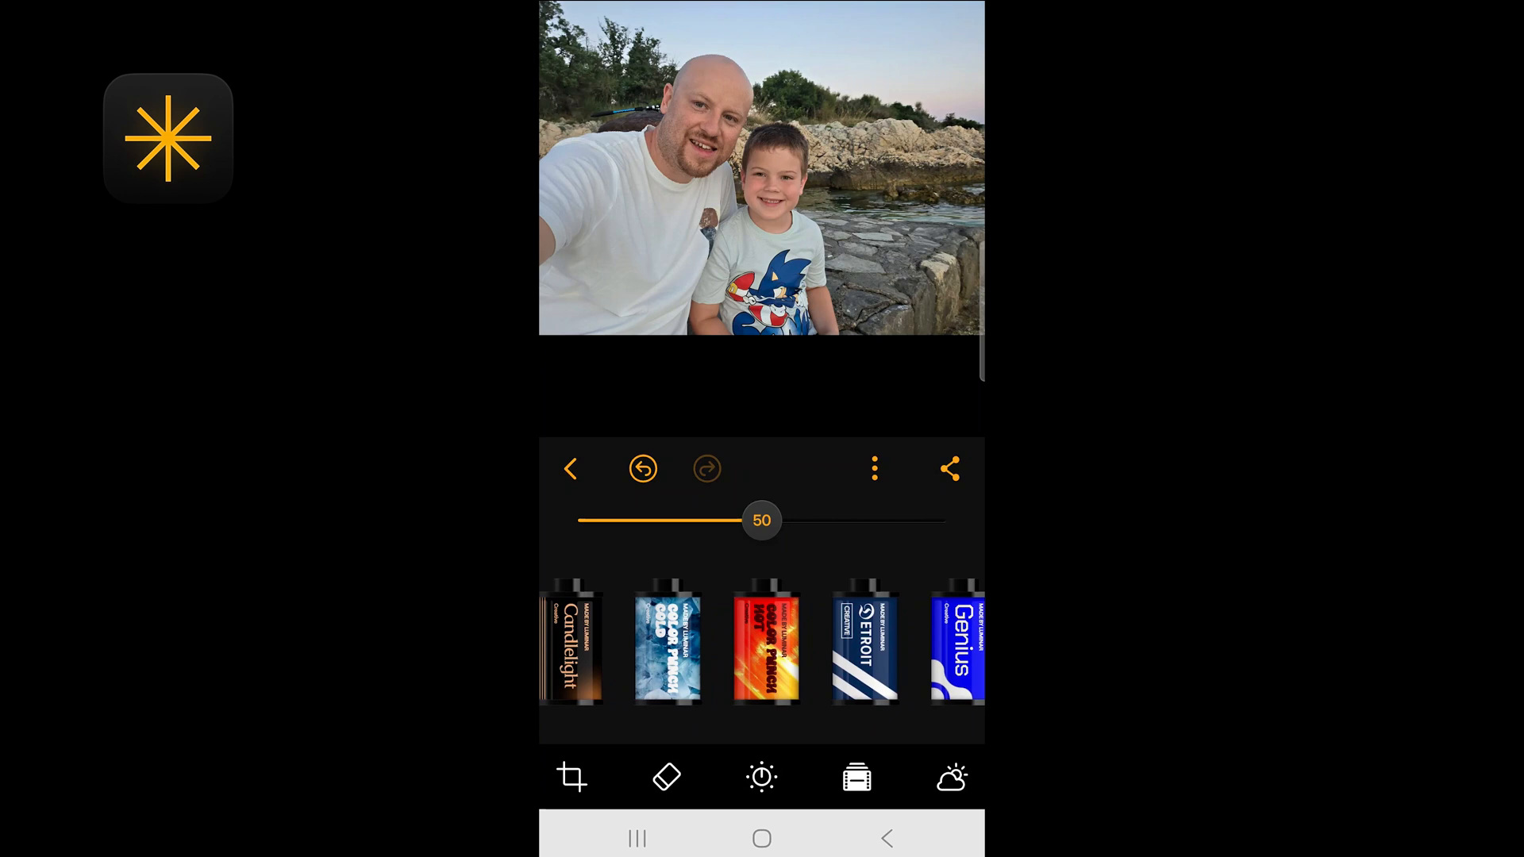
pyautogui.hscroll(-3)
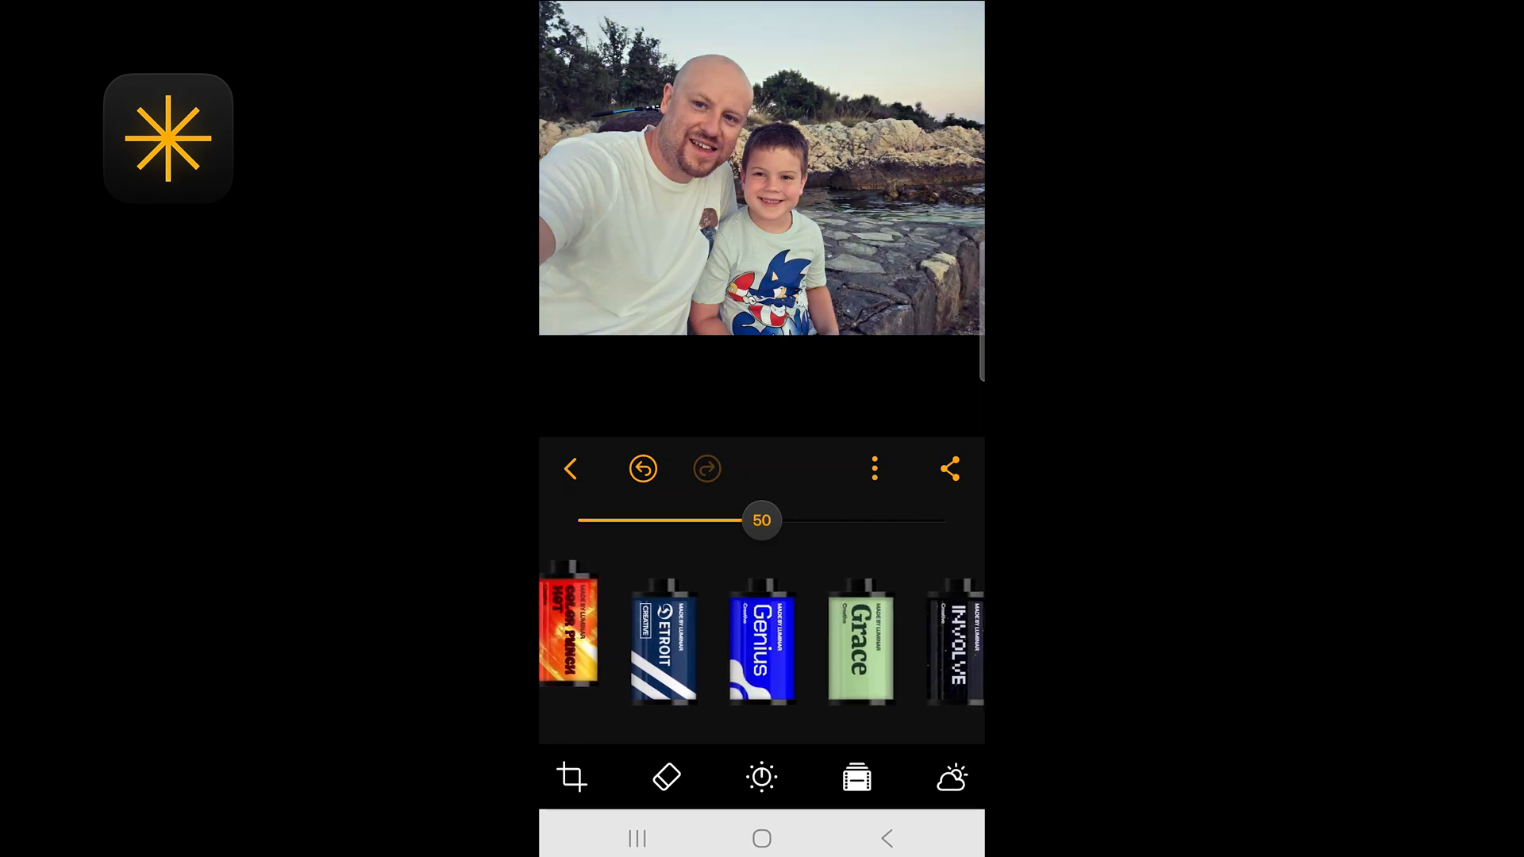
pyautogui.hscroll(-3)
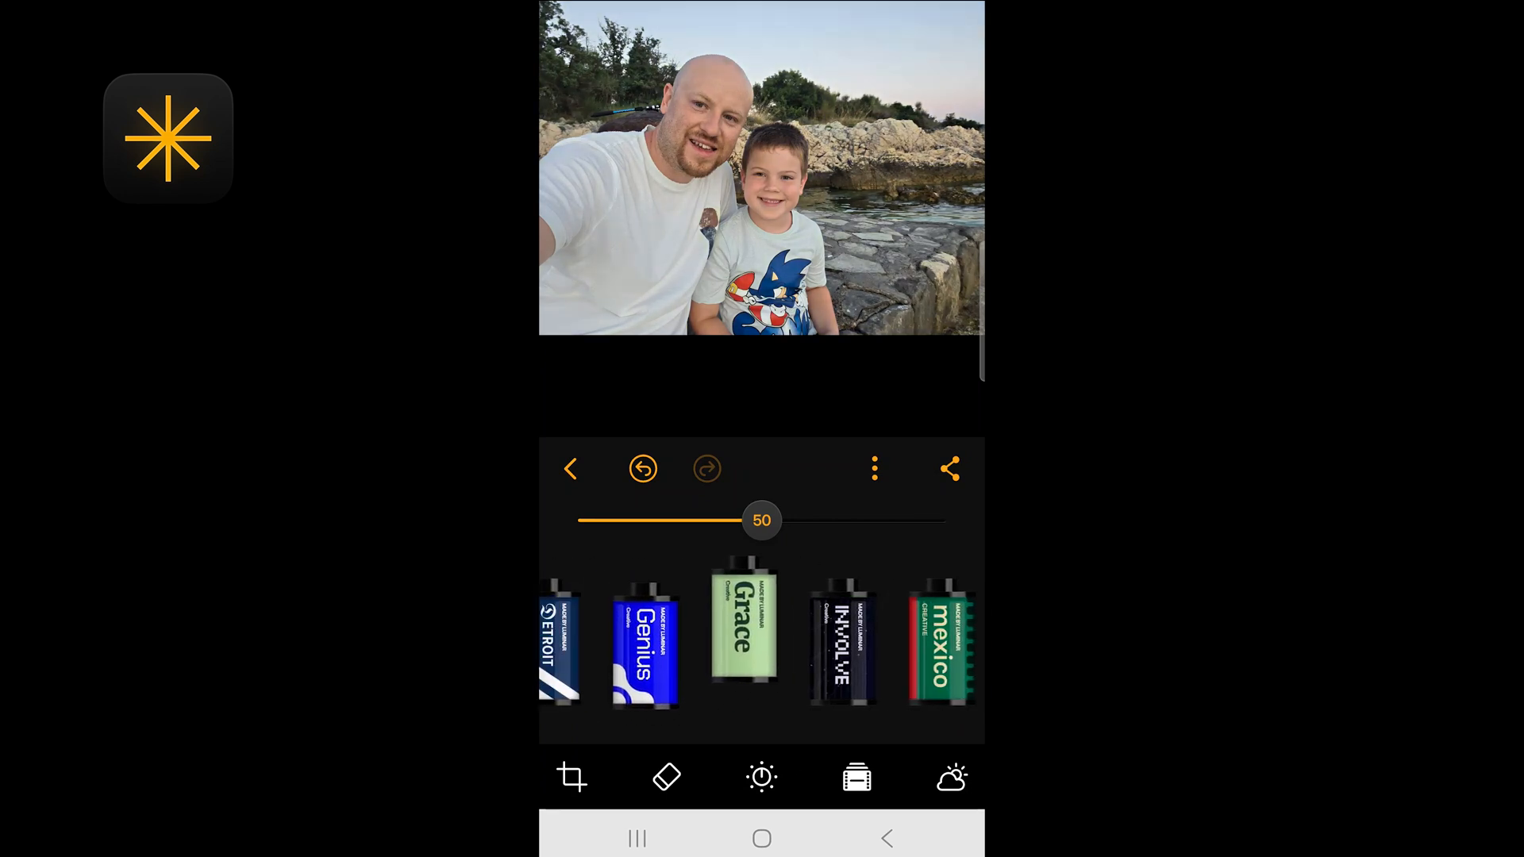
pyautogui.hscroll(-3)
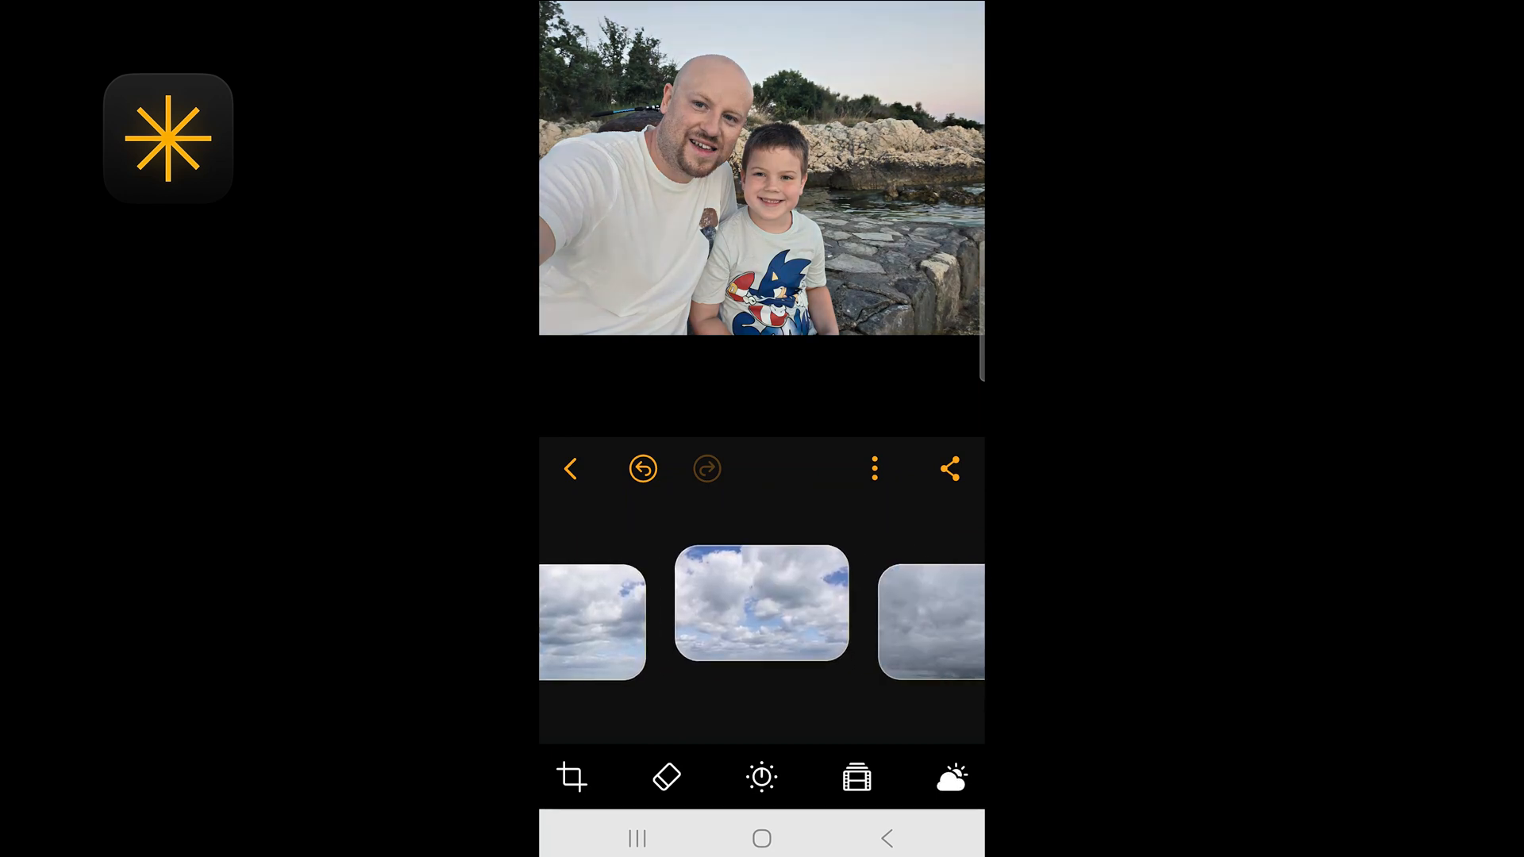
# Step: Try cloudy, golden-cloud, green aurora and another sky on the beach selfie
pyautogui.click(761, 605)
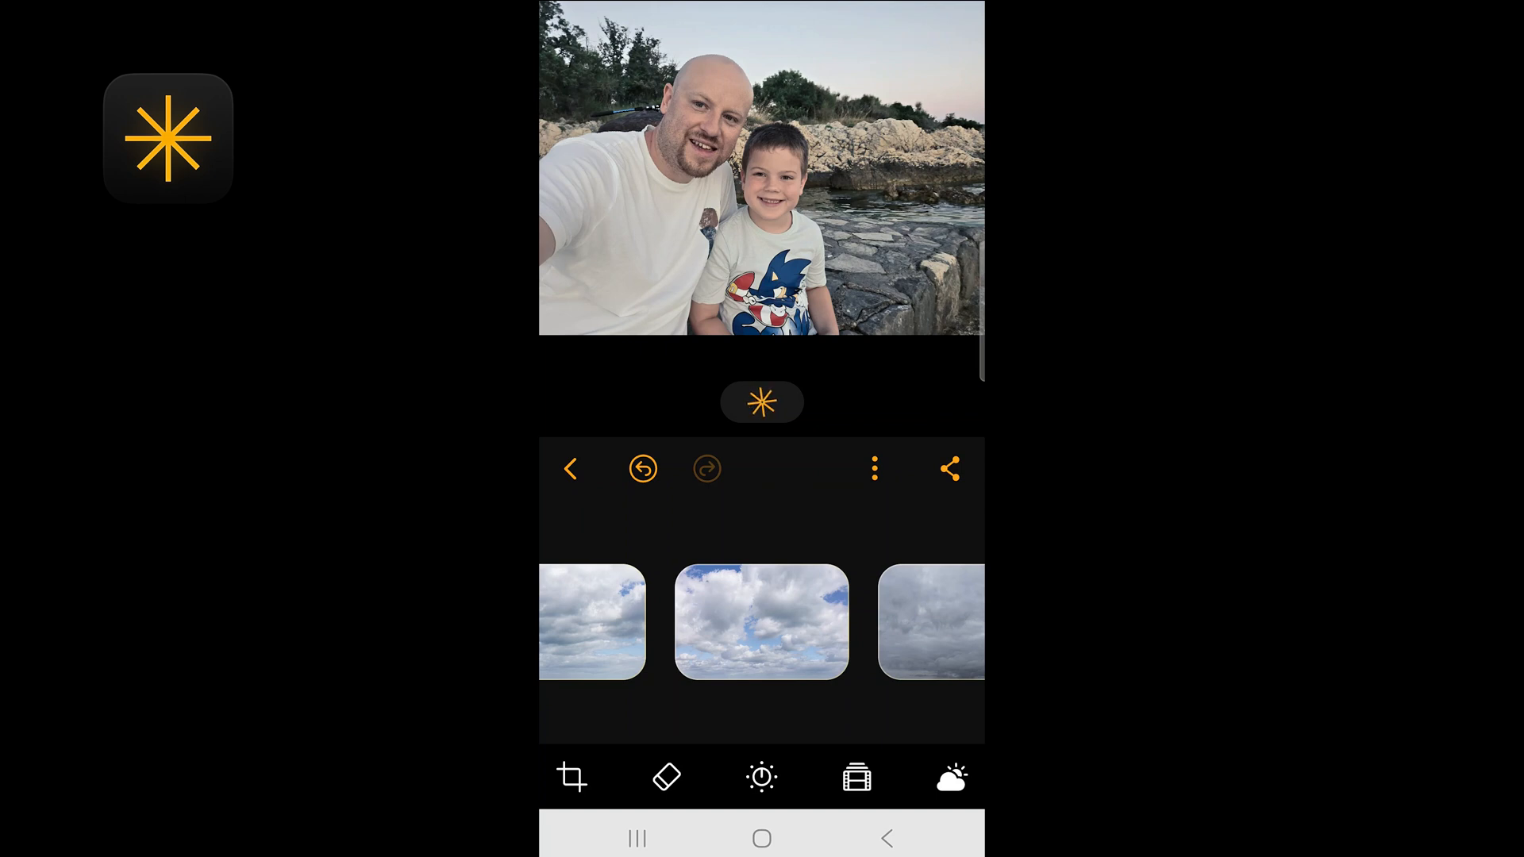
pyautogui.click(760, 621)
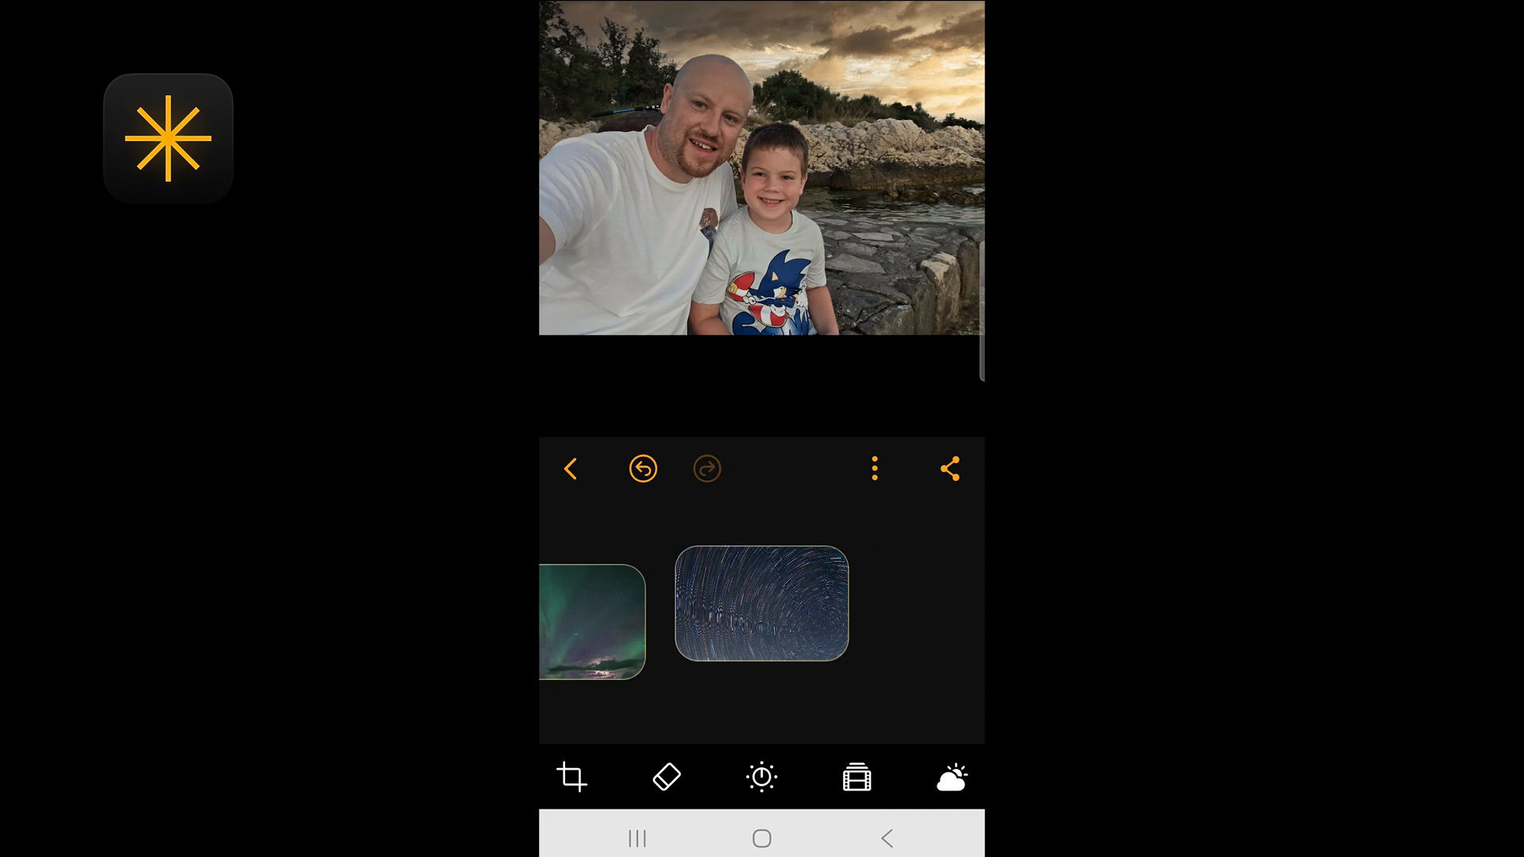
pyautogui.click(761, 604)
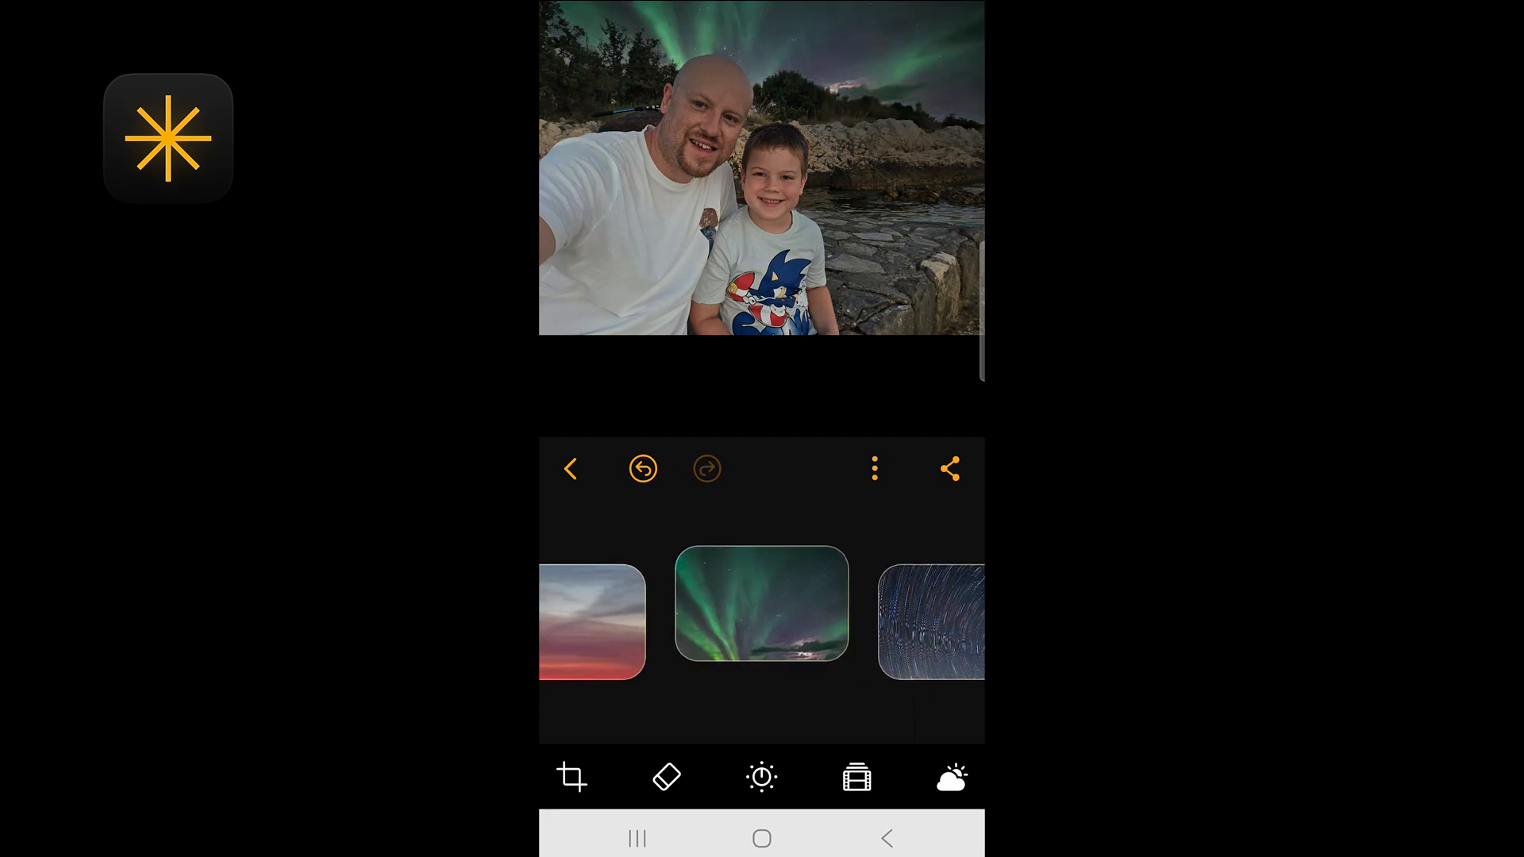
pyautogui.click(761, 776)
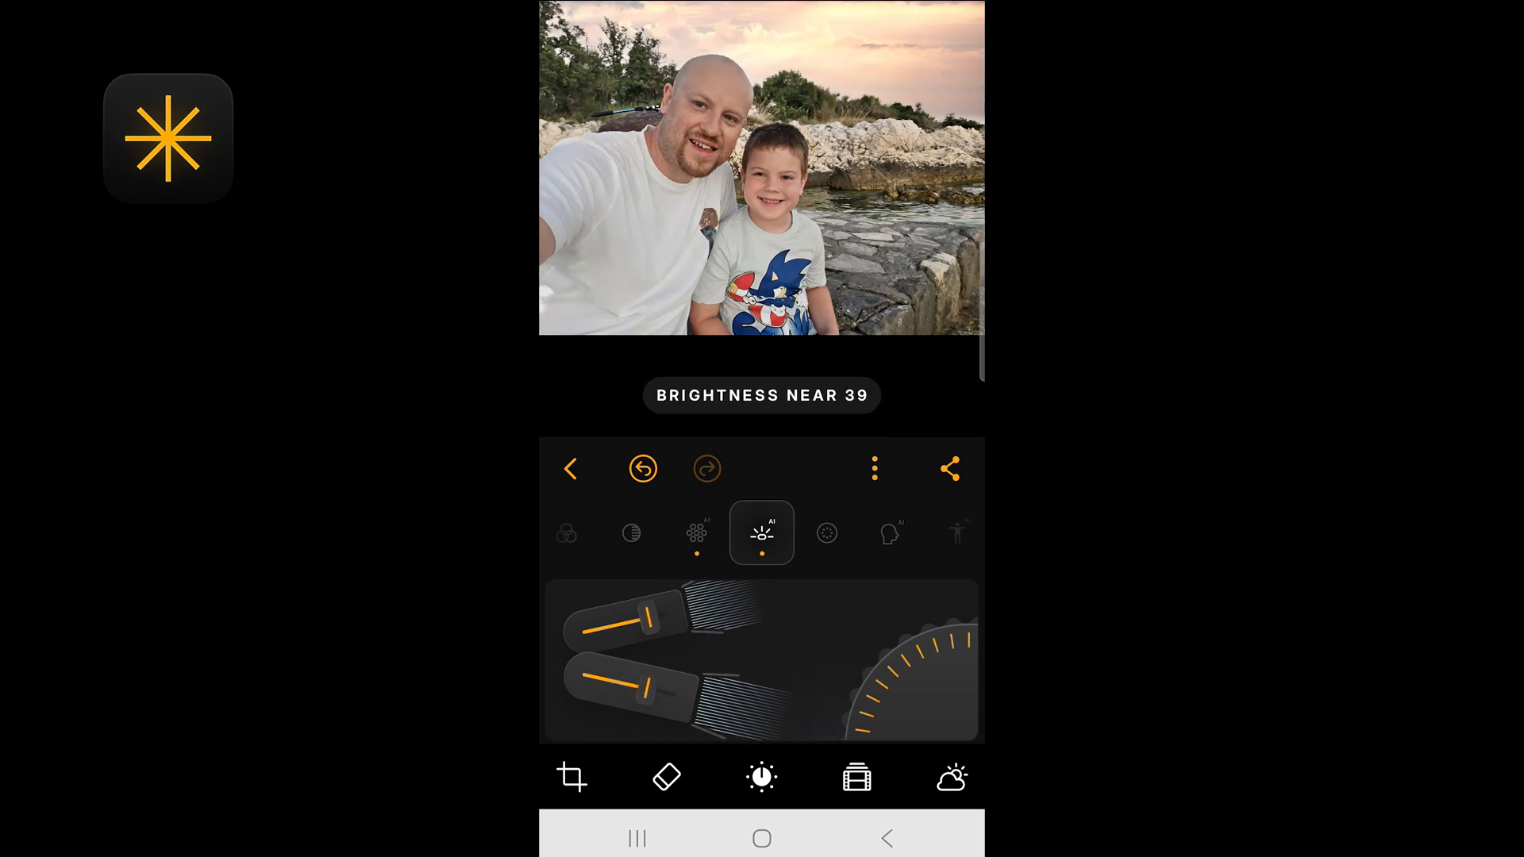
# Step: Raise Brightness Near to 39, then view the Body AI and Details adjustments
pyautogui.moveTo(642, 623); pyautogui.dragTo(603, 622)
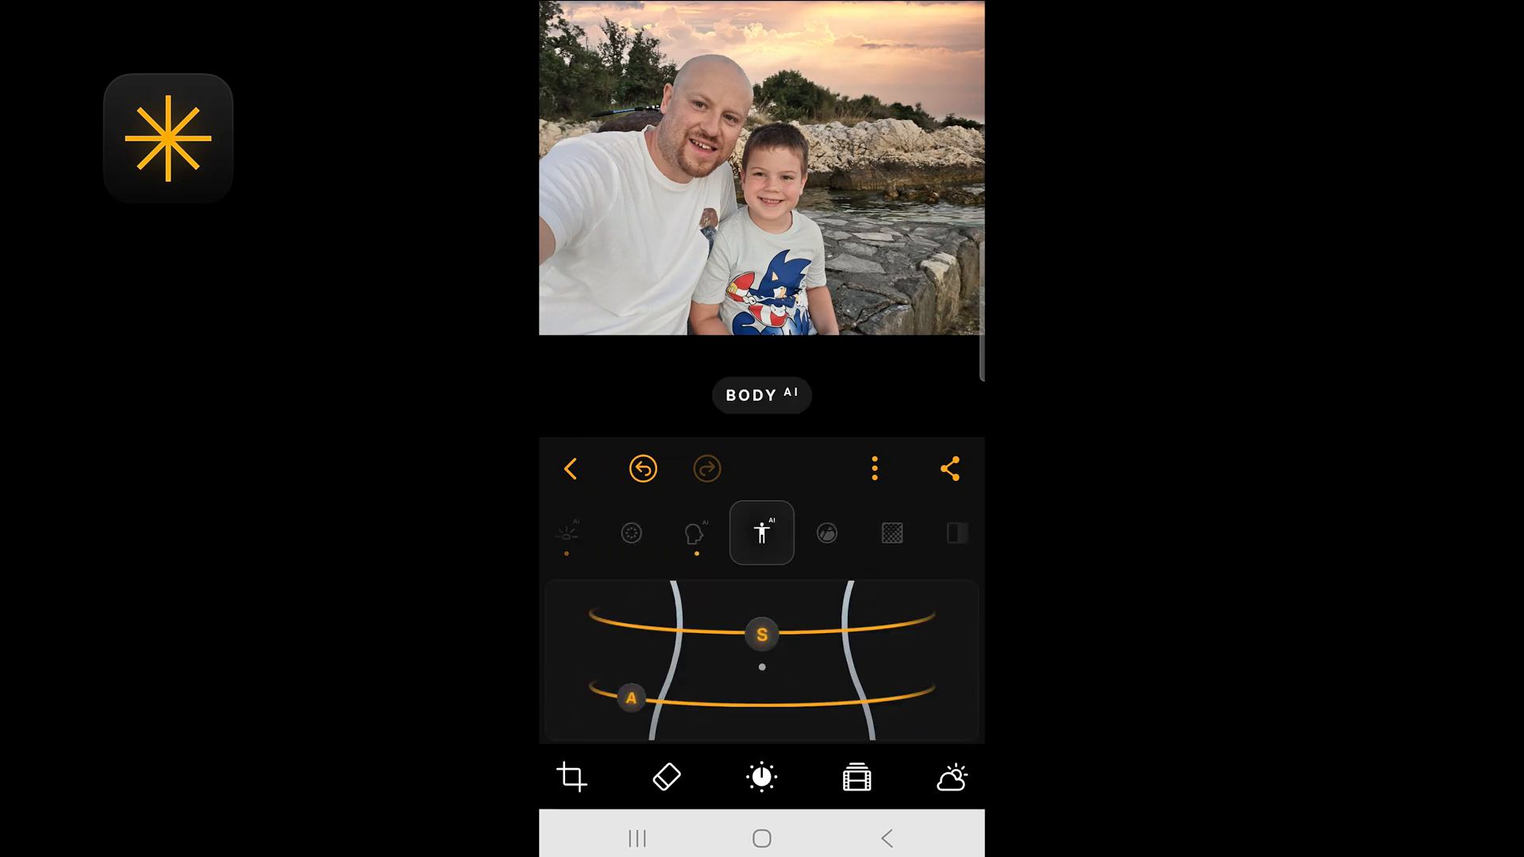
pyautogui.click(762, 534)
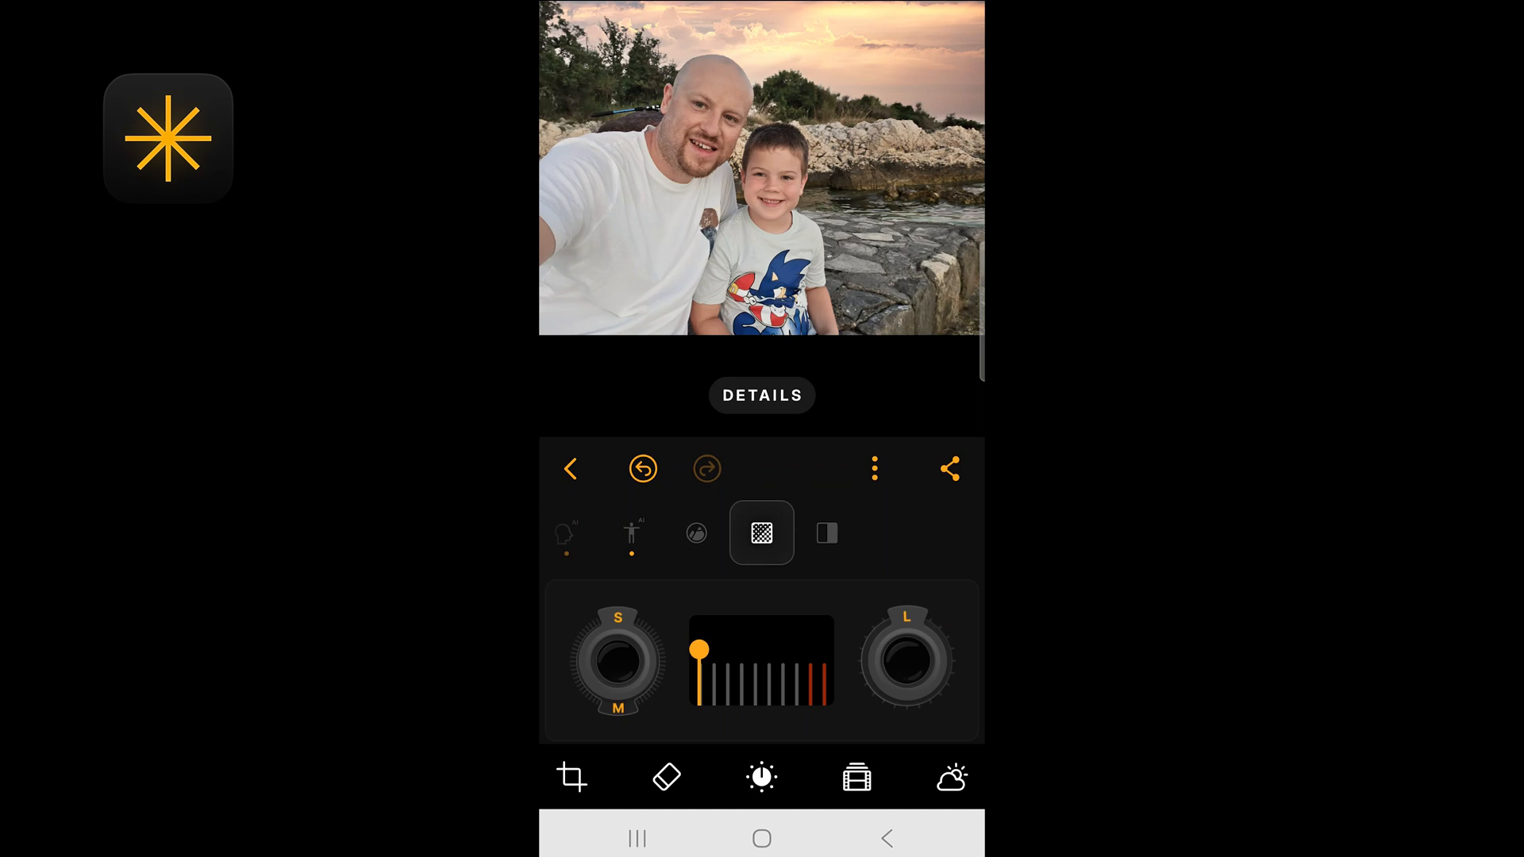
pyautogui.click(825, 533)
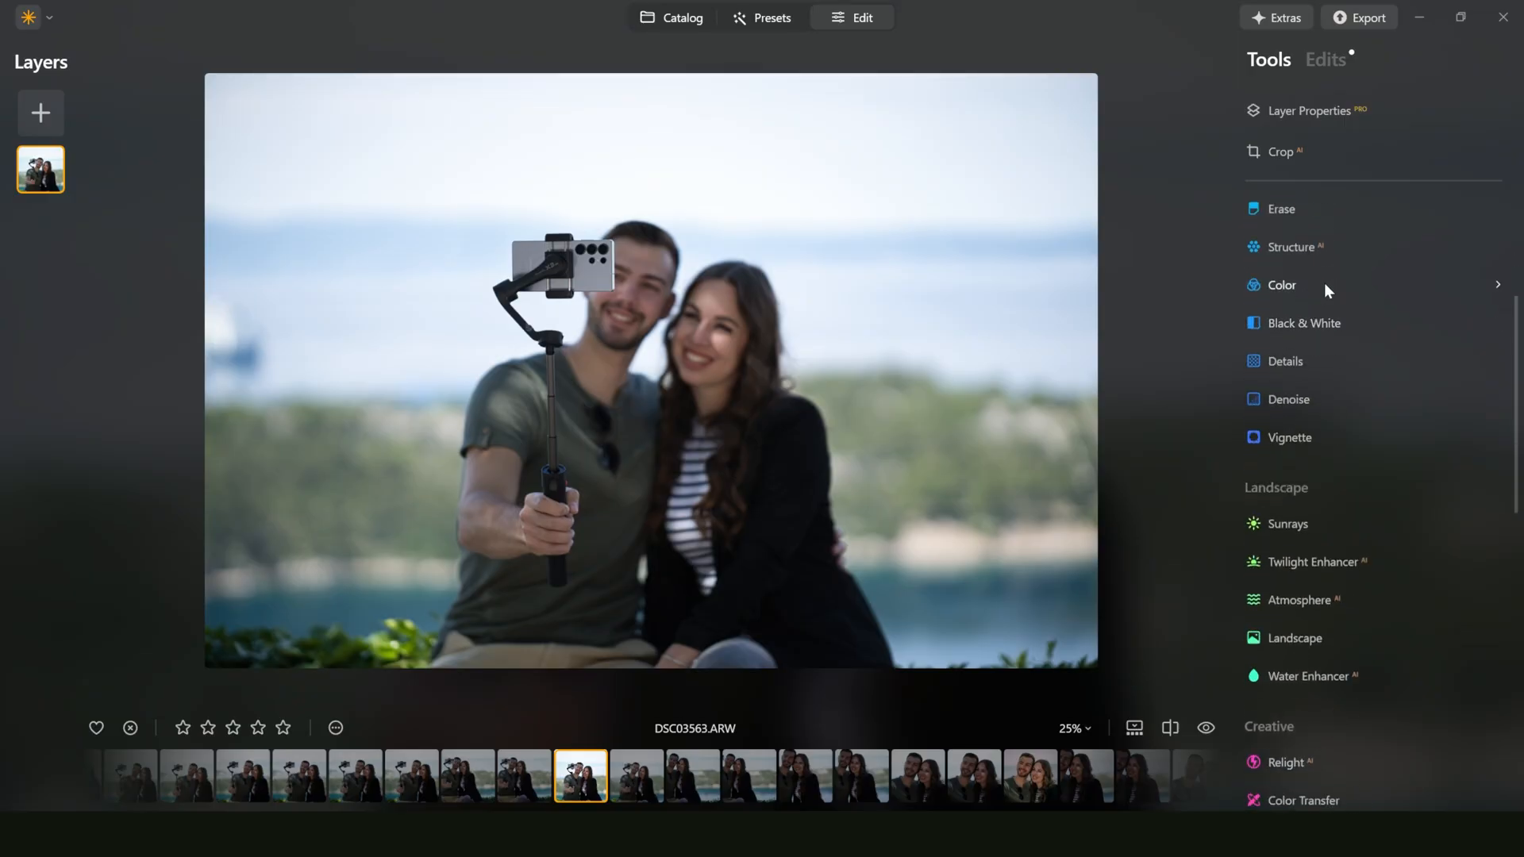
# Step: Scroll the Tools panel down to reveal the Landscape and Creative tools
pyautogui.scroll(-3)
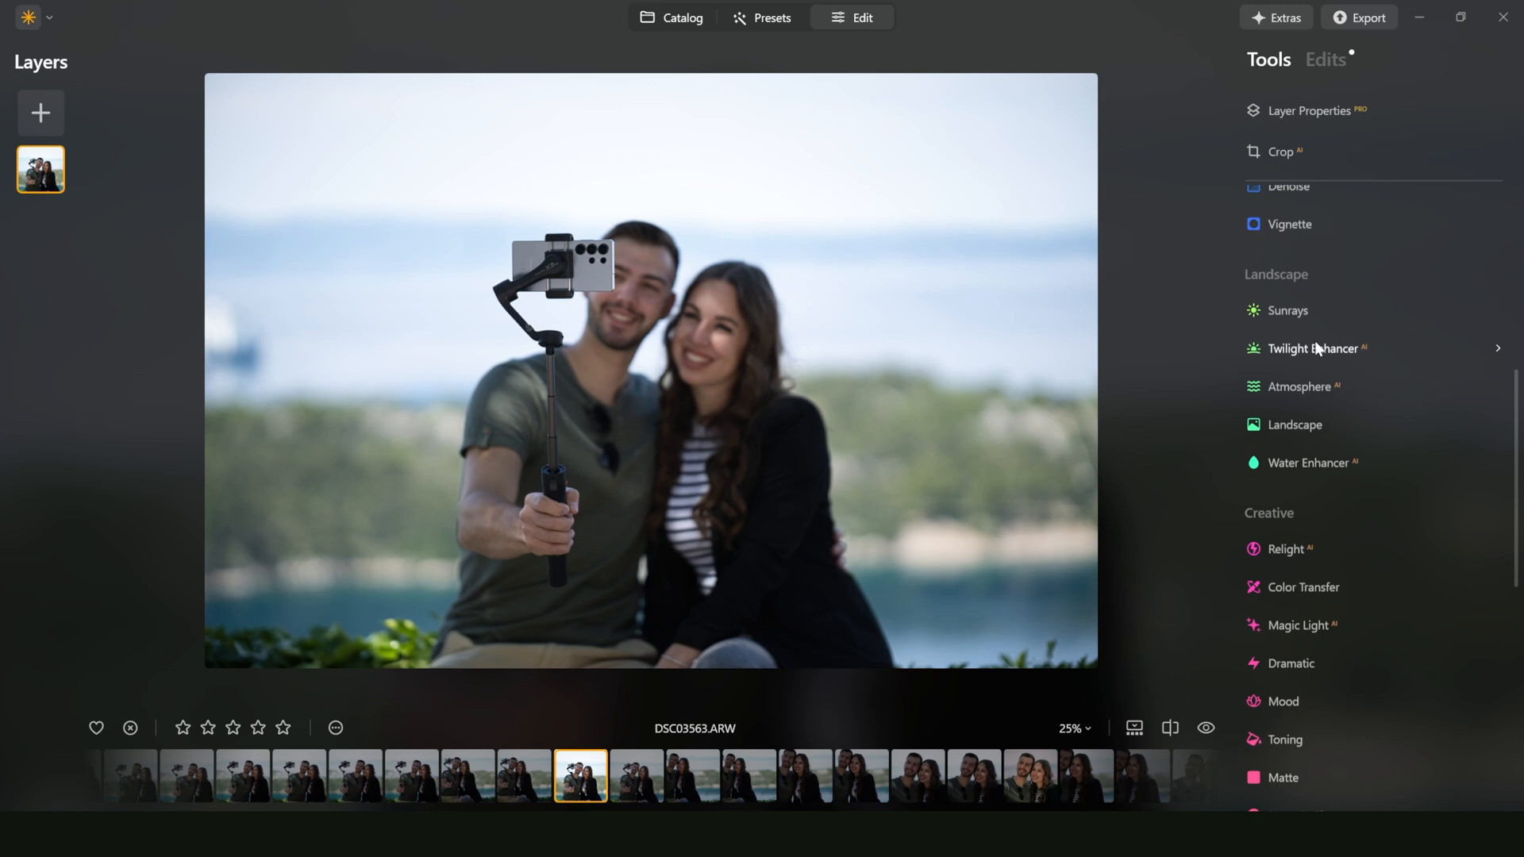
pyautogui.scroll(-3)
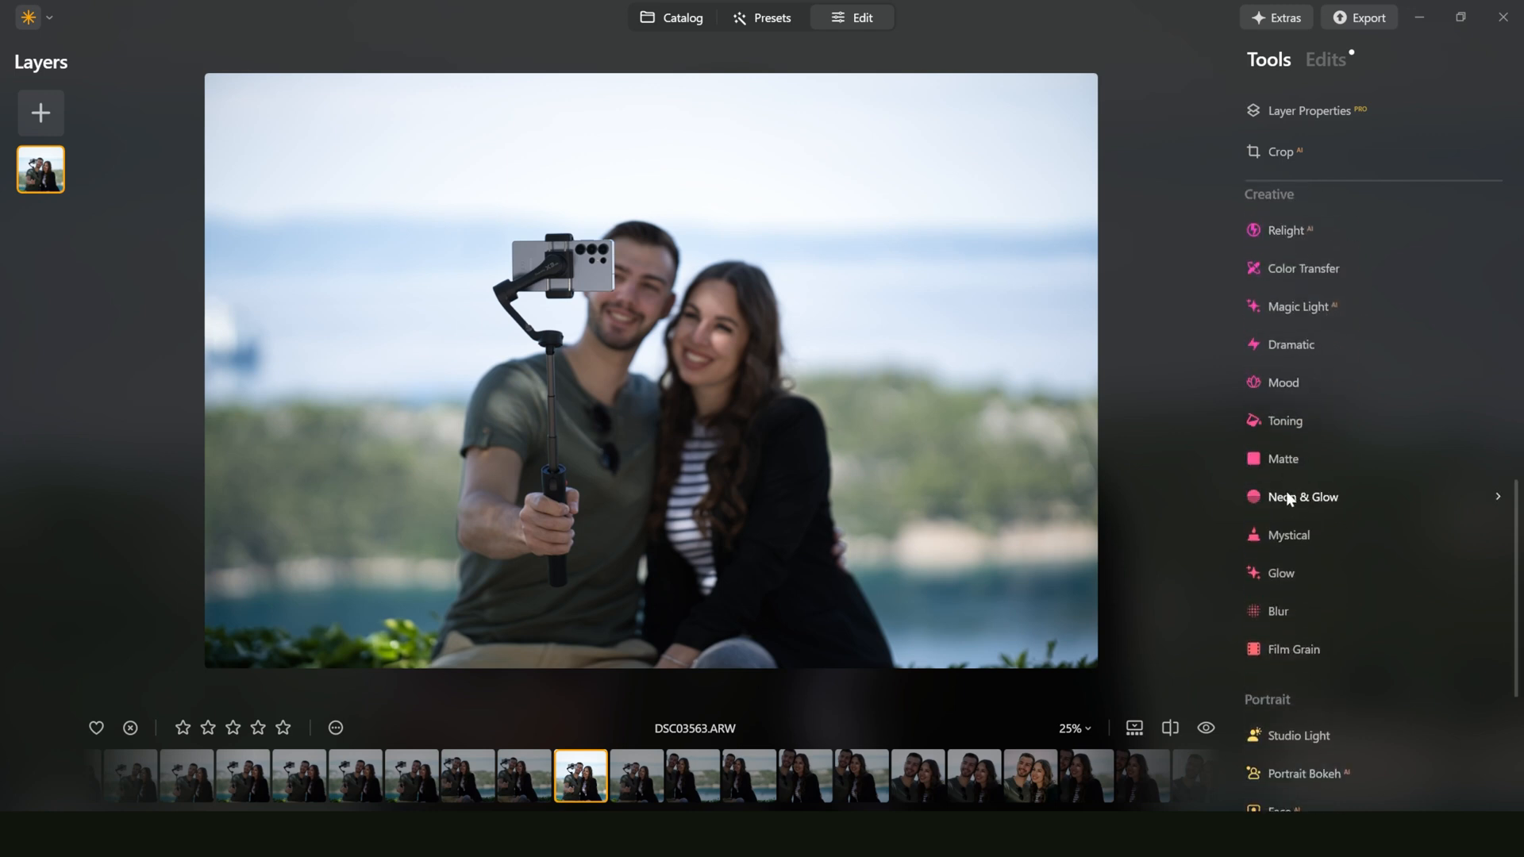